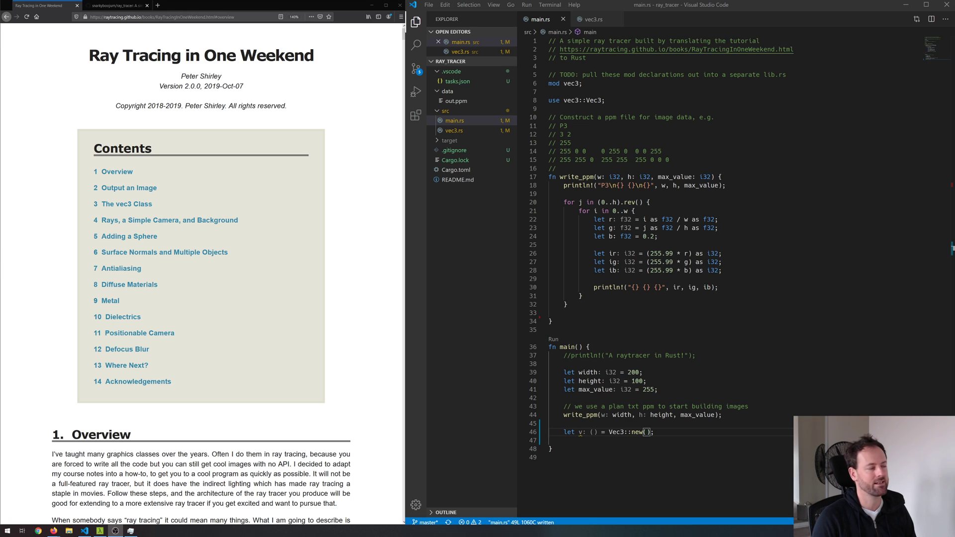
{"action": "mouse_move", "coordinate": [360, 100]}
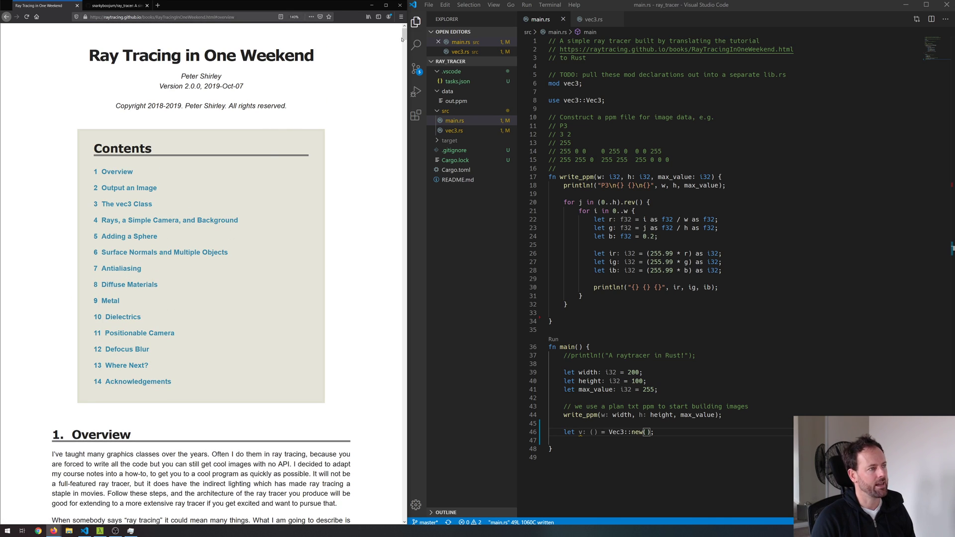
Skim the ray_tracer repository README and follow its Ray Tracing in One Weekend link
{"action": "scroll", "scroll_direction": "down", "scroll_amount": 3}
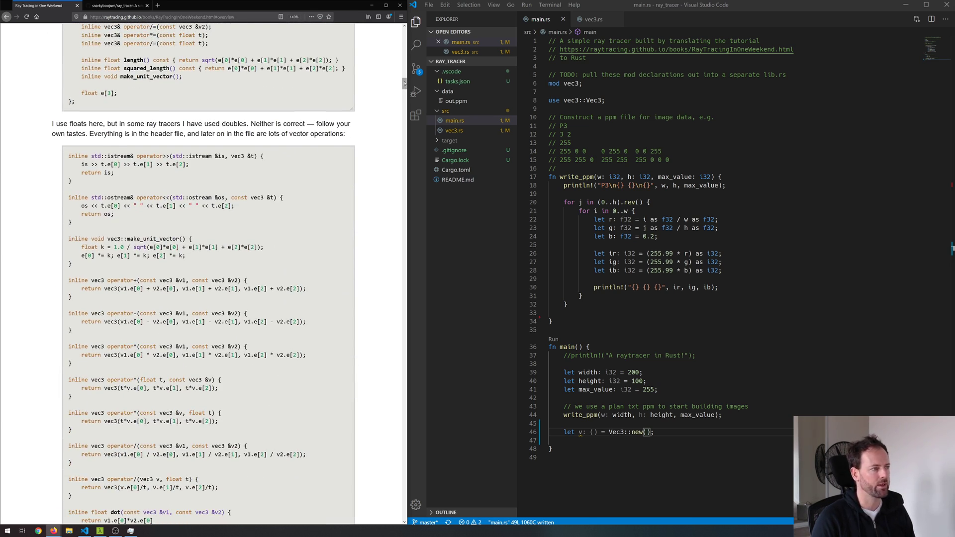
{"action": "scroll", "scroll_direction": "down", "scroll_amount": 3}
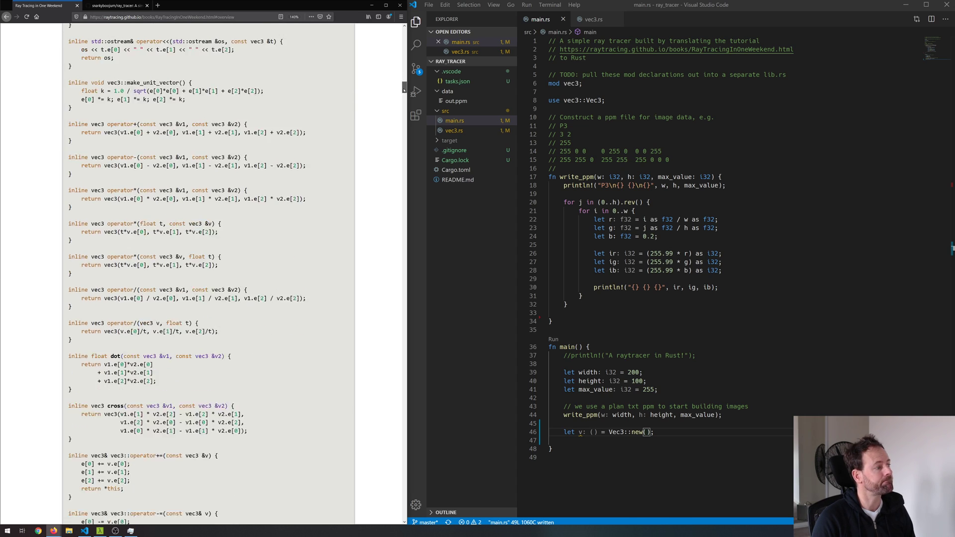
{"action": "scroll", "scroll_direction": "down", "scroll_amount": 3}
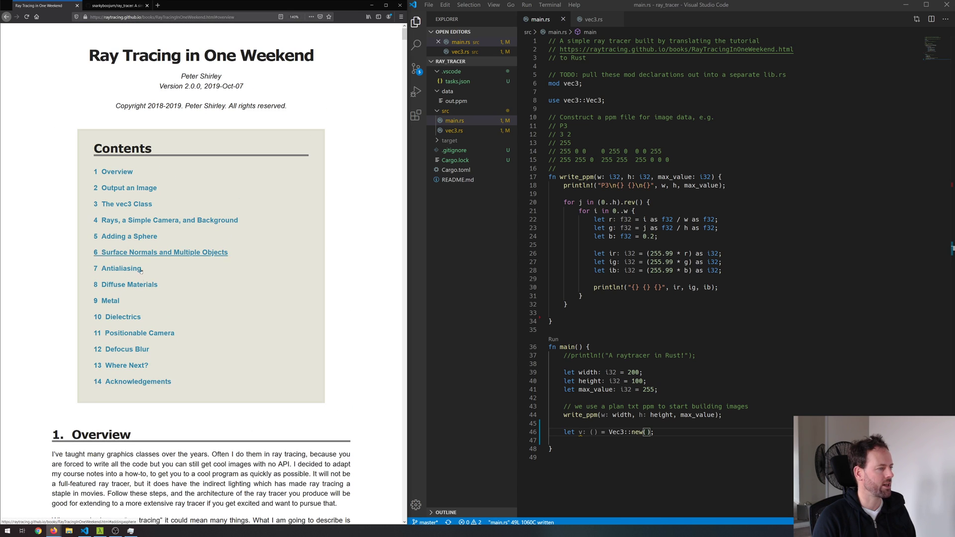
{"action": "mouse_move", "coordinate": [134, 333]}
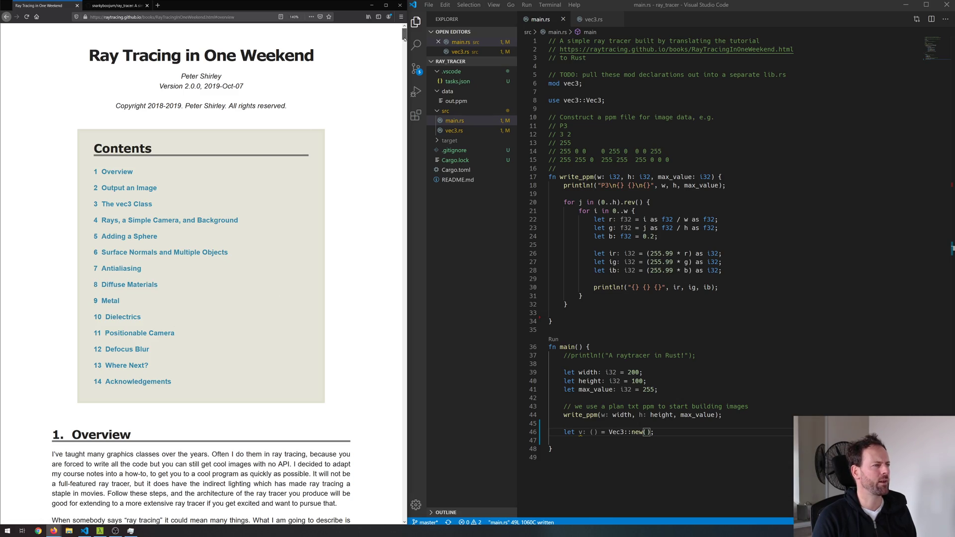
{"action": "scroll", "scroll_direction": "down", "scroll_amount": 3}
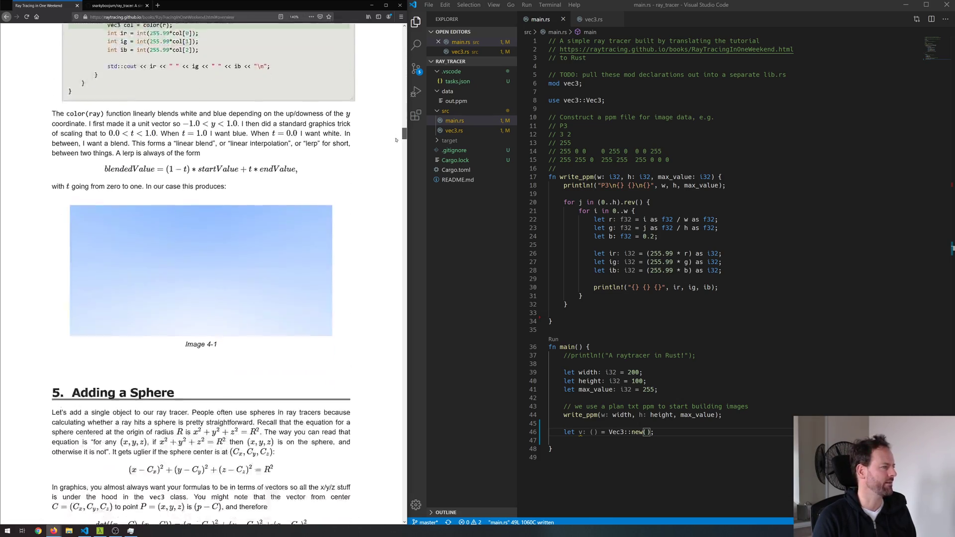
{"action": "scroll", "scroll_direction": "down", "scroll_amount": 3}
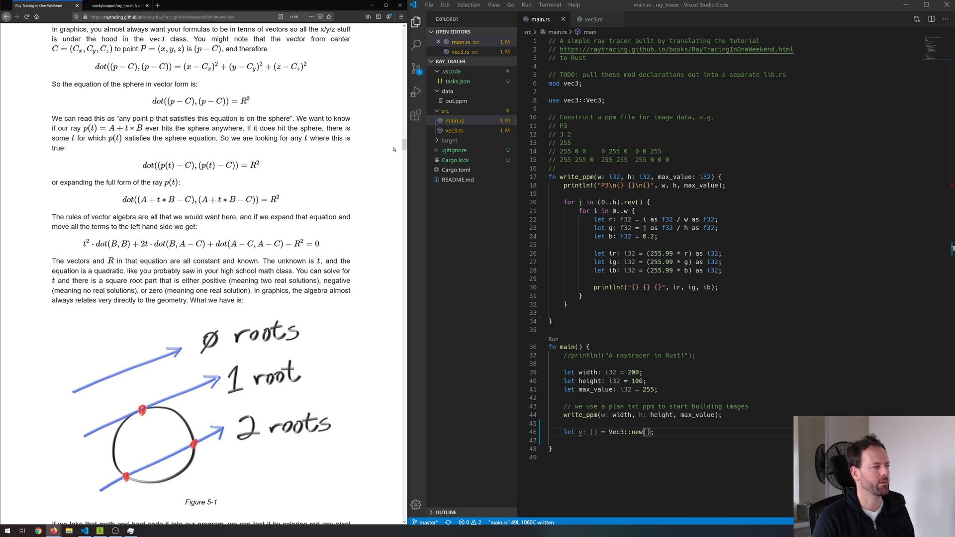
{"action": "scroll", "scroll_direction": "down", "scroll_amount": 3}
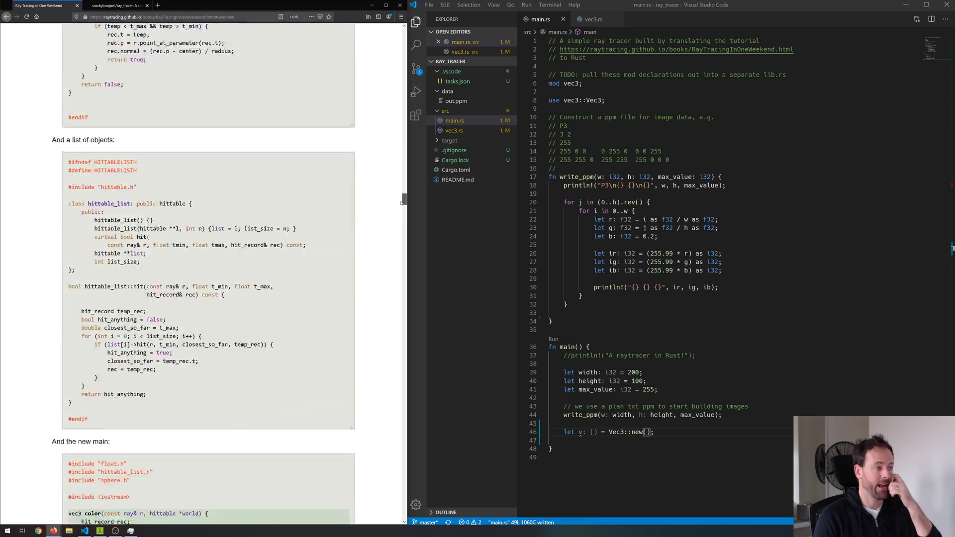
{"action": "scroll", "scroll_direction": "down", "scroll_amount": 3}
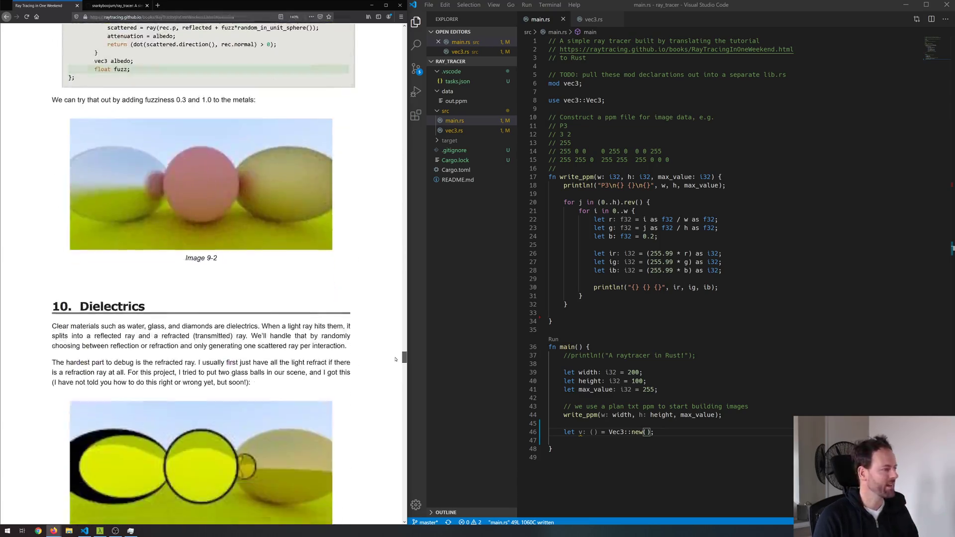
{"action": "scroll", "scroll_direction": "down", "scroll_amount": 3}
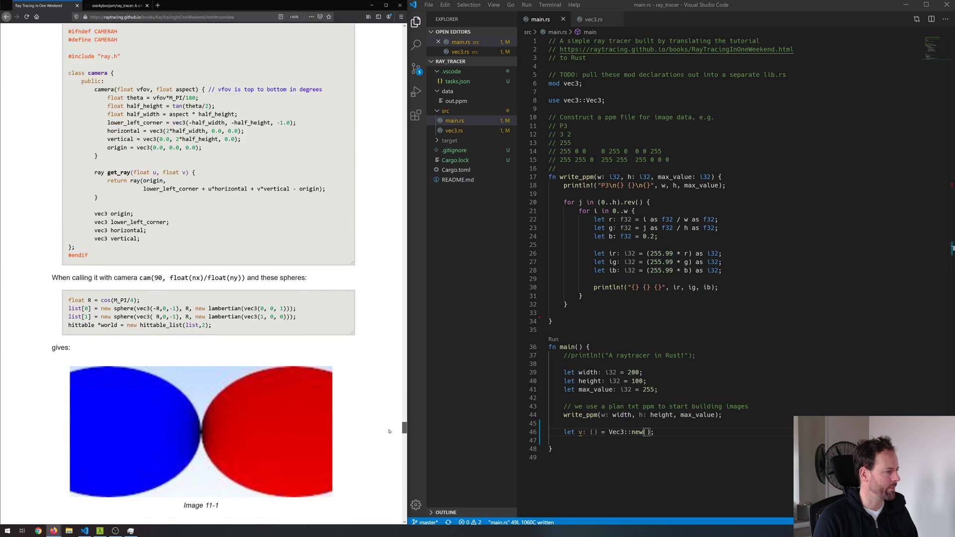
{"action": "scroll", "scroll_direction": "down", "scroll_amount": 3}
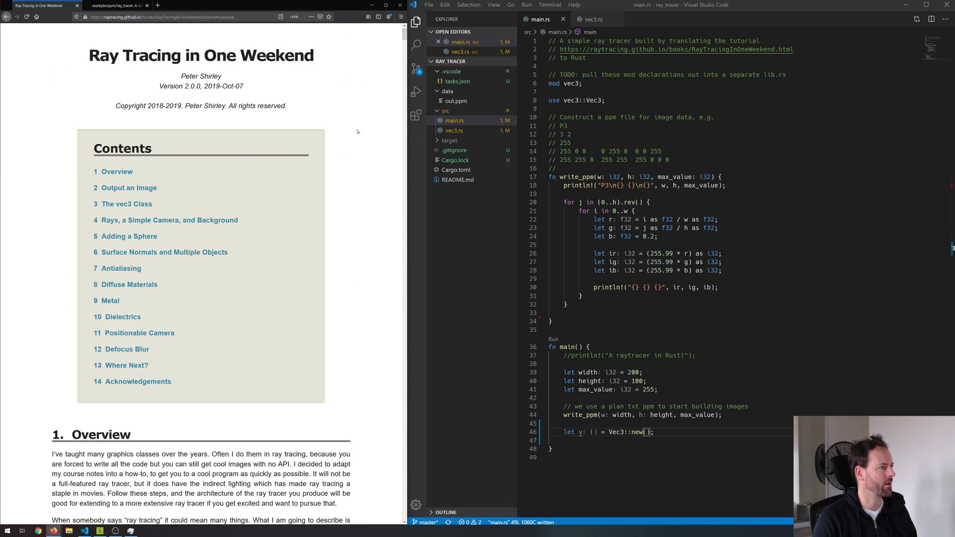
{"action": "left_click", "coordinate": [112, 5]}
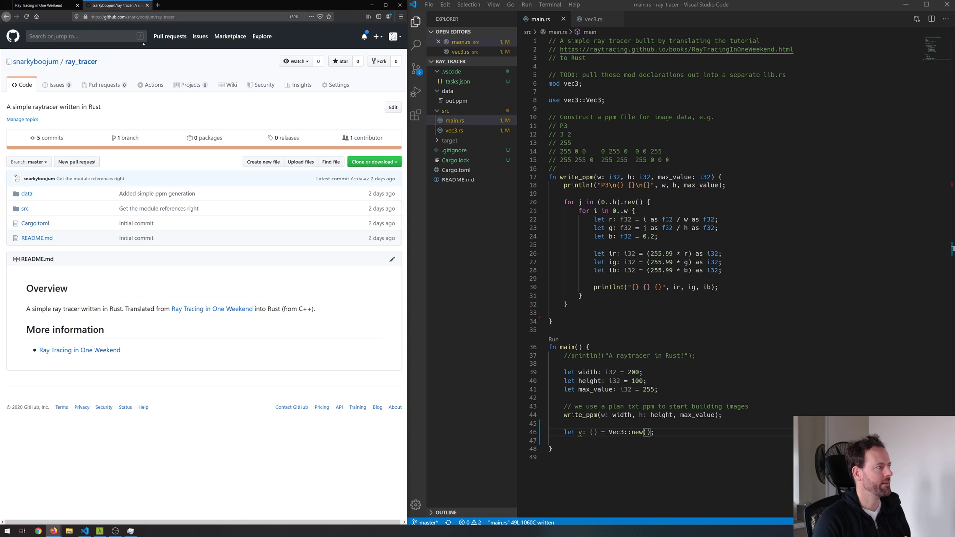
{"action": "mouse_move", "coordinate": [35, 60]}
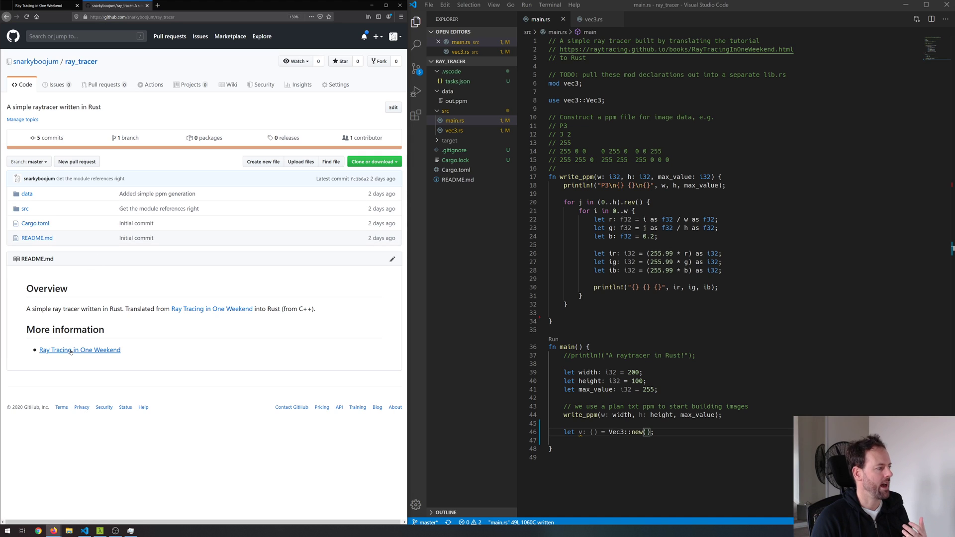
{"action": "left_click", "coordinate": [79, 350]}
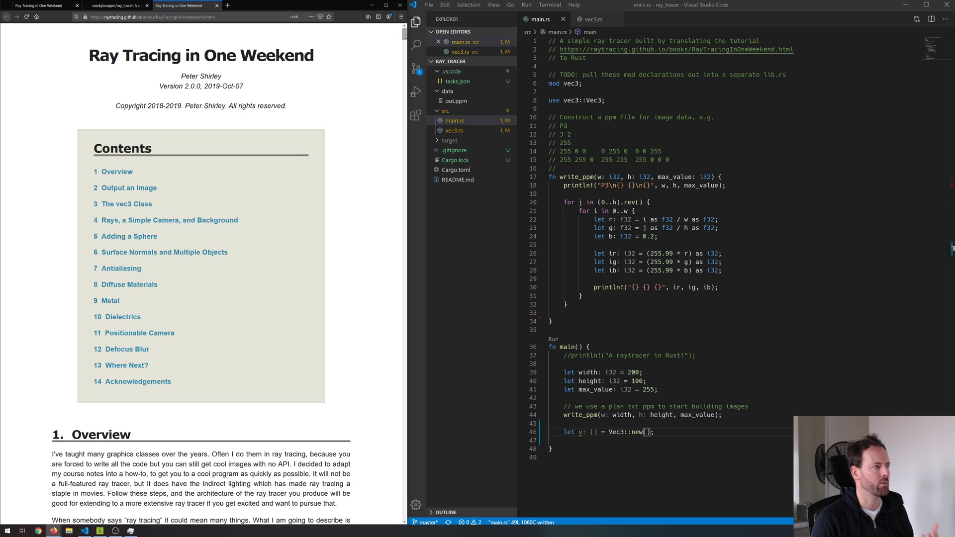
Scroll to chapter 2, Output an Image, and select its C++ PPM example code
{"action": "scroll", "scroll_direction": "down", "scroll_amount": 3}
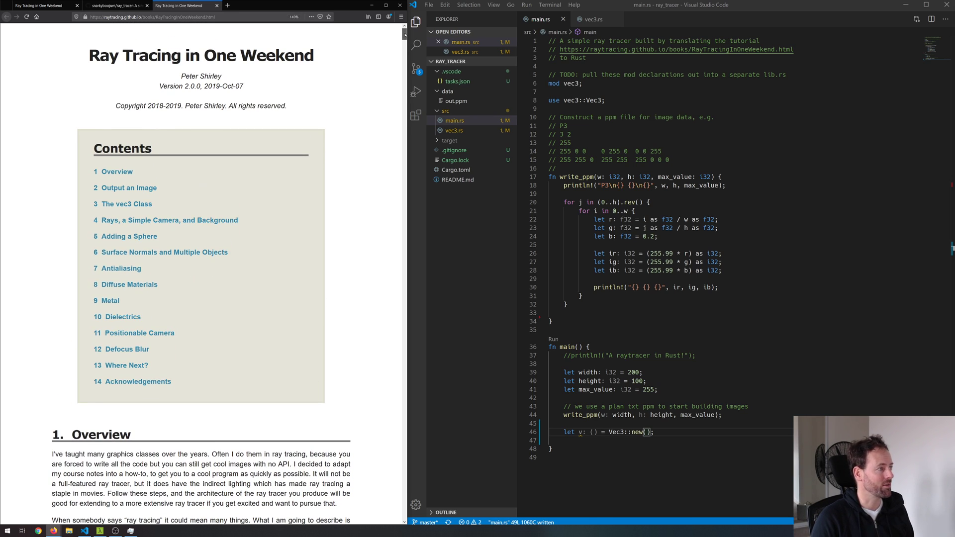
{"action": "scroll", "scroll_direction": "down", "scroll_amount": 3}
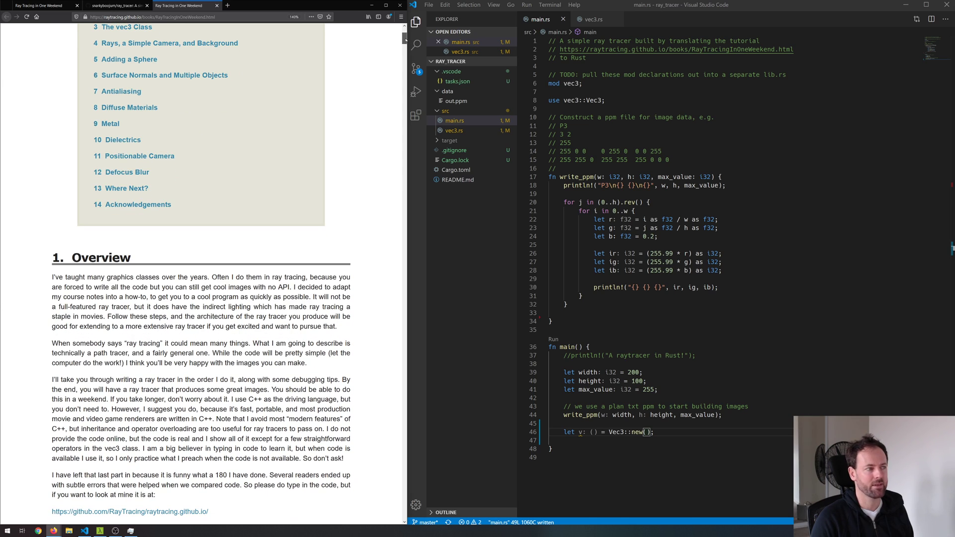
{"action": "scroll", "scroll_direction": "down", "scroll_amount": 3}
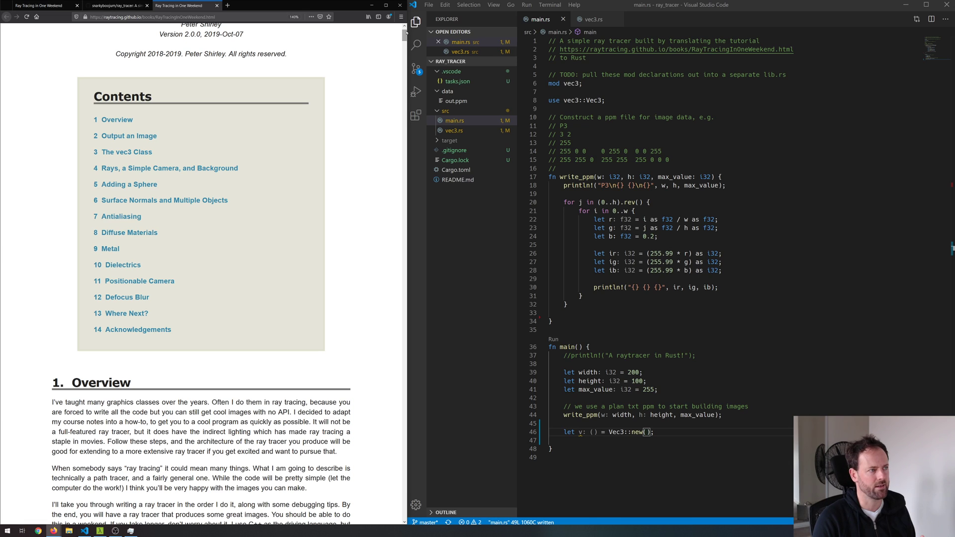
{"action": "scroll", "scroll_direction": "down", "scroll_amount": 3}
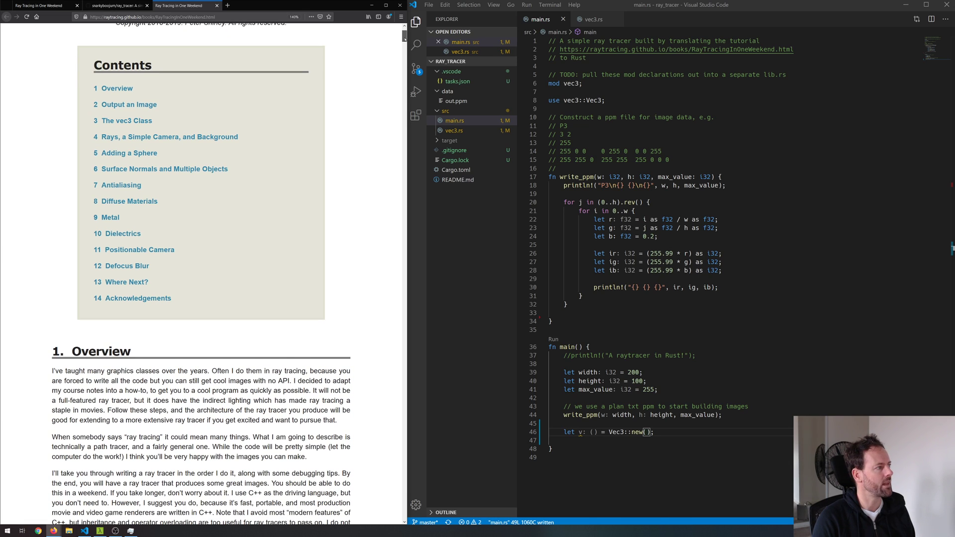
{"action": "scroll", "scroll_direction": "up", "scroll_amount": 3}
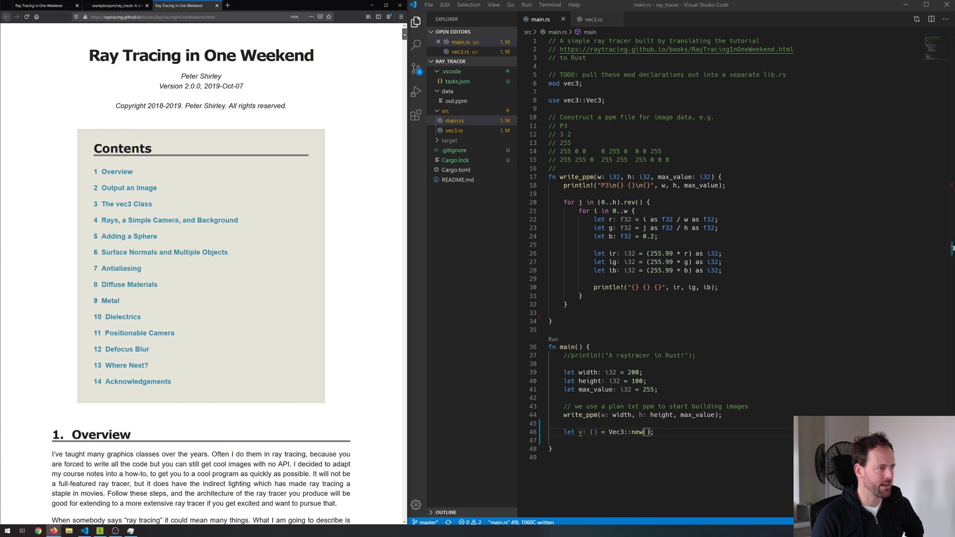
{"action": "scroll", "scroll_direction": "down", "scroll_amount": 3}
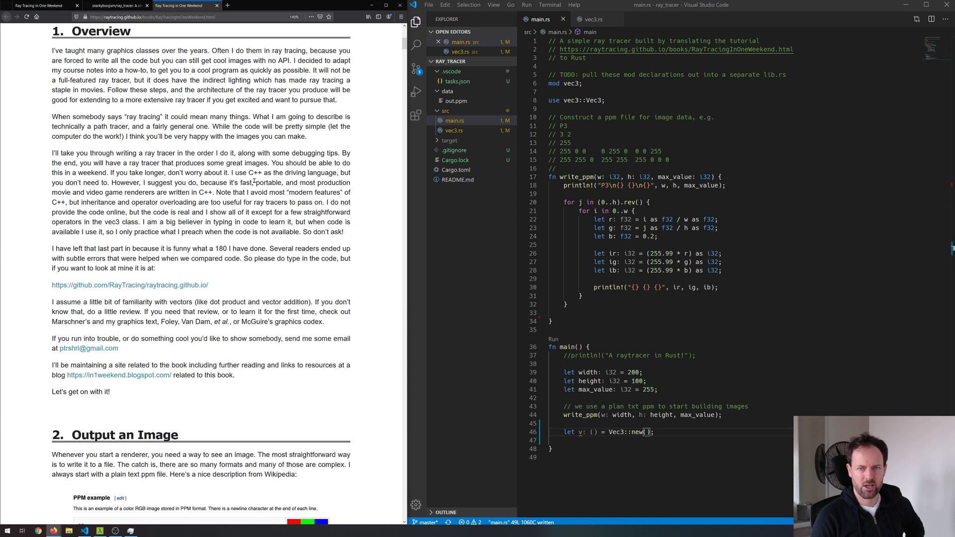
{"action": "scroll", "scroll_direction": "down", "scroll_amount": 3}
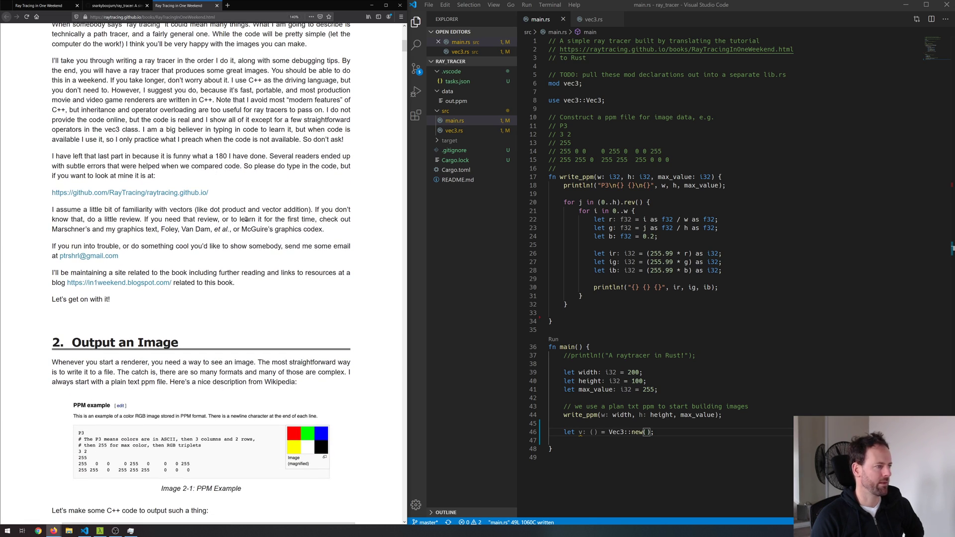
{"action": "scroll", "scroll_direction": "down", "scroll_amount": 3}
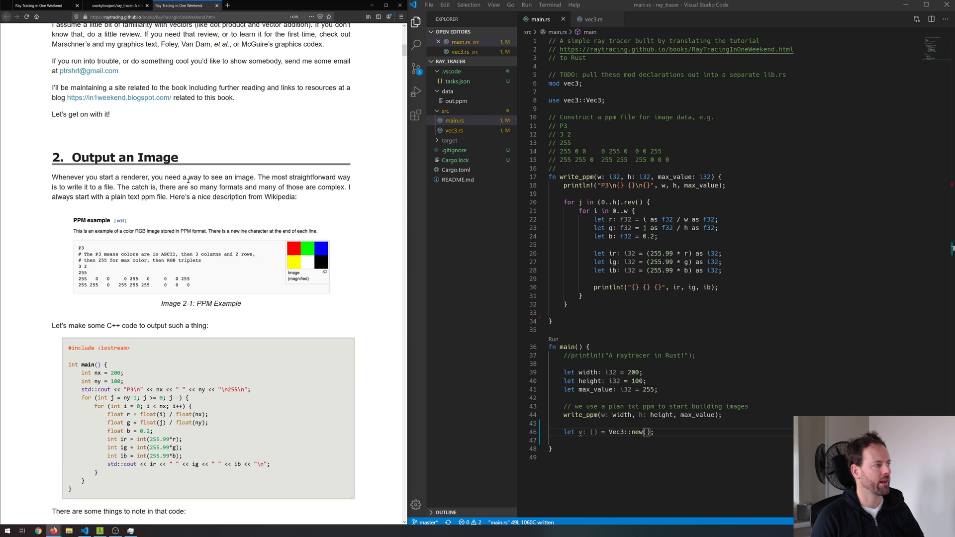
{"action": "scroll", "scroll_direction": "down", "scroll_amount": 3}
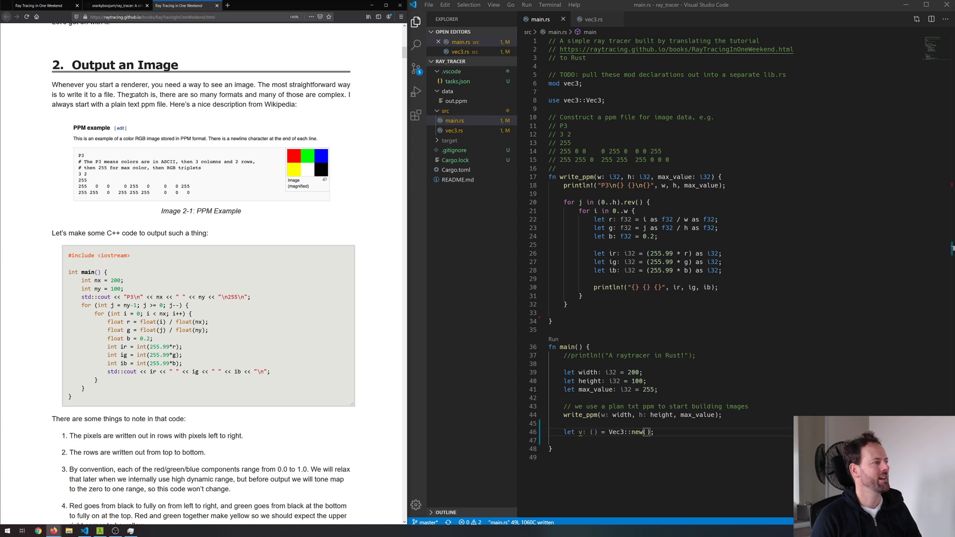
{"action": "double_click", "coordinate": [140, 104]}
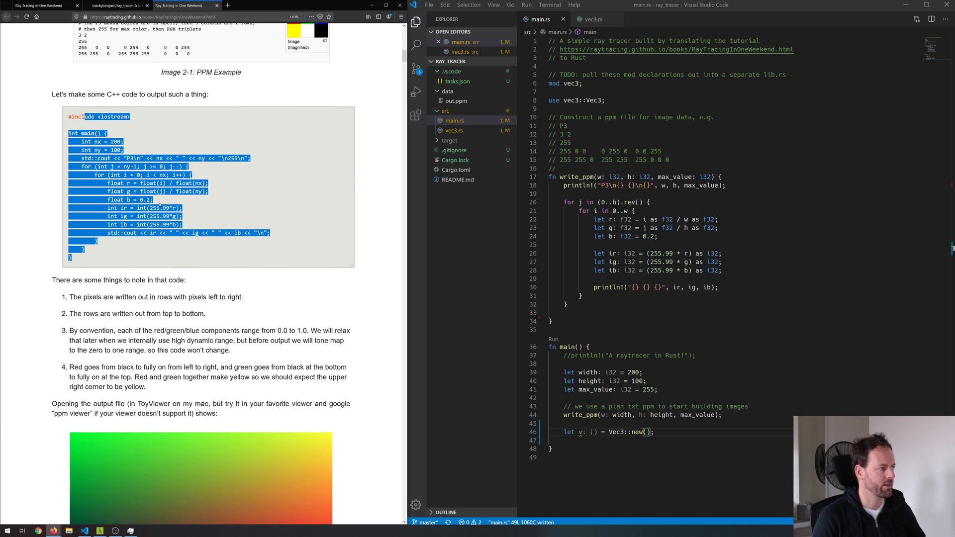
{"action": "scroll", "scroll_direction": "down", "scroll_amount": 3}
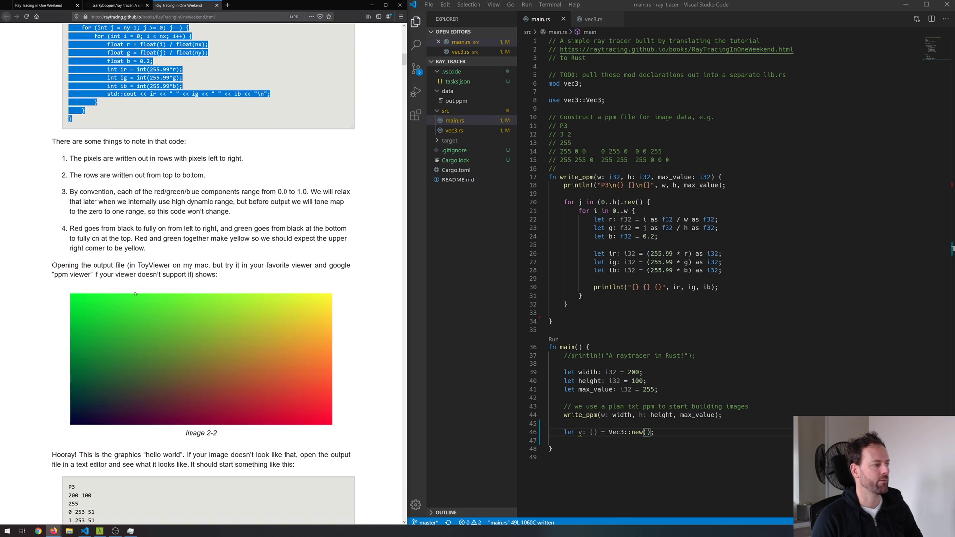
{"action": "mouse_move", "coordinate": [63, 303]}
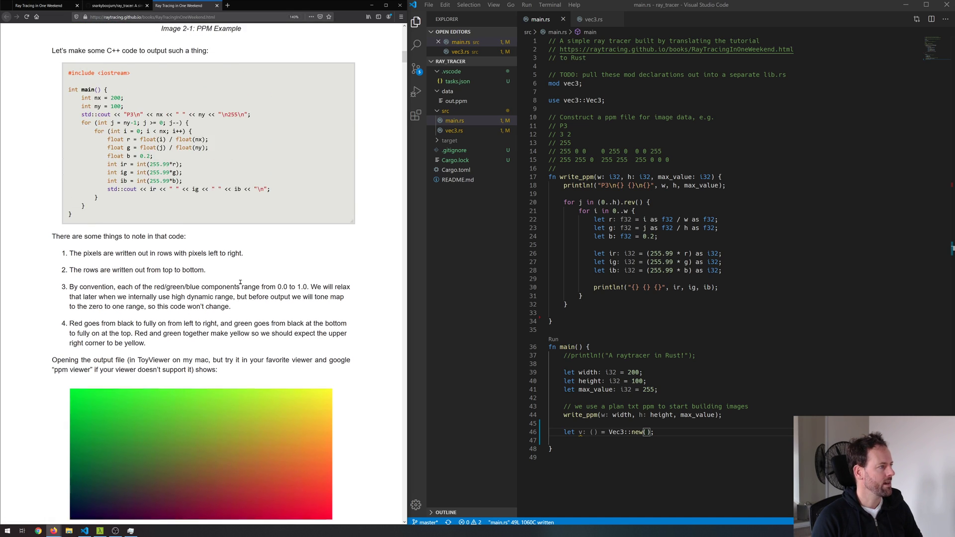
Add `let v = Vec3::new();` at the bottom of main() in main.rs
{"action": "scroll", "scroll_direction": "down", "scroll_amount": 3}
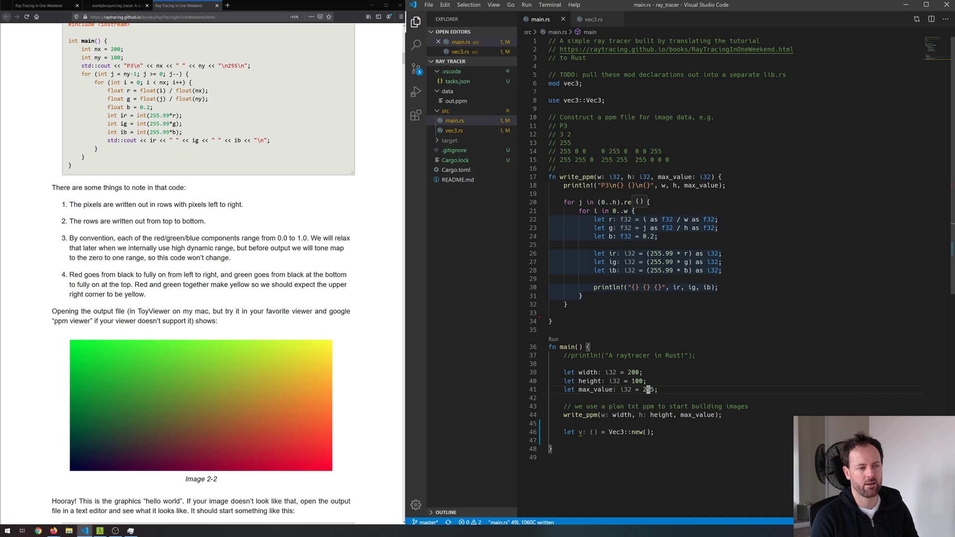
{"action": "type", "text": "v"}
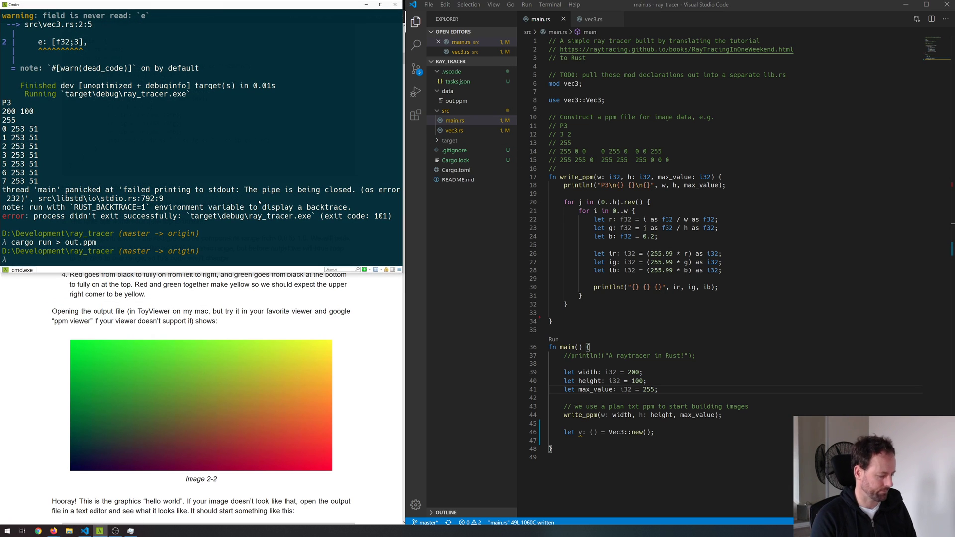
Run `cargo run > out.ppm` and `cargo run | less`, then open out.ppm
{"action": "type", "text": "cargo"}
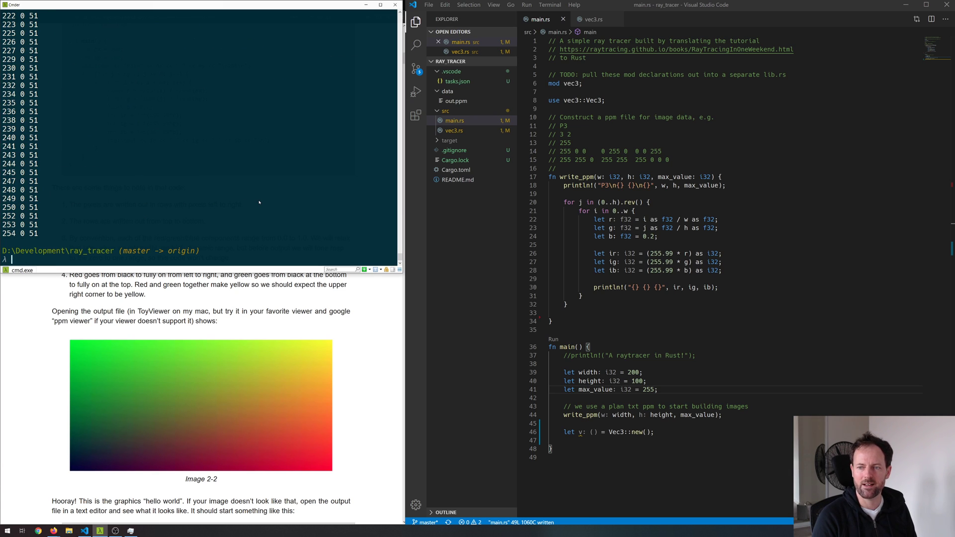
{"action": "type", "text": "cargo run | less"}
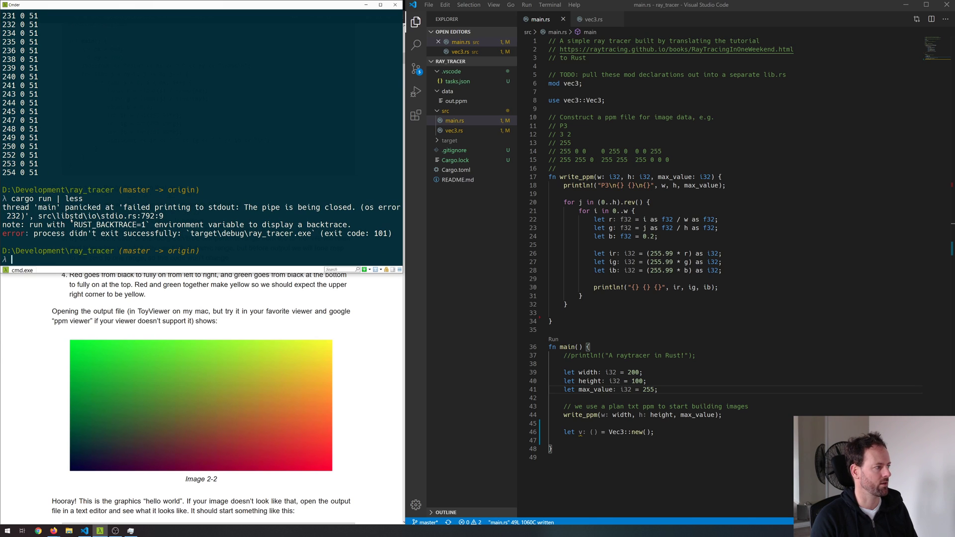
{"action": "left_click", "coordinate": [457, 100]}
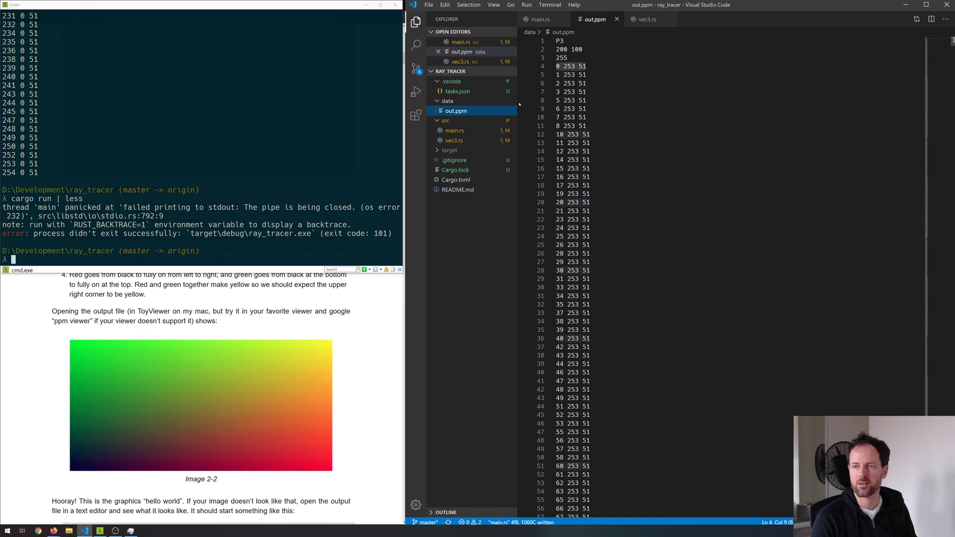
Select and scroll through out.ppm's P3 header and pixel rows, then return to main.rs
{"action": "left_click_drag", "start_coordinate": [556, 41], "coordinate": [589, 279]}
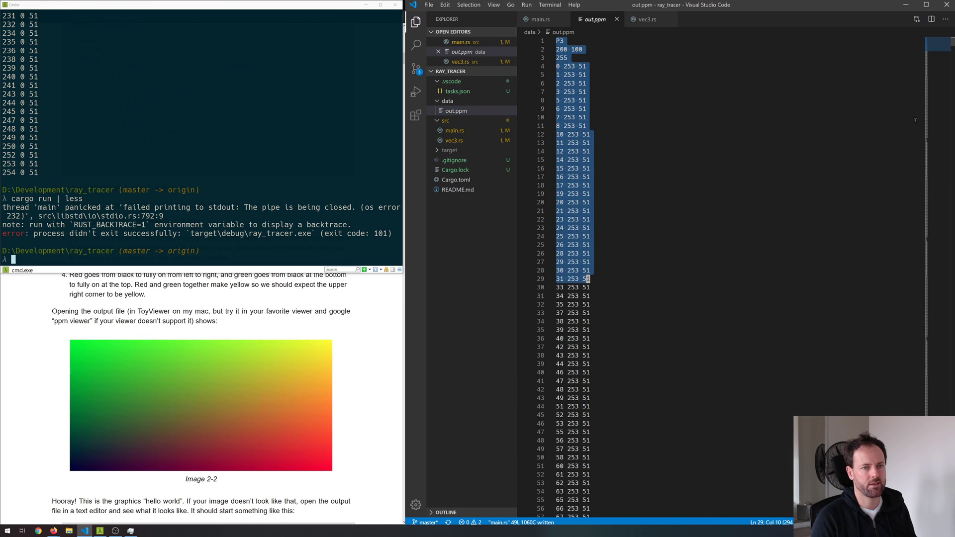
{"action": "scroll", "scroll_direction": "down", "scroll_amount": 3}
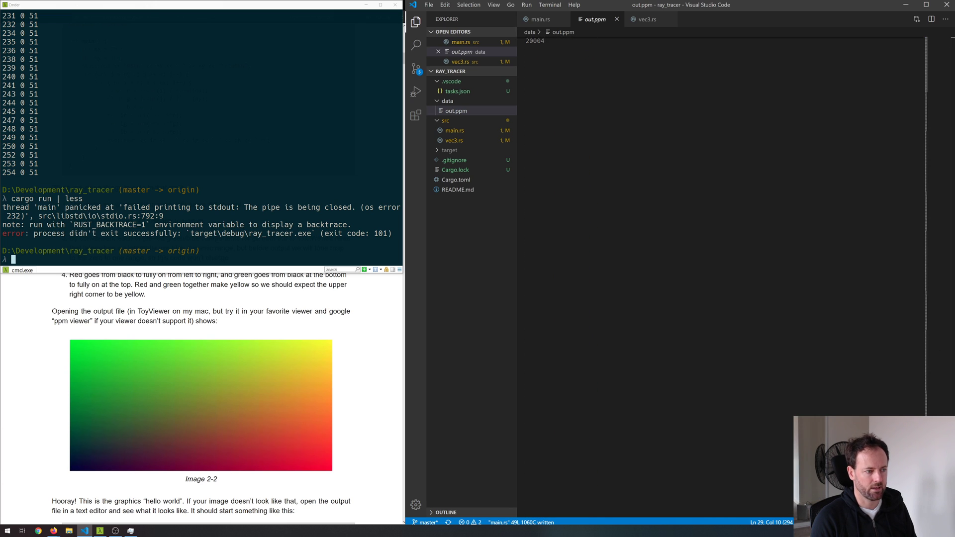
{"action": "scroll", "scroll_direction": "down", "scroll_amount": 3}
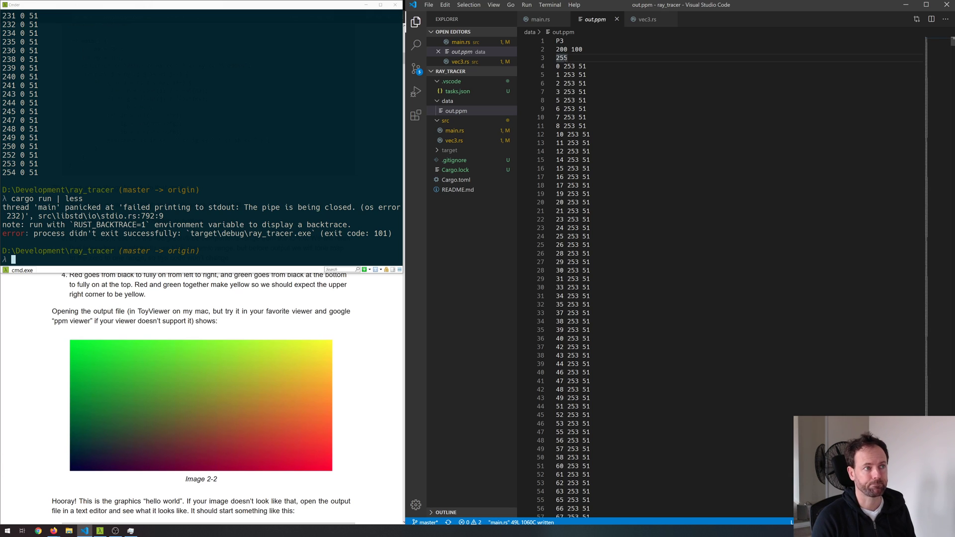
{"action": "left_click", "coordinate": [540, 19]}
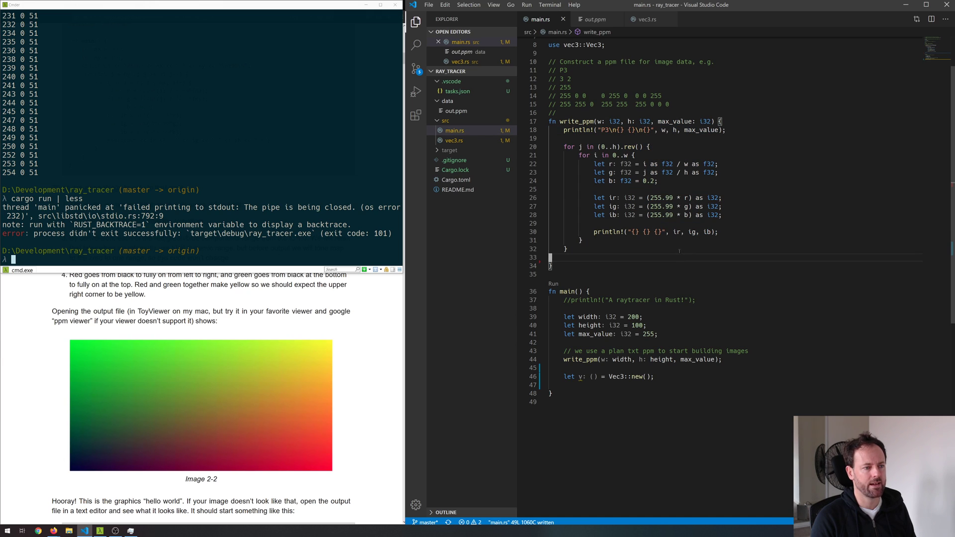
{"action": "mouse_move", "coordinate": [454, 141]}
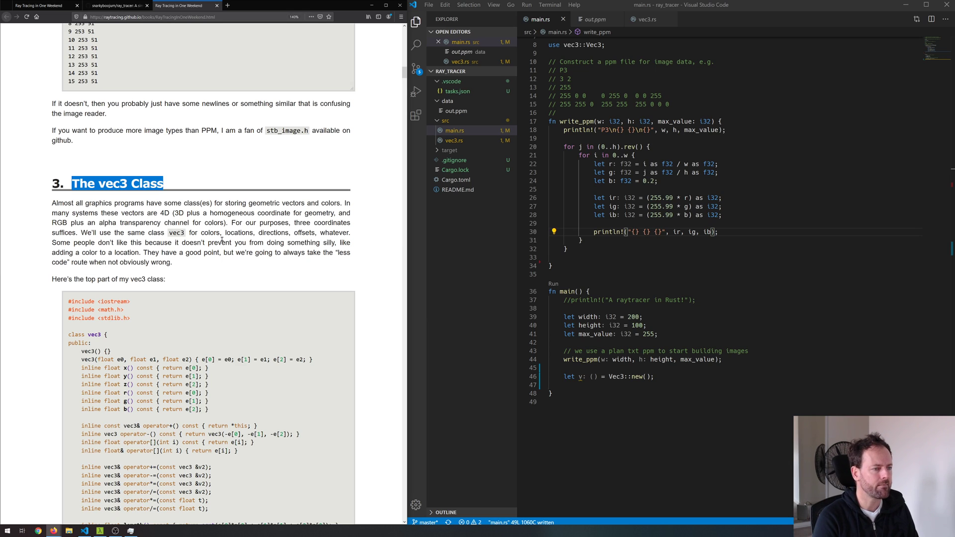
Open vec3.rs to read the Vec3 f32-array struct and its empty new() function
{"action": "left_click", "coordinate": [453, 140]}
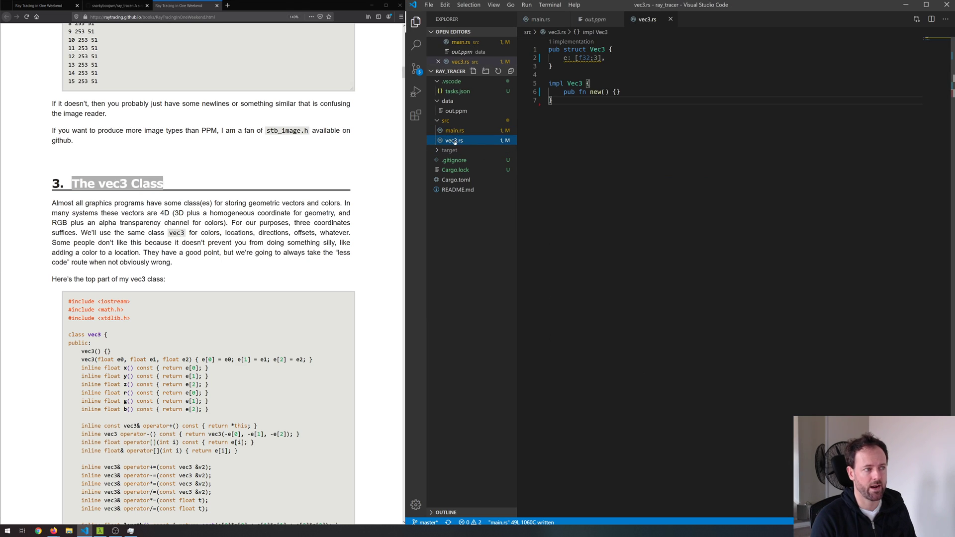
{"action": "mouse_move", "coordinate": [565, 58]}
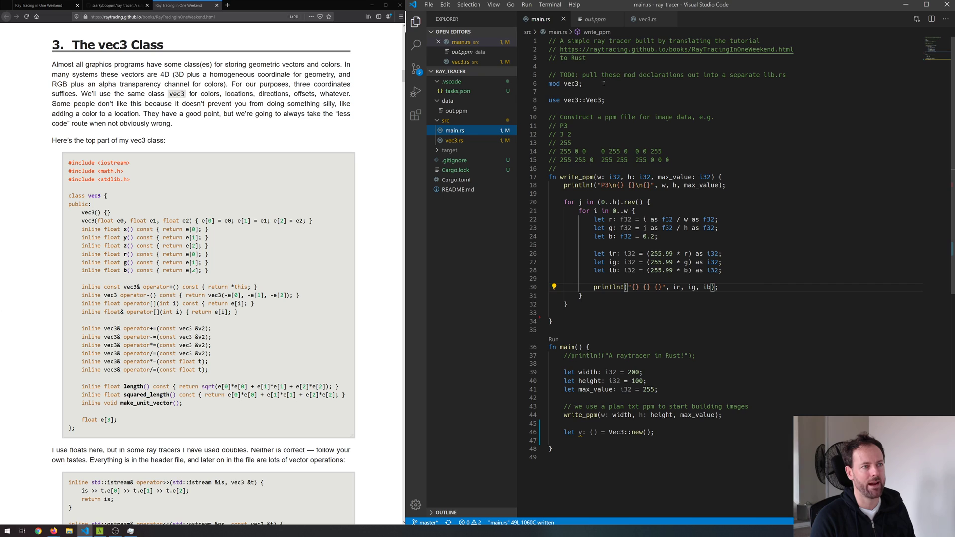
Reread the vec3 class, highlighting length, squared_length and make_unit_vector
{"action": "double_click", "coordinate": [564, 83]}
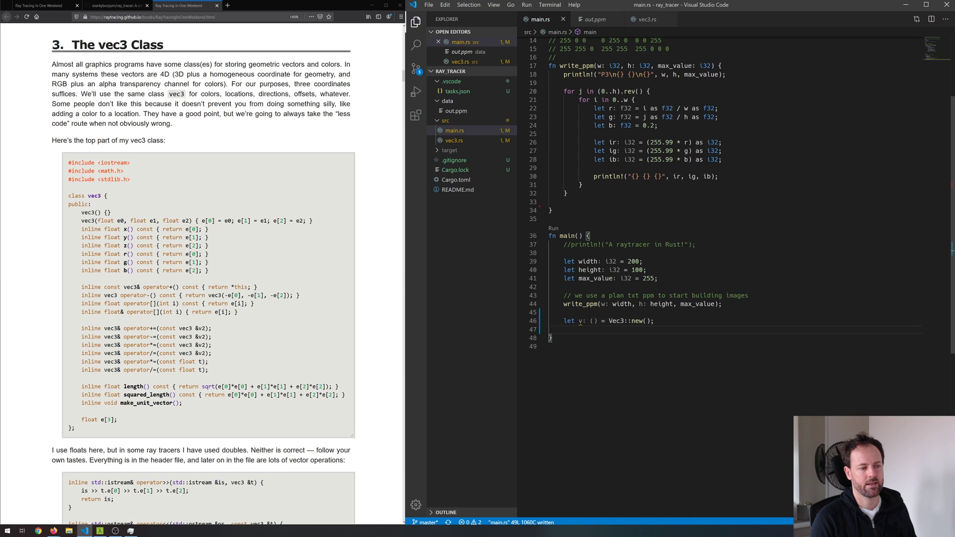
{"action": "scroll", "scroll_direction": "down", "scroll_amount": 3}
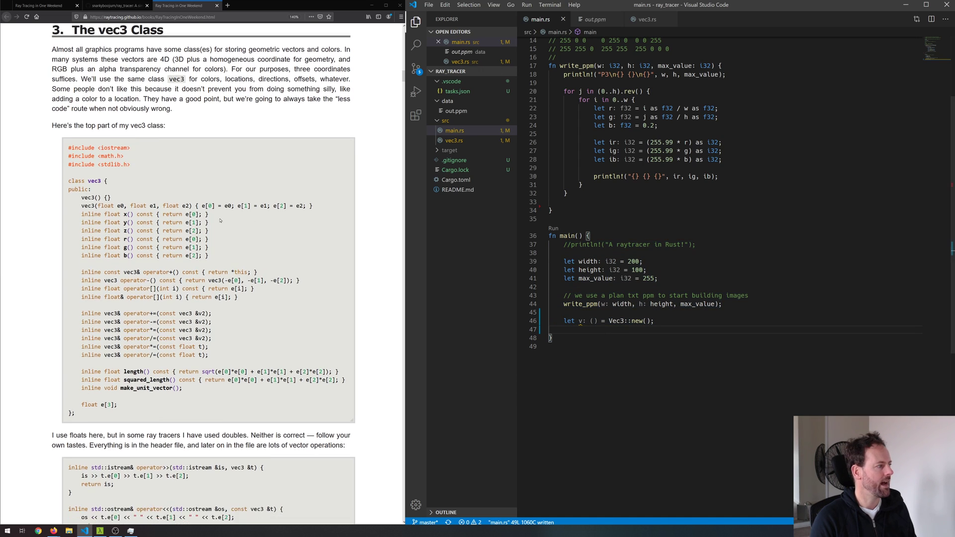
{"action": "scroll", "scroll_direction": "down", "scroll_amount": 3}
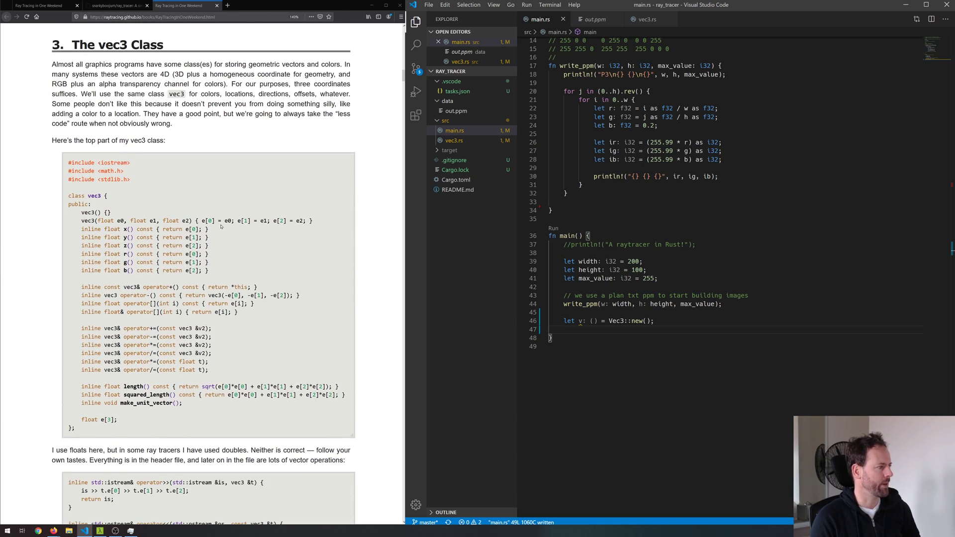
{"action": "scroll", "scroll_direction": "down", "scroll_amount": 3}
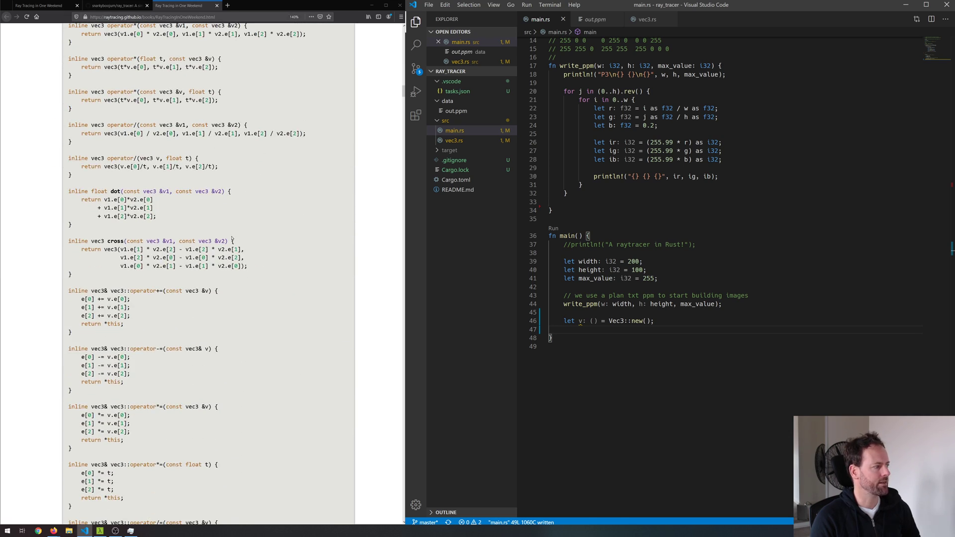
{"action": "scroll", "scroll_direction": "down", "scroll_amount": 3}
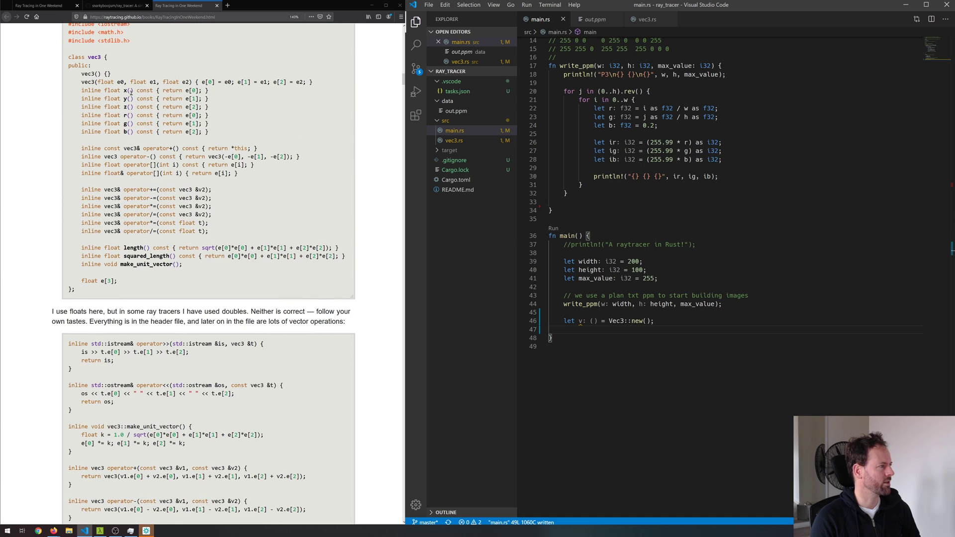
{"action": "left_click_drag", "start_coordinate": [131, 90], "coordinate": [136, 123]}
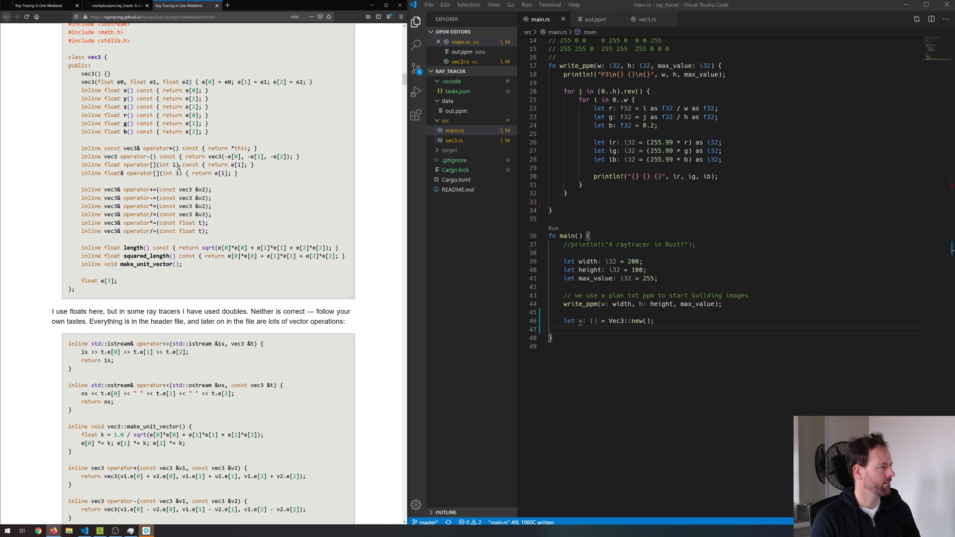
{"action": "double_click", "coordinate": [146, 174]}
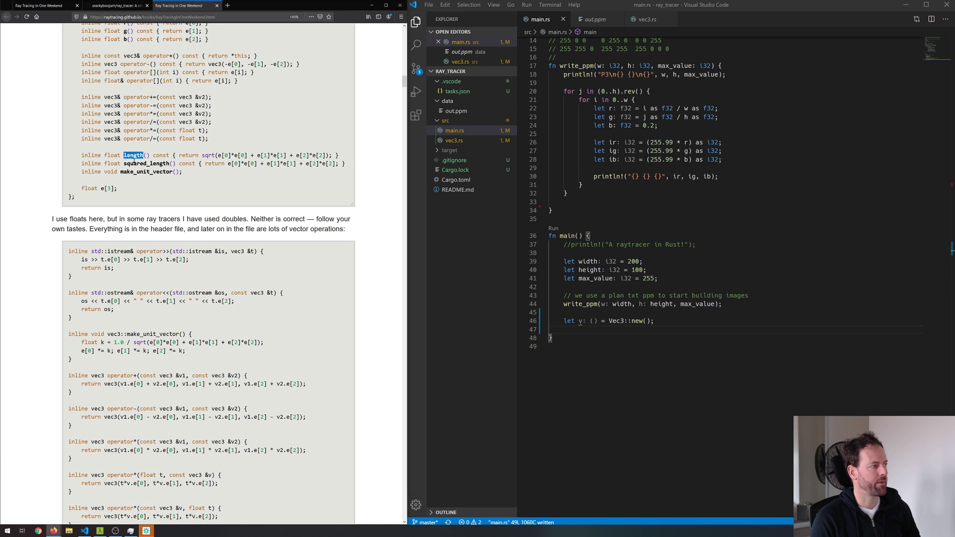
{"action": "double_click", "coordinate": [146, 163]}
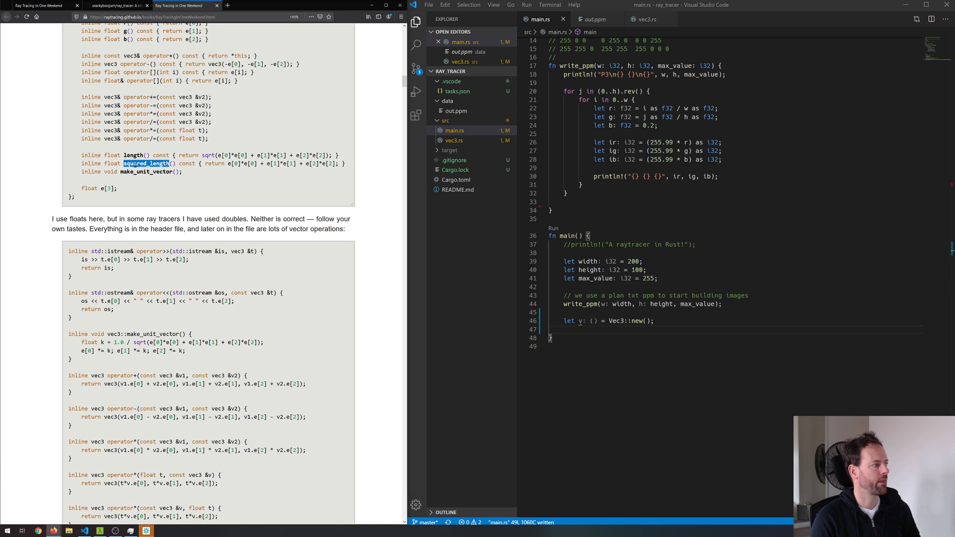
{"action": "double_click", "coordinate": [146, 171]}
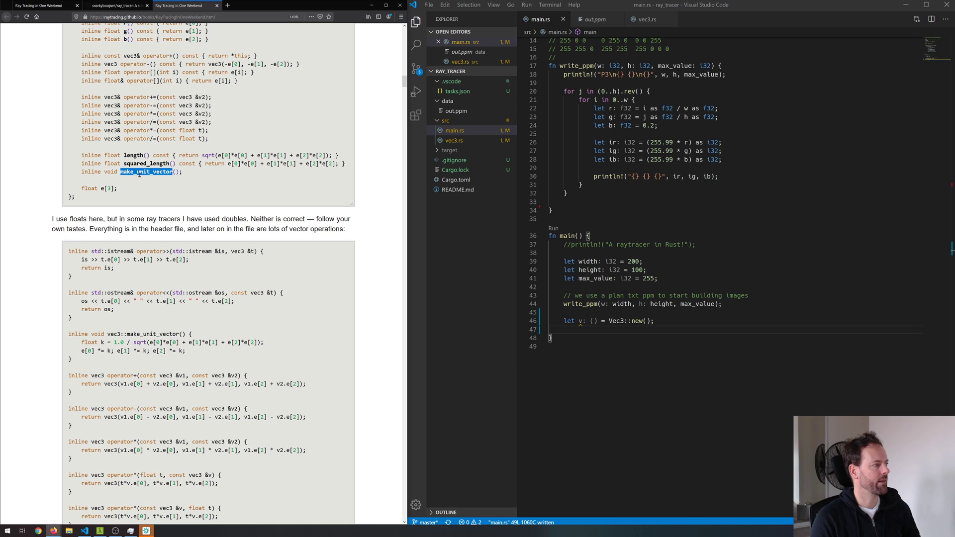
Examine the three component divisions in vec3's operator/= and deselect the main listing
{"action": "scroll", "scroll_direction": "down", "scroll_amount": 3}
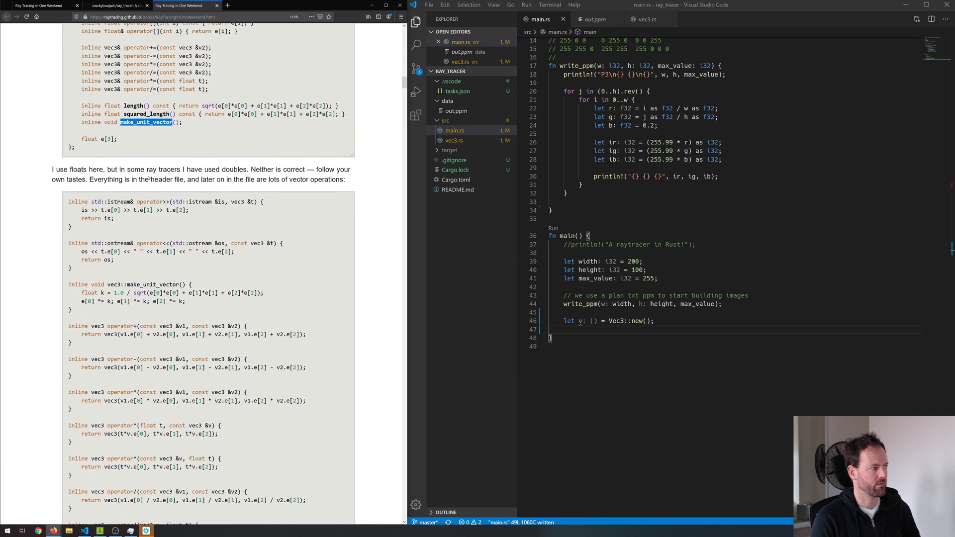
{"action": "scroll", "scroll_direction": "down", "scroll_amount": 3}
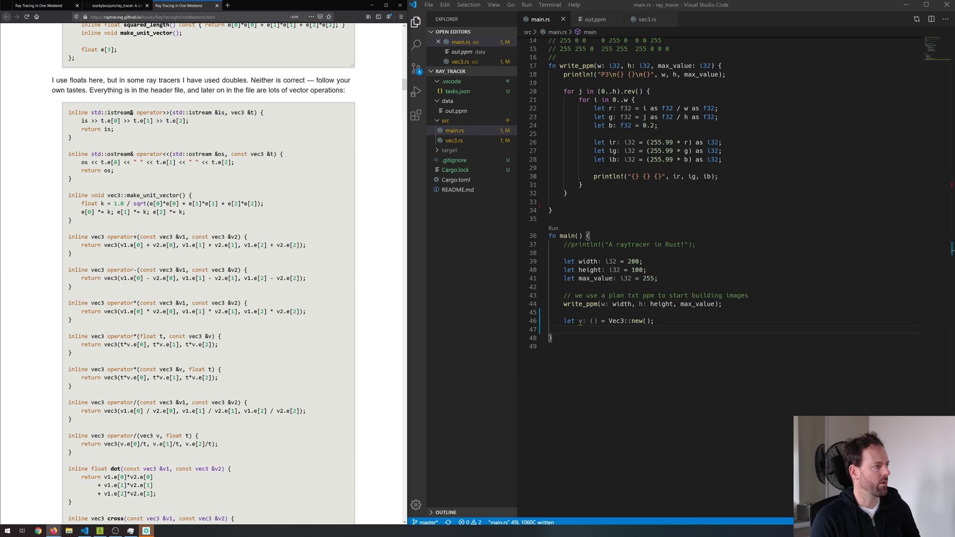
{"action": "scroll", "scroll_direction": "down", "scroll_amount": 3}
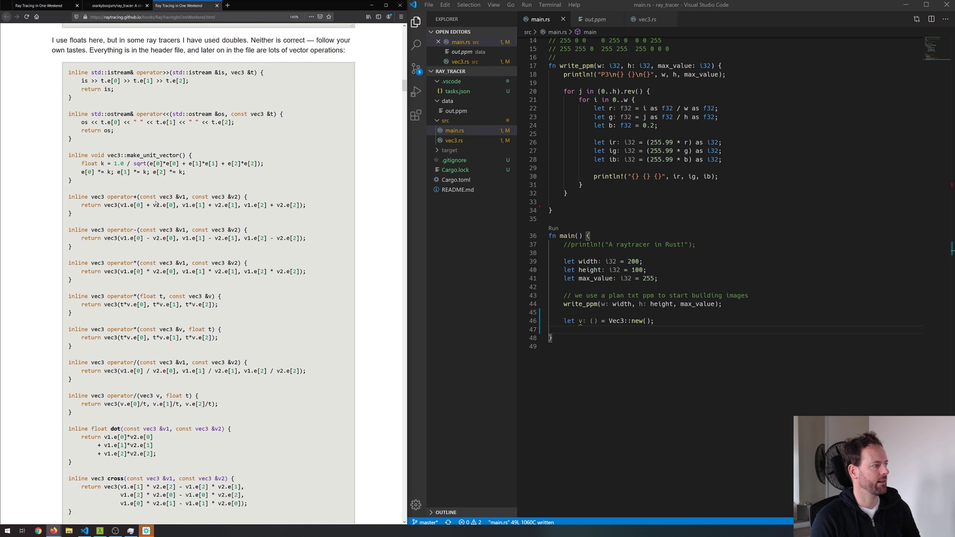
{"action": "scroll", "scroll_direction": "down", "scroll_amount": 3}
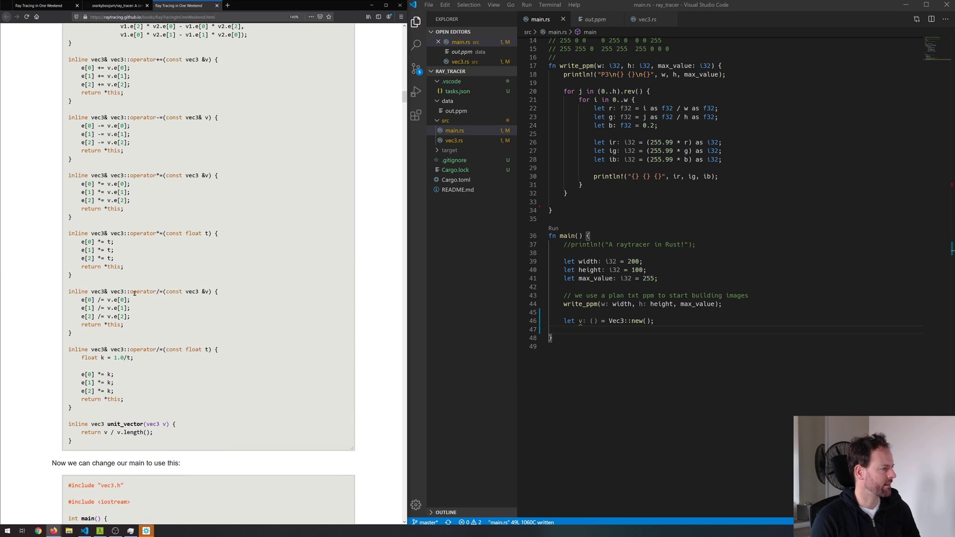
{"action": "left_click_drag", "start_coordinate": [78, 300], "coordinate": [129, 317]}
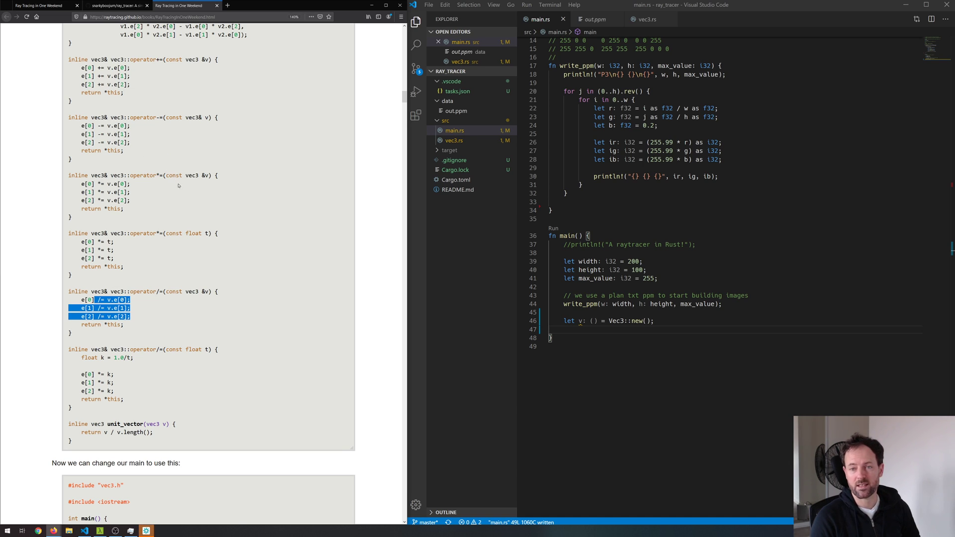
{"action": "scroll", "scroll_direction": "down", "scroll_amount": 3}
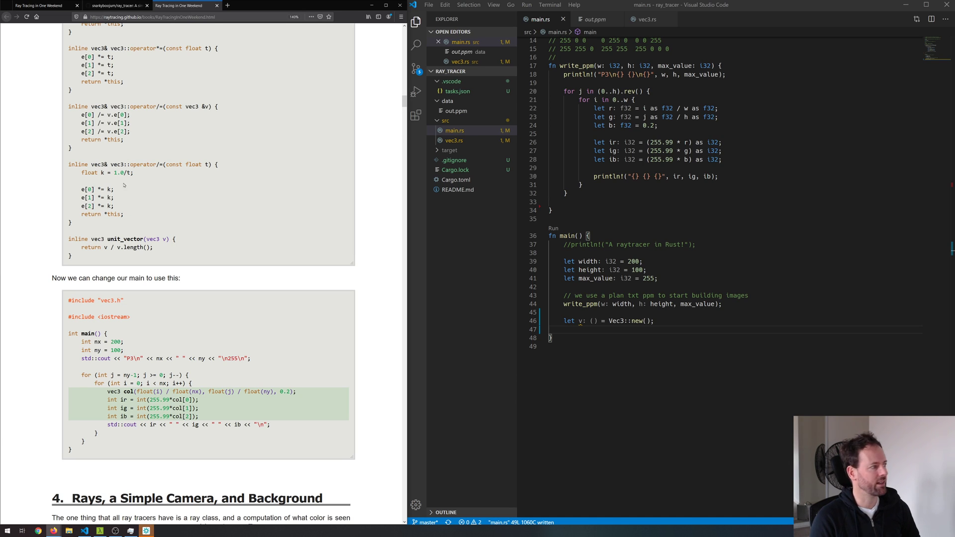
{"action": "scroll", "scroll_direction": "down", "scroll_amount": 3}
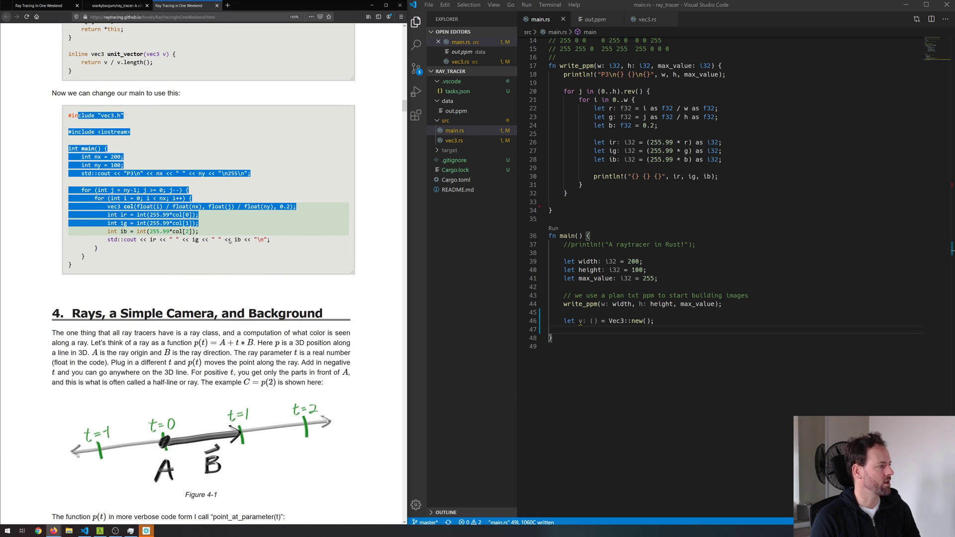
{"action": "left_click", "coordinate": [161, 104]}
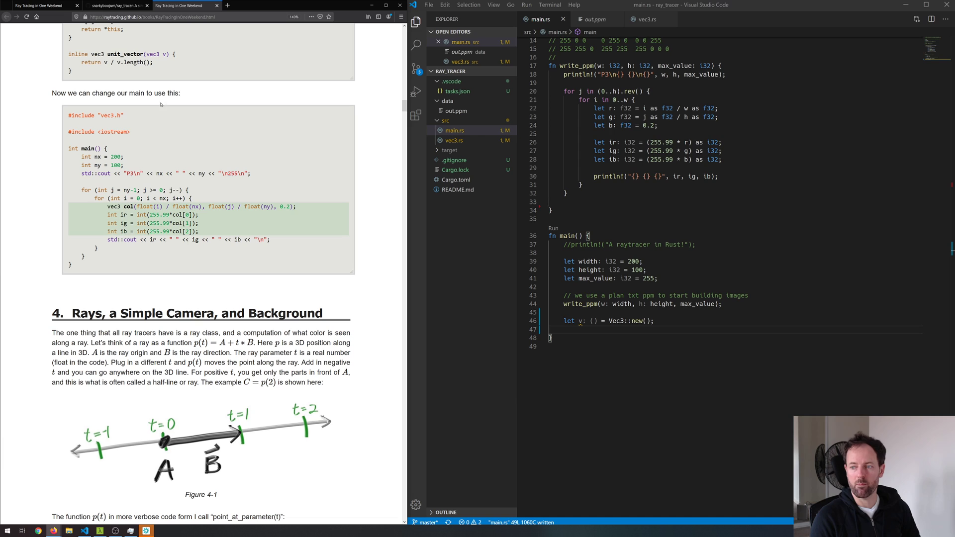
Skim the tutorial through chapter 4 on rays
{"action": "scroll", "scroll_direction": "down", "scroll_amount": 3}
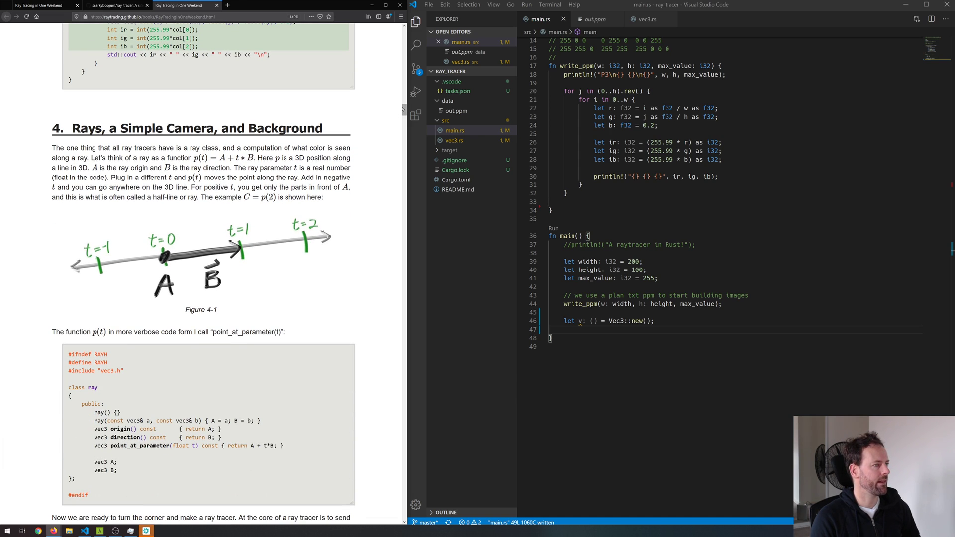
{"action": "scroll", "scroll_direction": "down", "scroll_amount": 3}
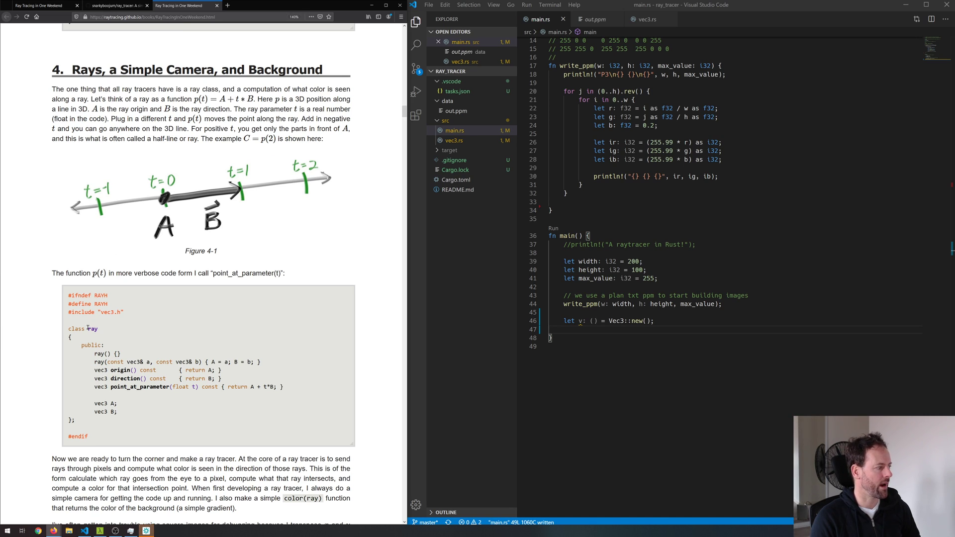
{"action": "scroll", "scroll_direction": "down", "scroll_amount": 3}
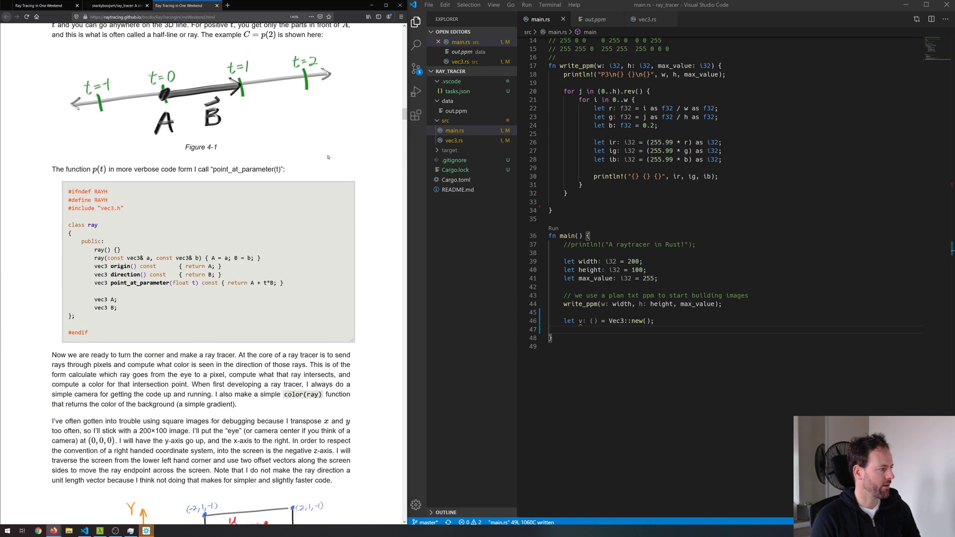
{"action": "scroll", "scroll_direction": "down", "scroll_amount": 3}
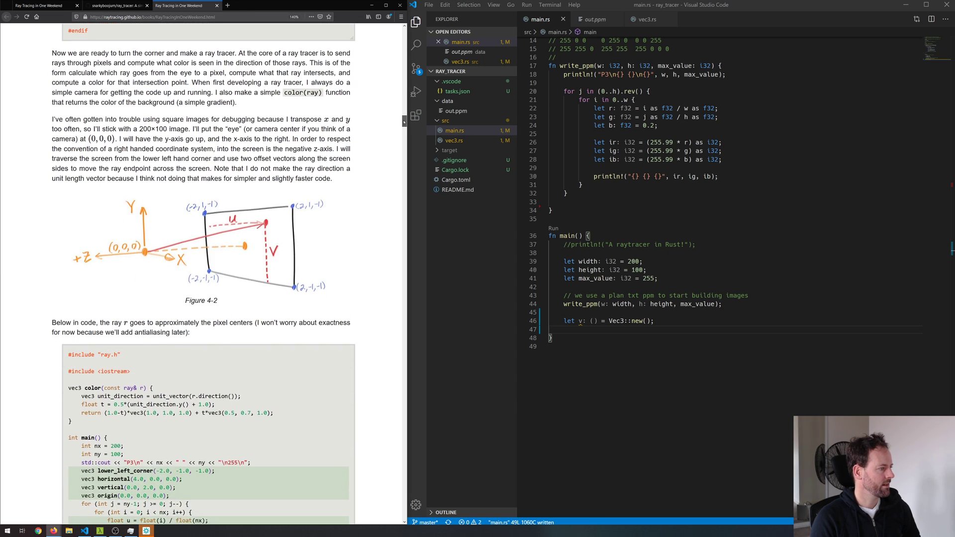
{"action": "scroll", "scroll_direction": "down", "scroll_amount": 3}
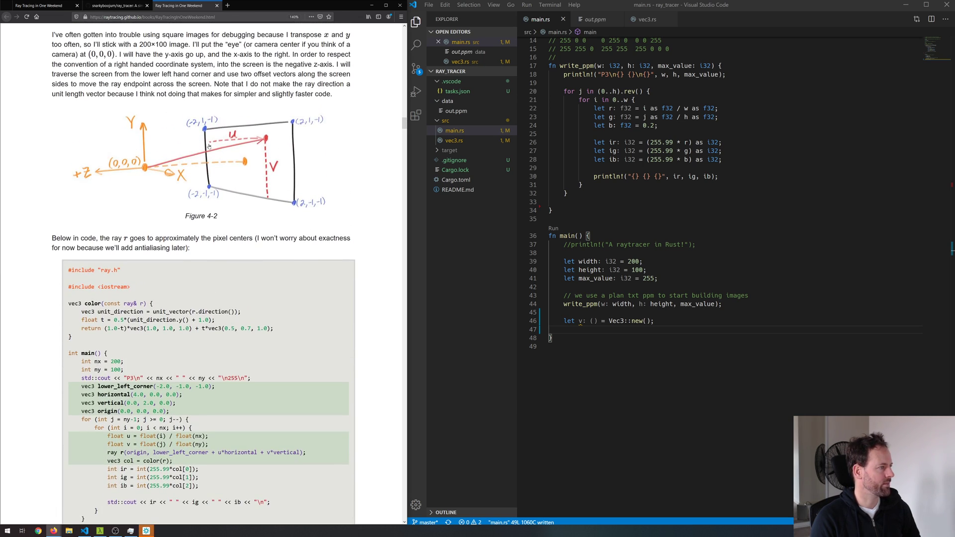
{"action": "scroll", "scroll_direction": "down", "scroll_amount": 3}
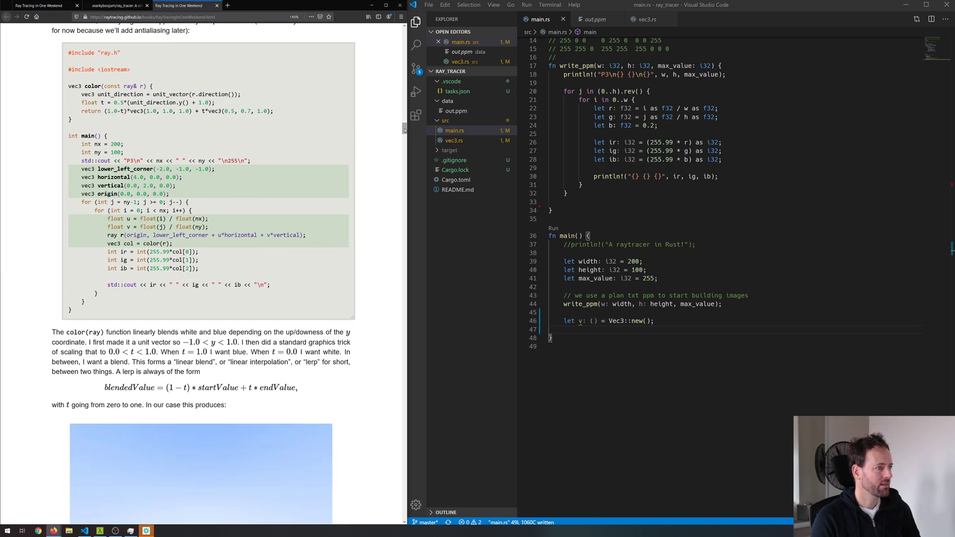
{"action": "scroll", "scroll_direction": "down", "scroll_amount": 3}
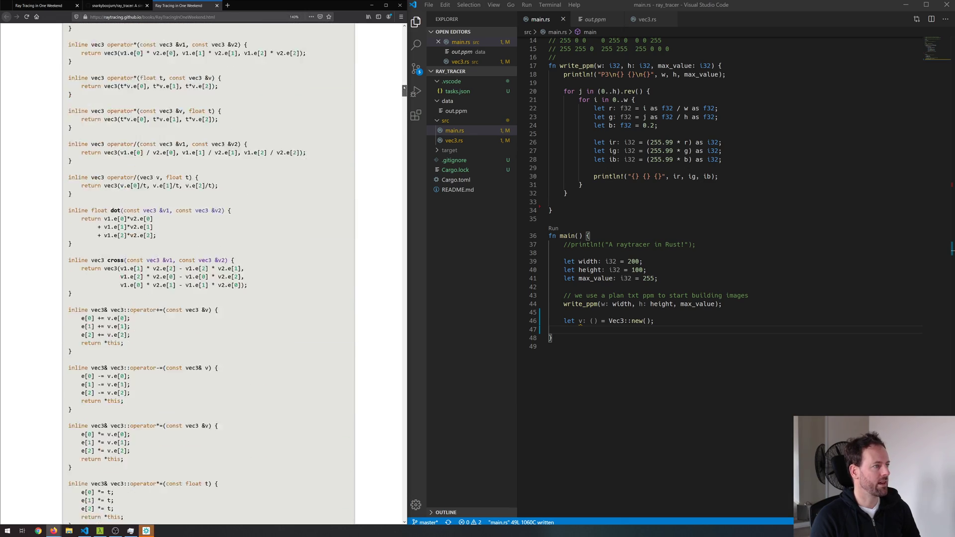
{"action": "scroll", "scroll_direction": "down", "scroll_amount": 3}
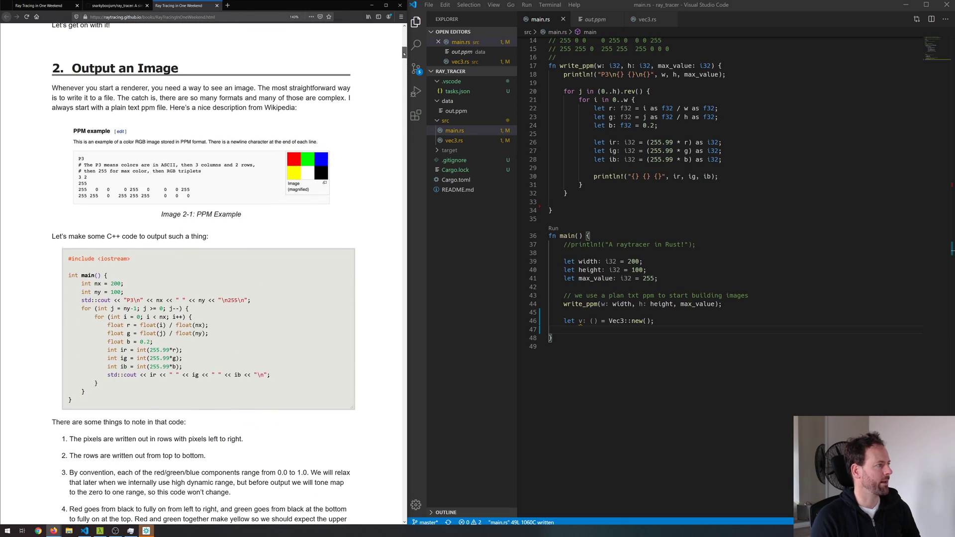
{"action": "scroll", "scroll_direction": "down", "scroll_amount": 3}
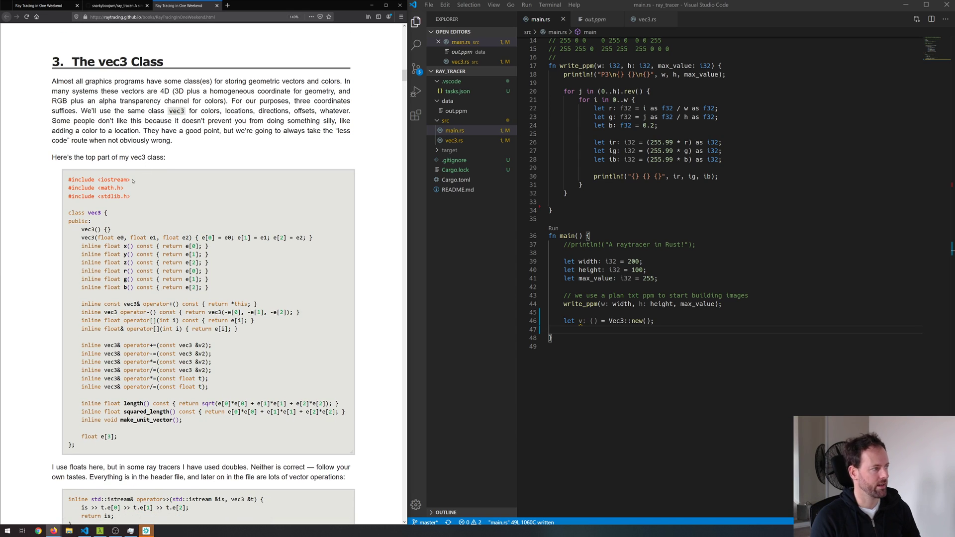
{"action": "mouse_move", "coordinate": [180, 213]}
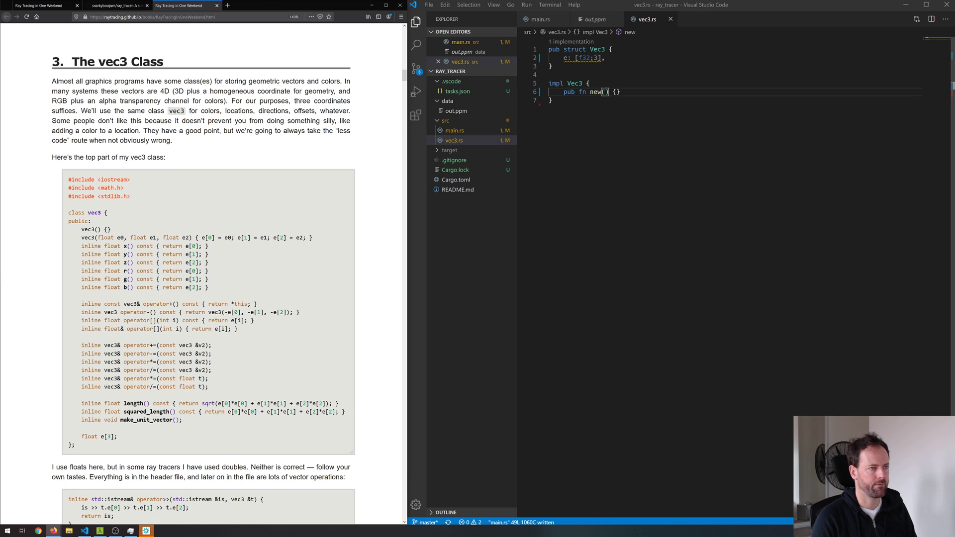
Write pub fn new(e0: f32, e1: f32, e2: f32) -> Vec3 returning Vec3 { e: [e0, e1, e2] }, and save
{"action": "type", "text": "e2"}
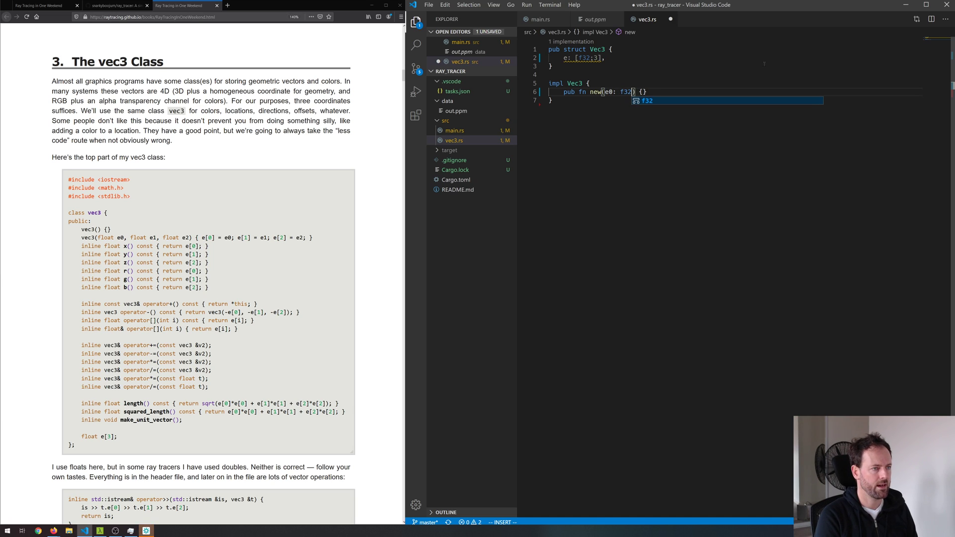
{"action": "type", "text": ", r1"}
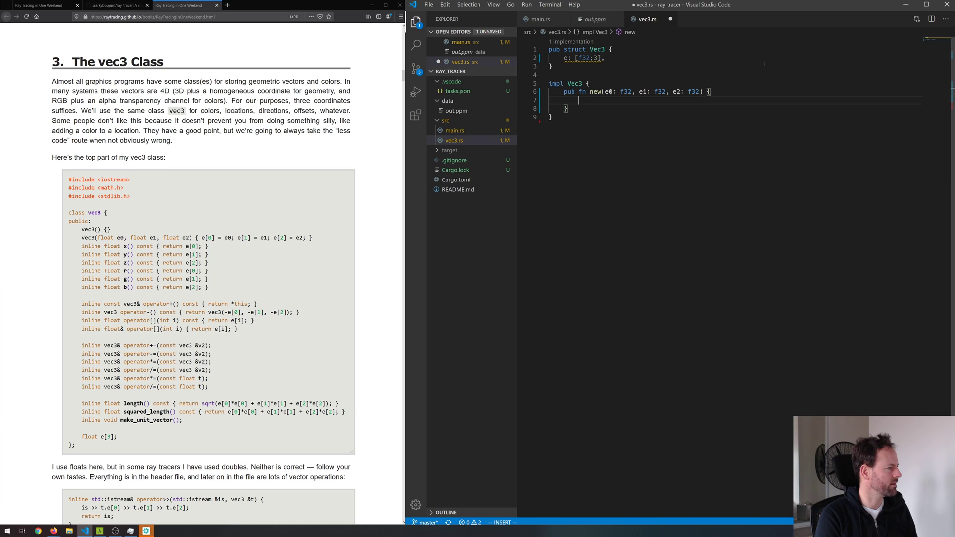
{"action": "type", "text": "e: {}"}
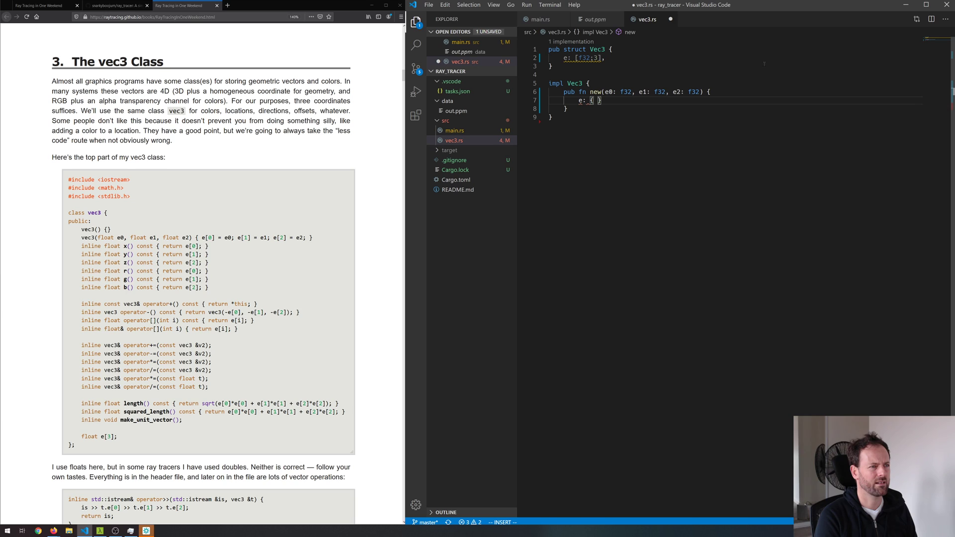
{"action": "type", "text": "e"}
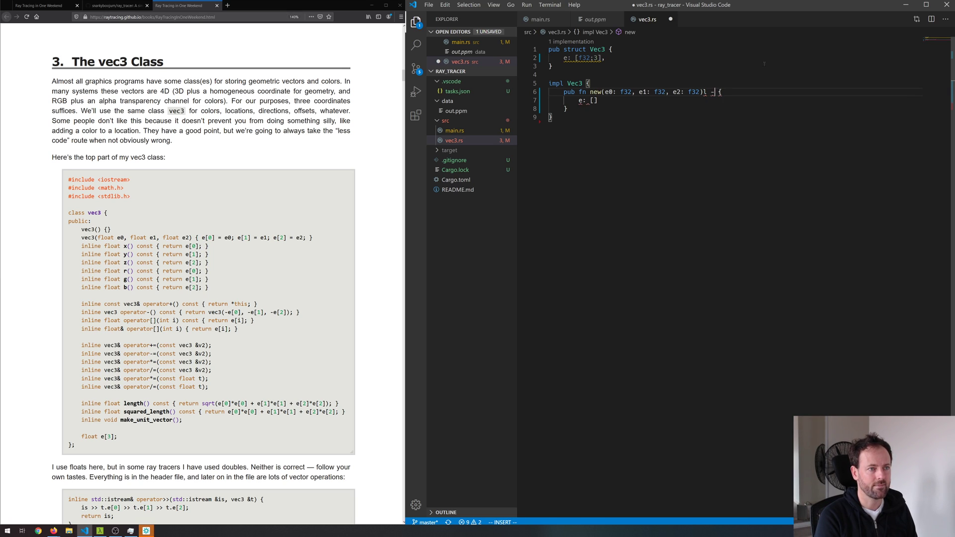
{"action": "type", "text": "-> Vec3"}
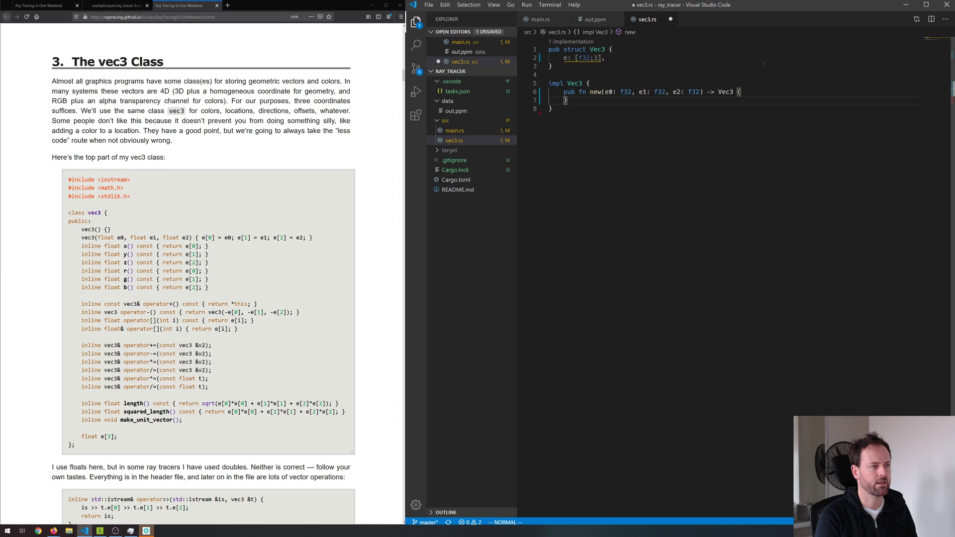
{"action": "type", "text": "Vec3 {}"}
{"action": "type", "text": "e: ["}
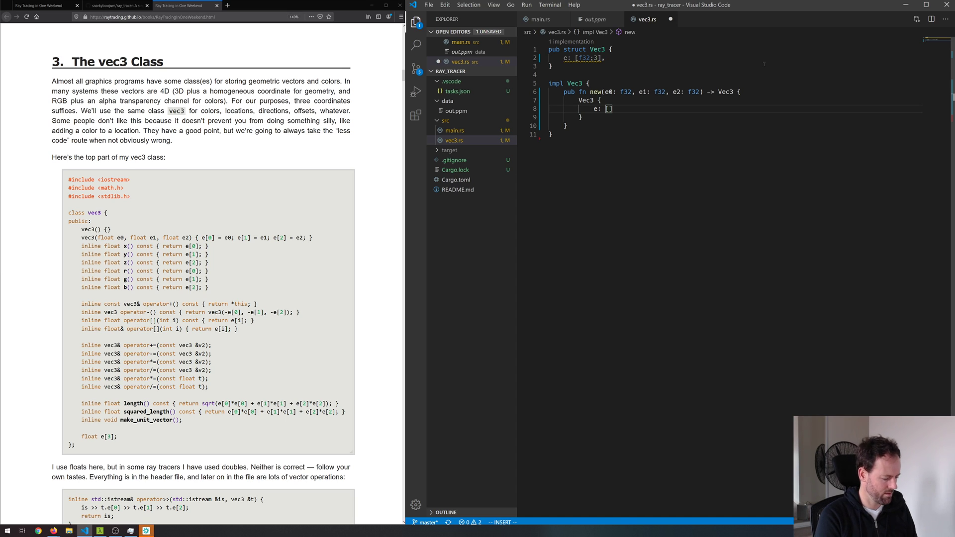
{"action": "type", "text": "e0, e1,e"}
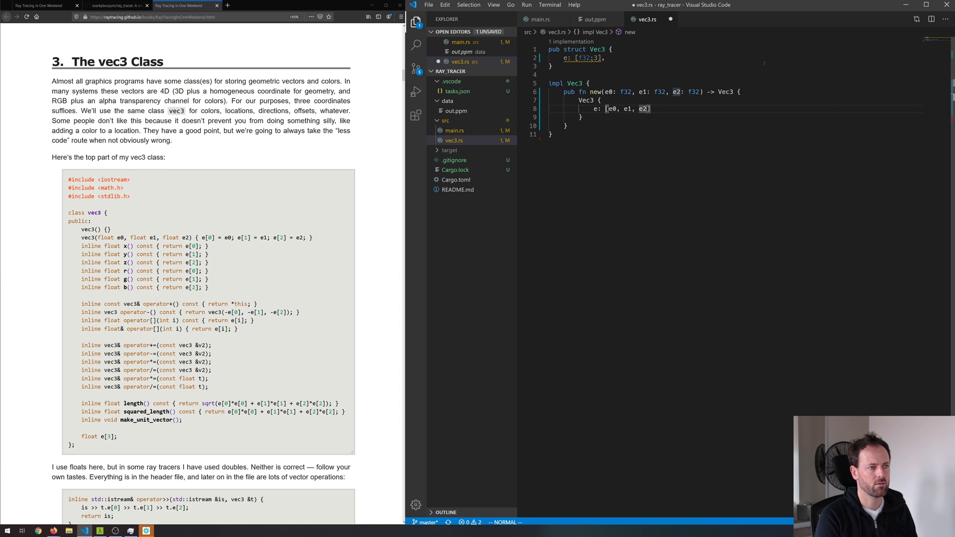
{"action": "key", "text": "ctrl+s"}
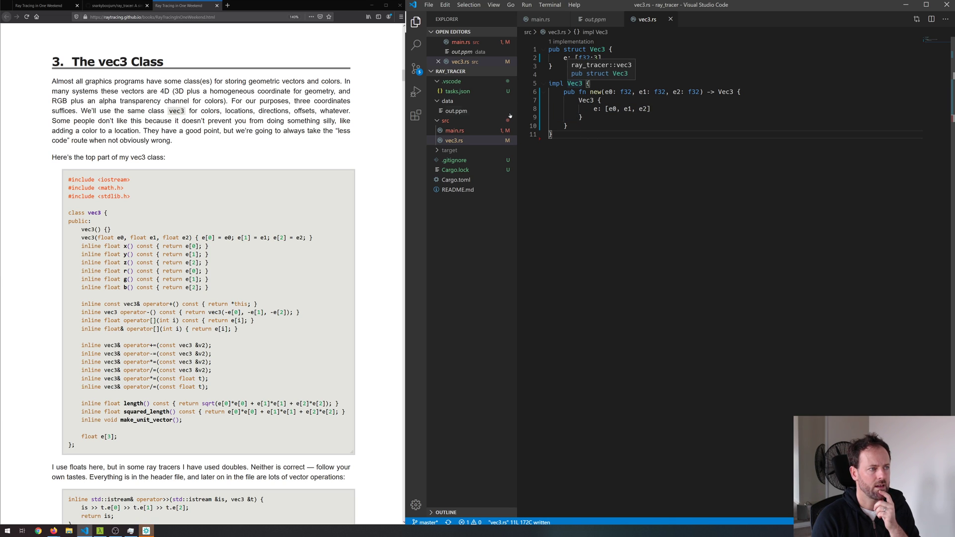
Change main.rs line 46 to `let v: Vec3 = Vec3::new(1f32, 2f32, 6f32);`, save, then return to vec3.rs
{"action": "left_click", "coordinate": [540, 18]}
{"action": "type", "text": "let v: Vec3 = Vec3::new(1f32, 2f32, );"}
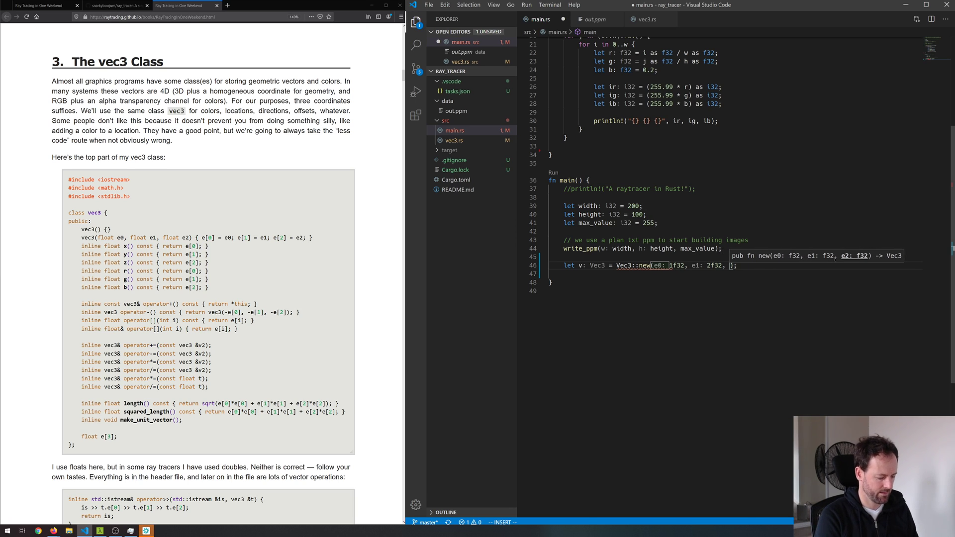
{"action": "type", "text": "e2: 6f"}
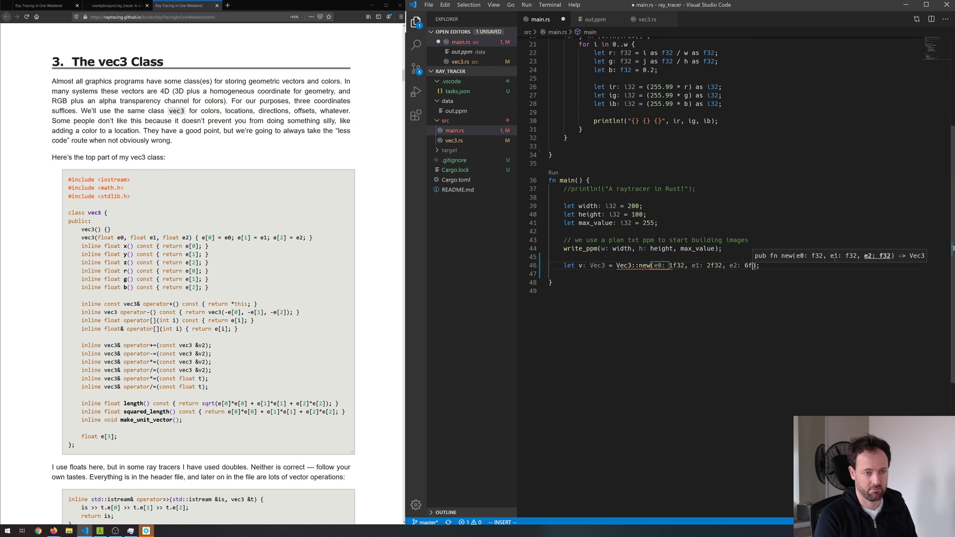
{"action": "key", "text": "ctrl+s"}
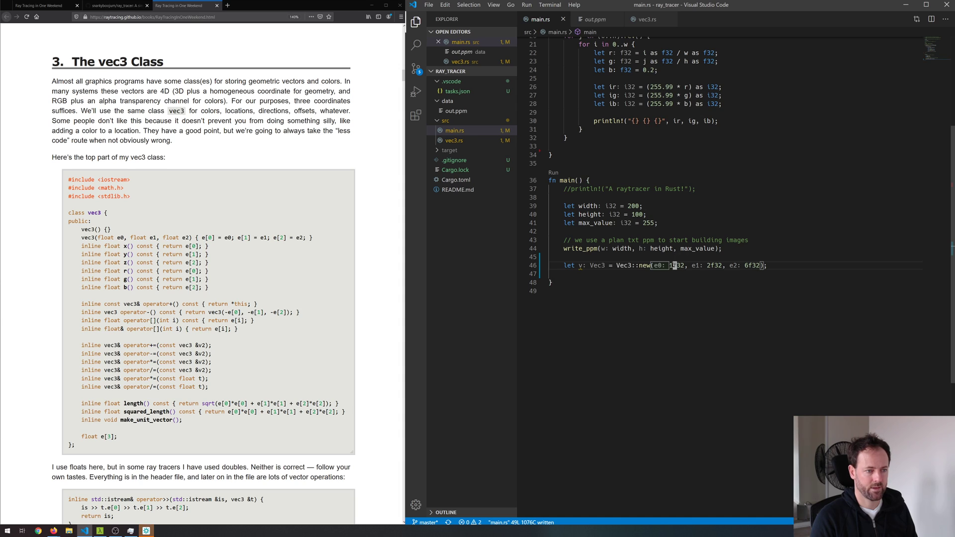
{"action": "mouse_move", "coordinate": [597, 265]}
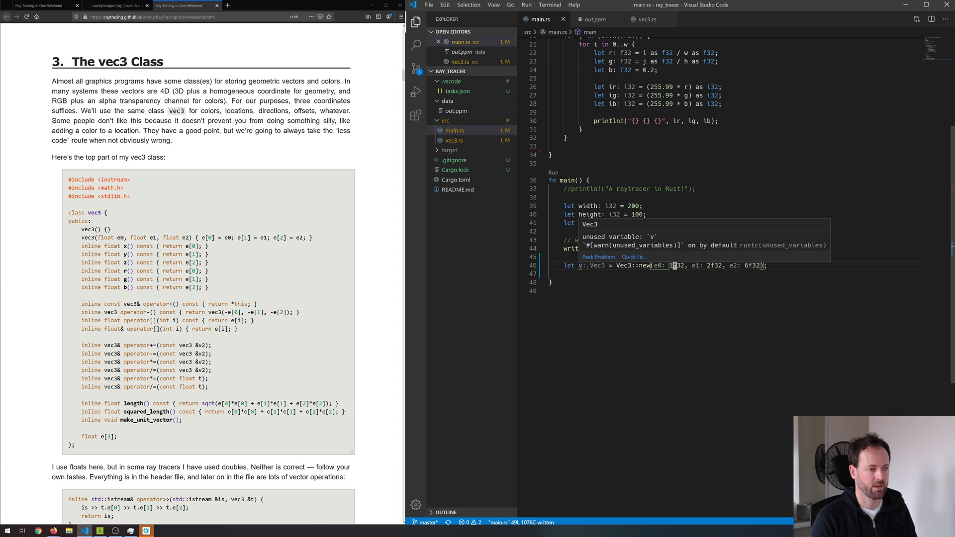
{"action": "left_click", "coordinate": [647, 19]}
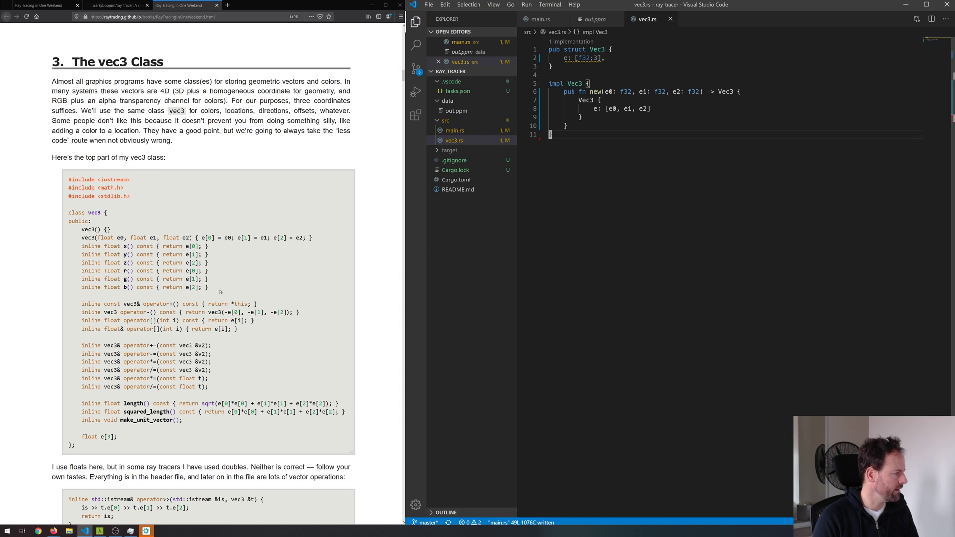
{"action": "mouse_move", "coordinate": [134, 311]}
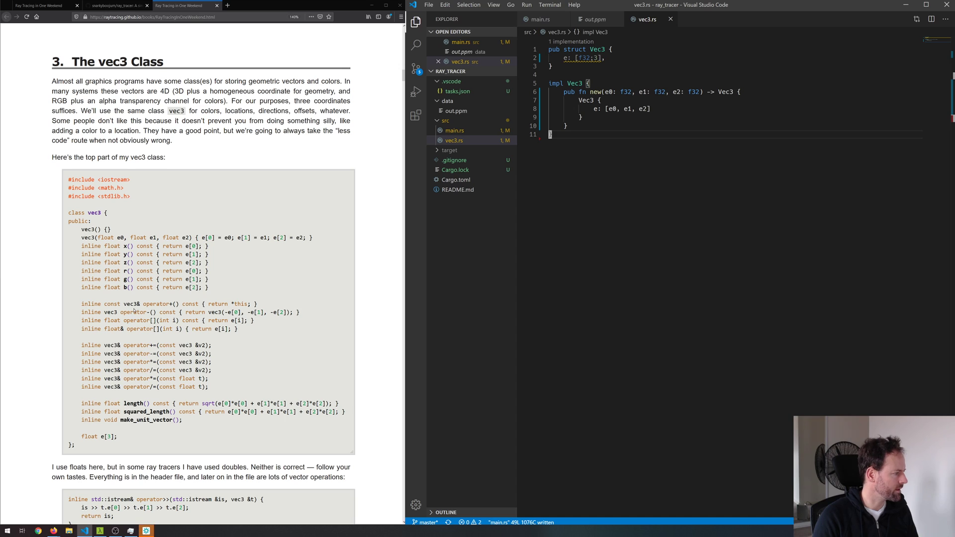
Scroll the tutorial down to vec3's inline operator+ and related operator functions
{"action": "double_click", "coordinate": [156, 304]}
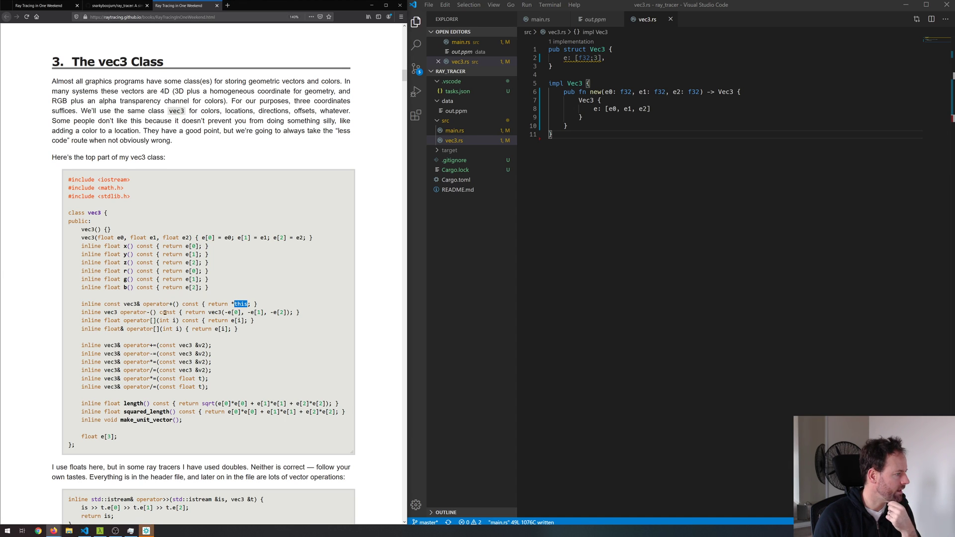
{"action": "scroll", "scroll_direction": "down", "scroll_amount": 3}
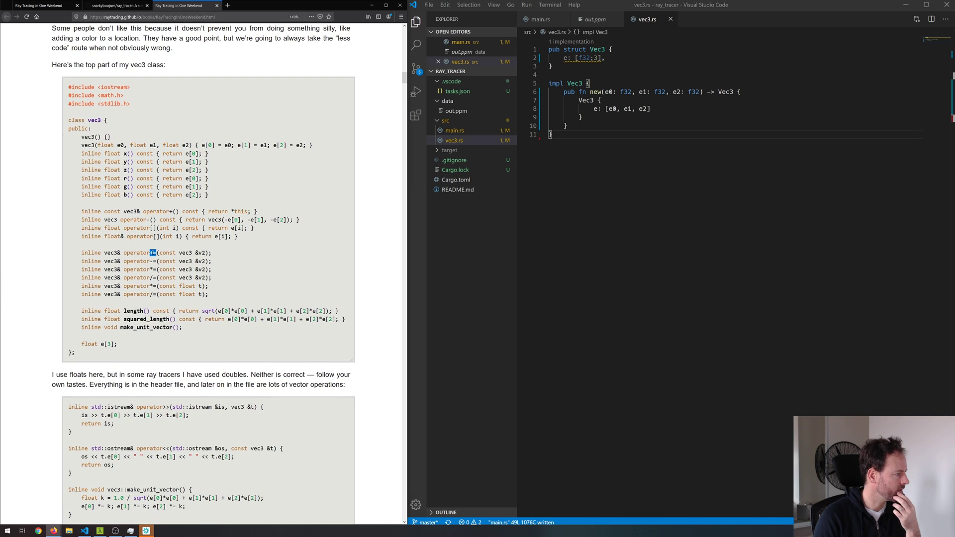
{"action": "mouse_move", "coordinate": [142, 258]}
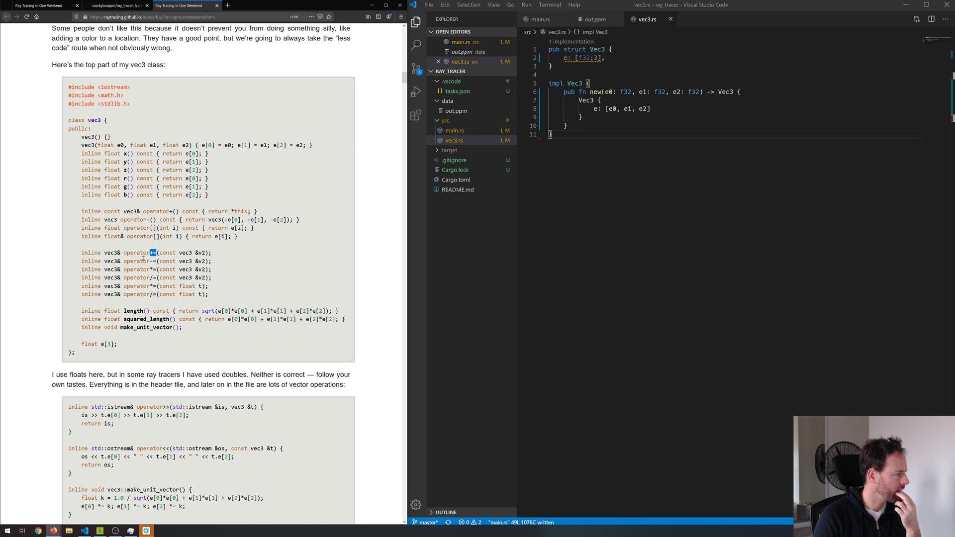
{"action": "scroll", "scroll_direction": "down", "scroll_amount": 3}
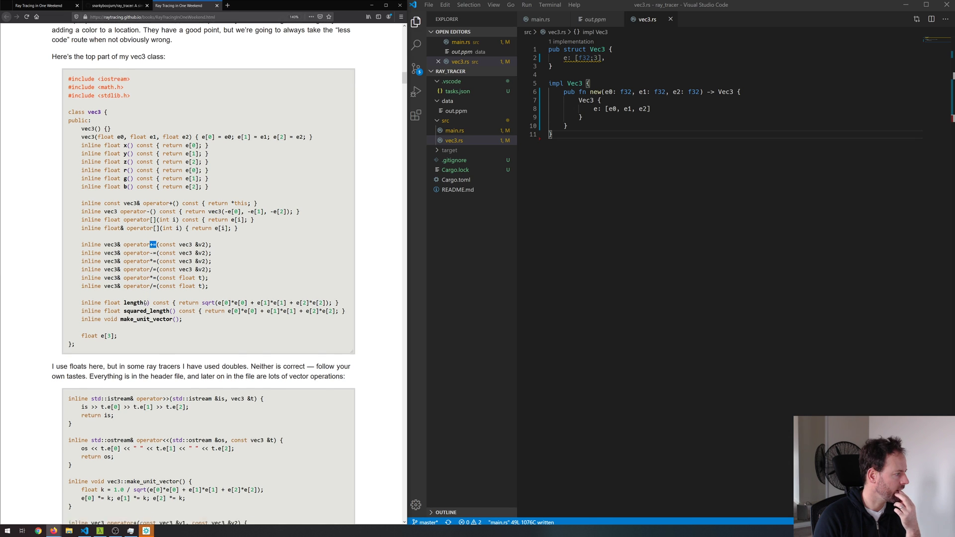
{"action": "scroll", "scroll_direction": "down", "scroll_amount": 3}
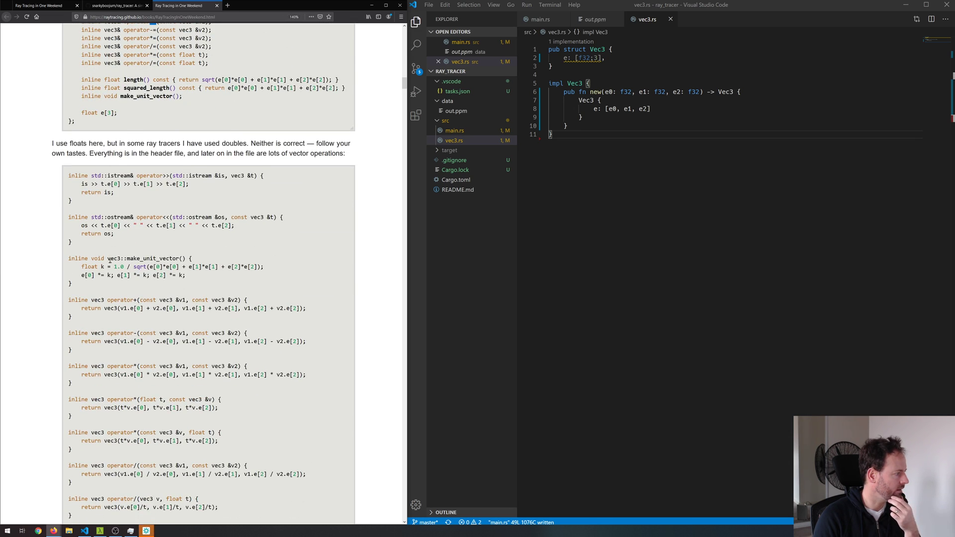
{"action": "scroll", "scroll_direction": "down", "scroll_amount": 3}
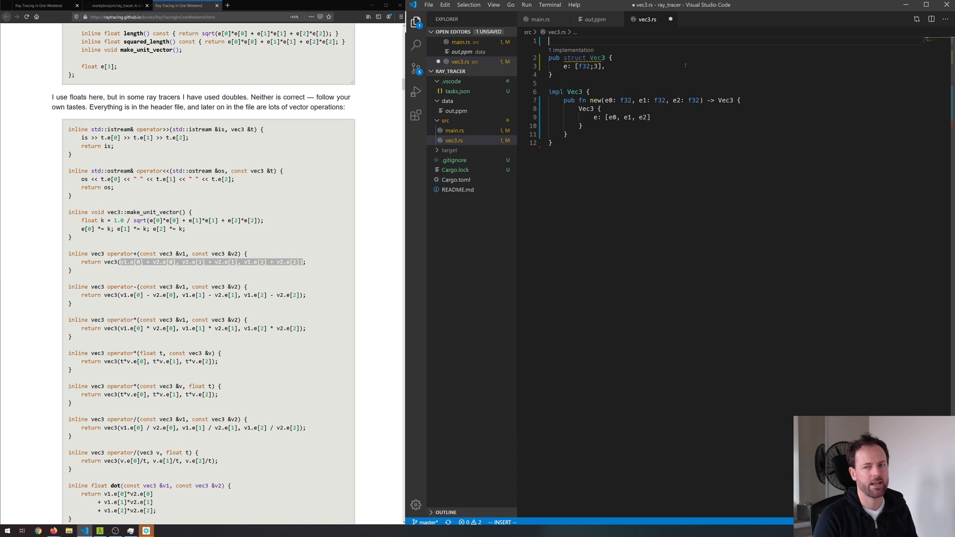
Import std::ops in vec3.rs and open 'impl ops::Add for Vec3' declaring type Output = Self
{"action": "type", "text": "use std::ops;"}
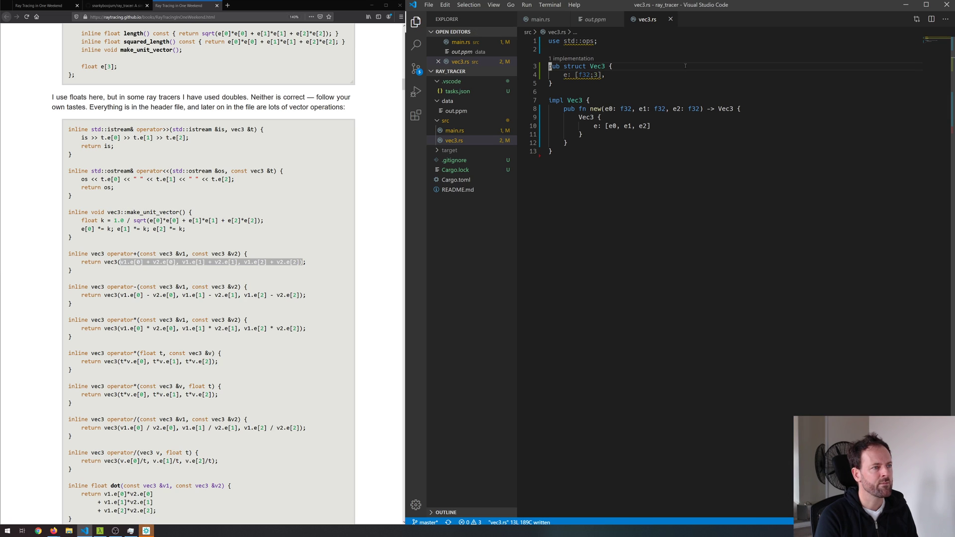
{"action": "mouse_move", "coordinate": [585, 41]}
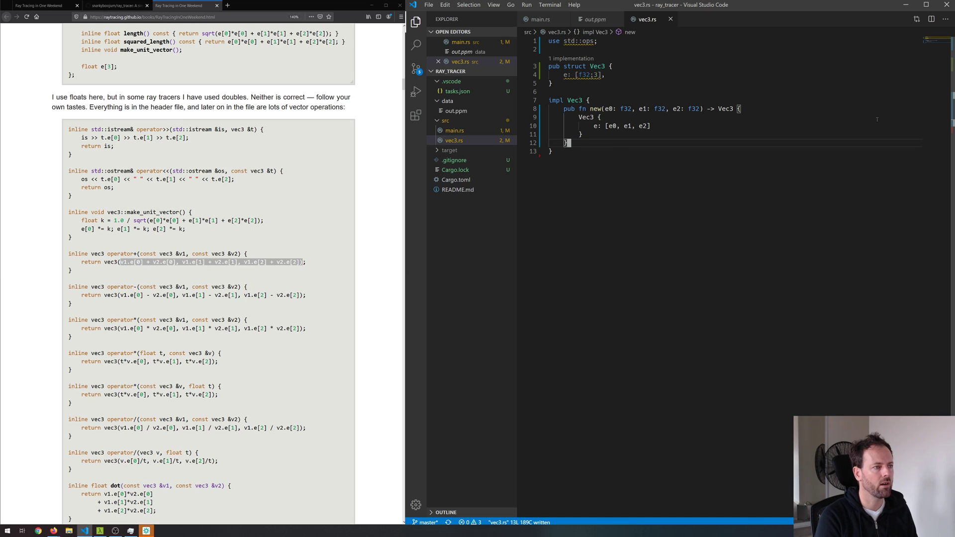
{"action": "type", "text": "impl"}
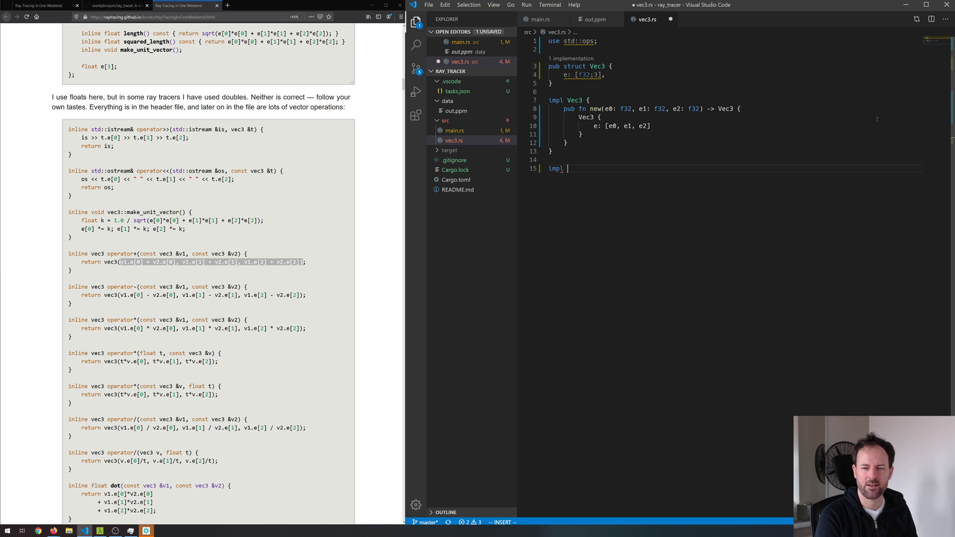
{"action": "type", "text": "ops::"}
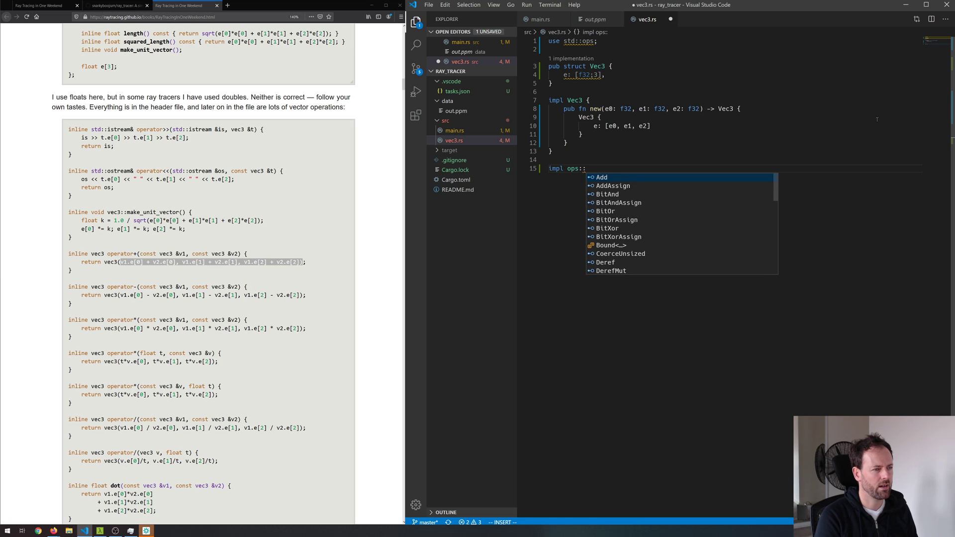
{"action": "type", "text": "Add"}
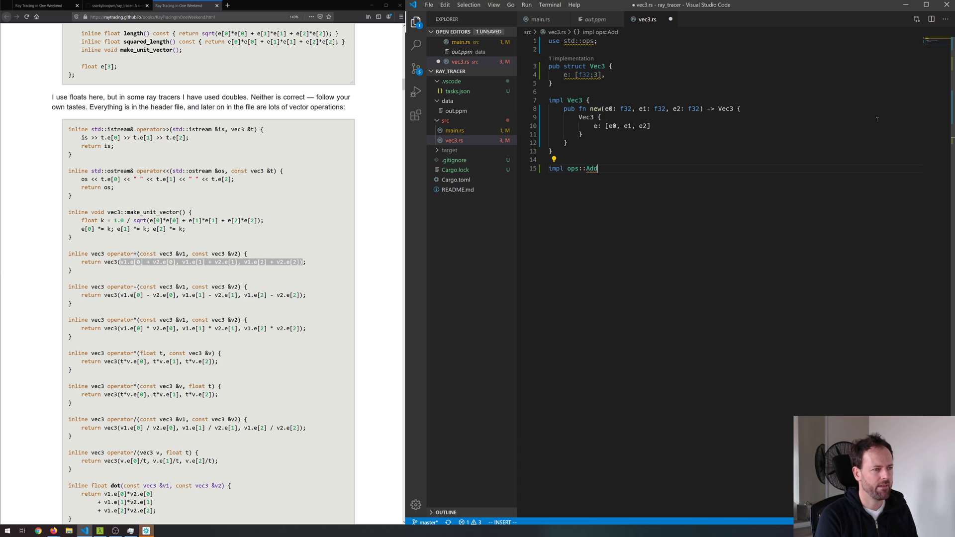
{"action": "type", "text": "()"}
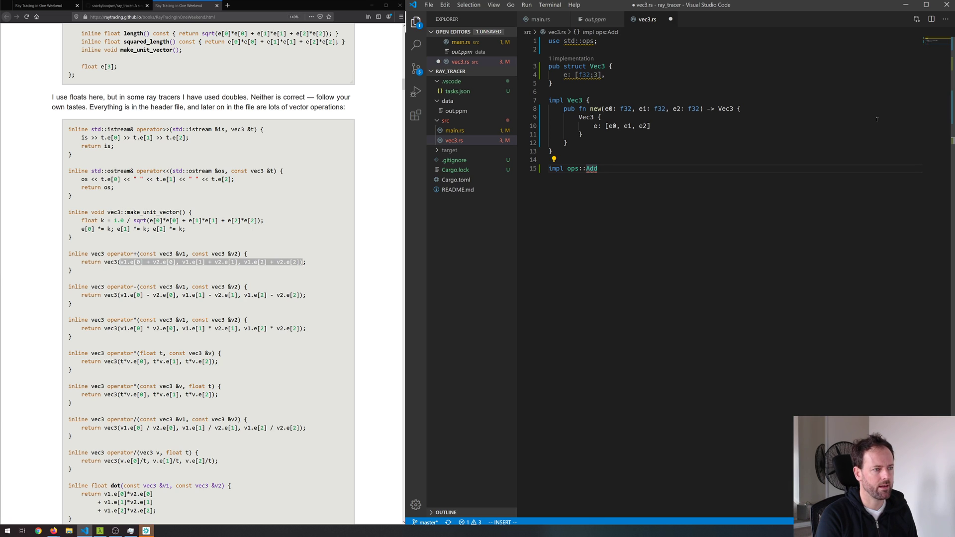
{"action": "type", "text": "for Vec3"}
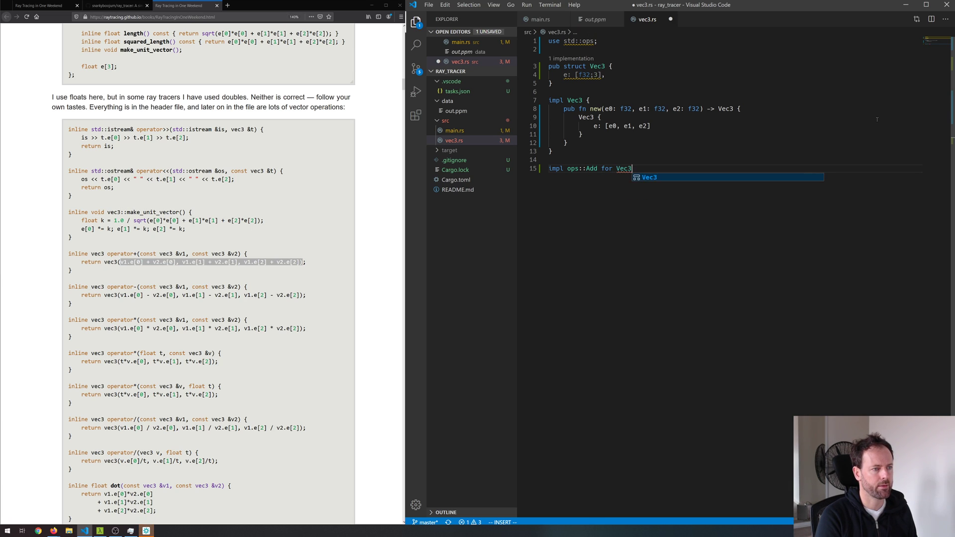
{"action": "type", "text": "{"}
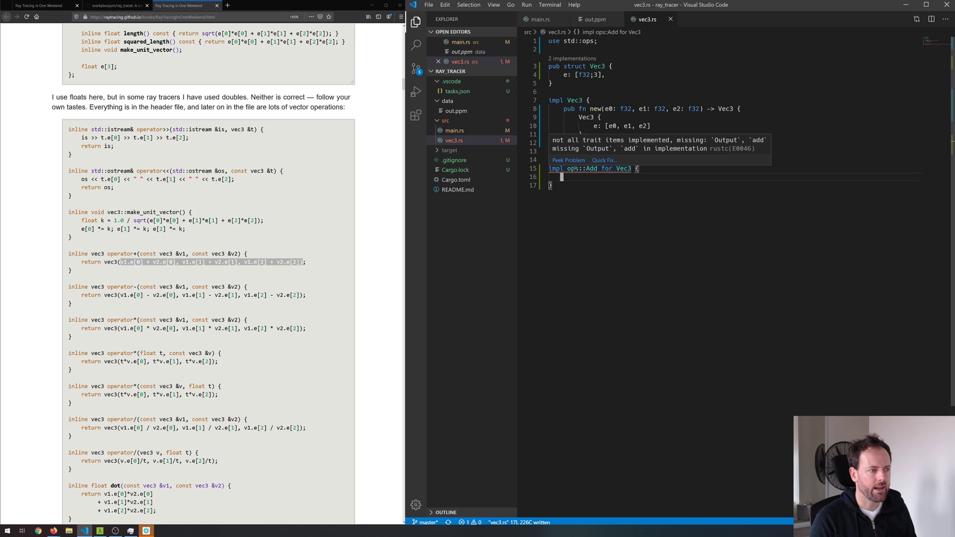
{"action": "type", "text": "let"}
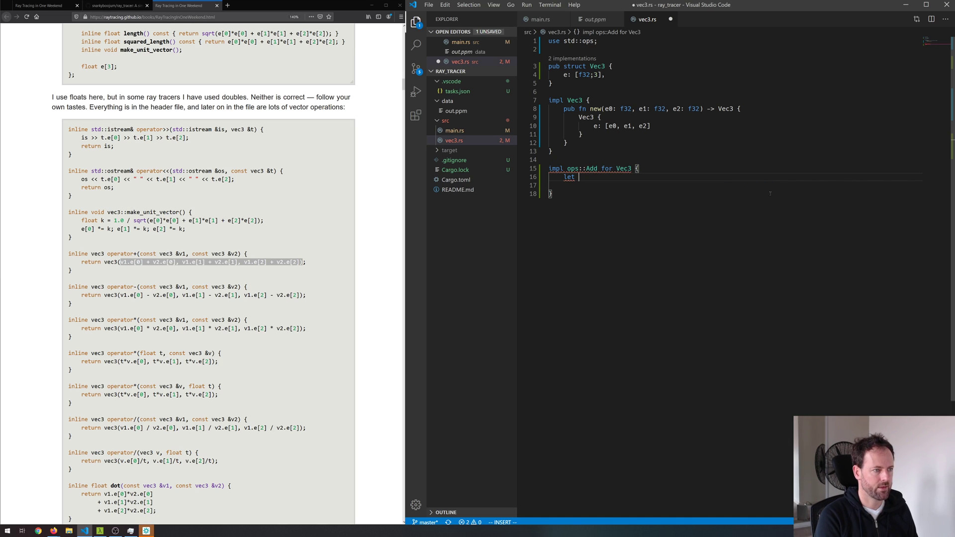
{"action": "type", "text": "type Outpu"}
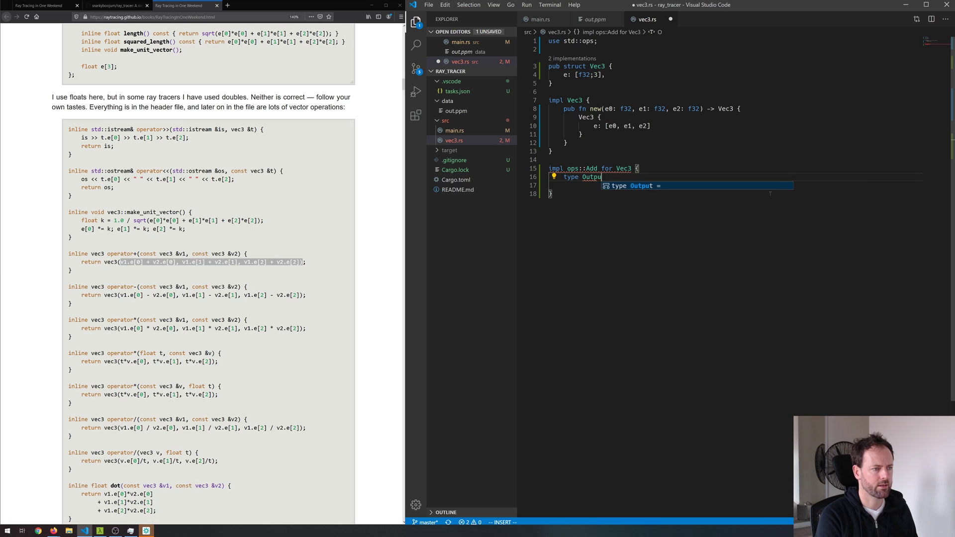
{"action": "type", "text": "= Vec;"}
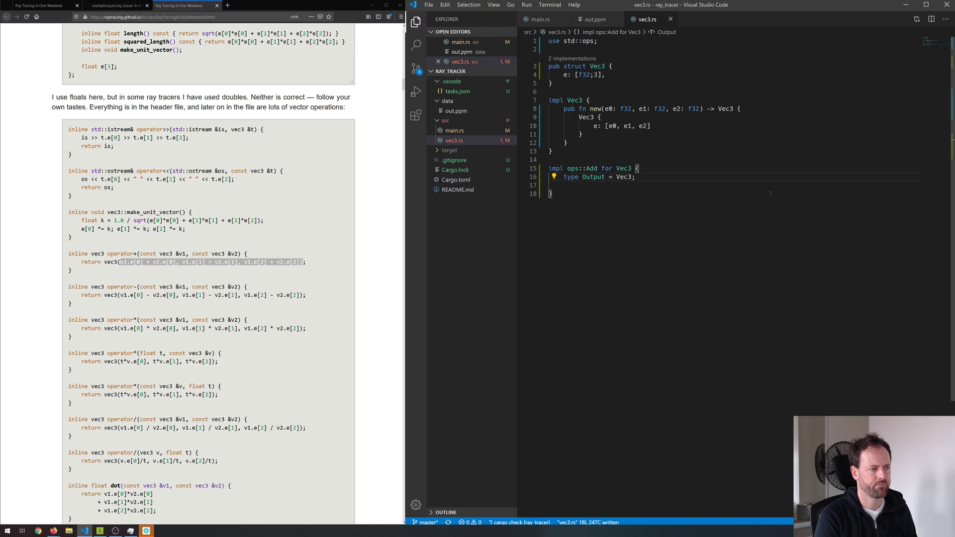
{"action": "mouse_move", "coordinate": [599, 169]}
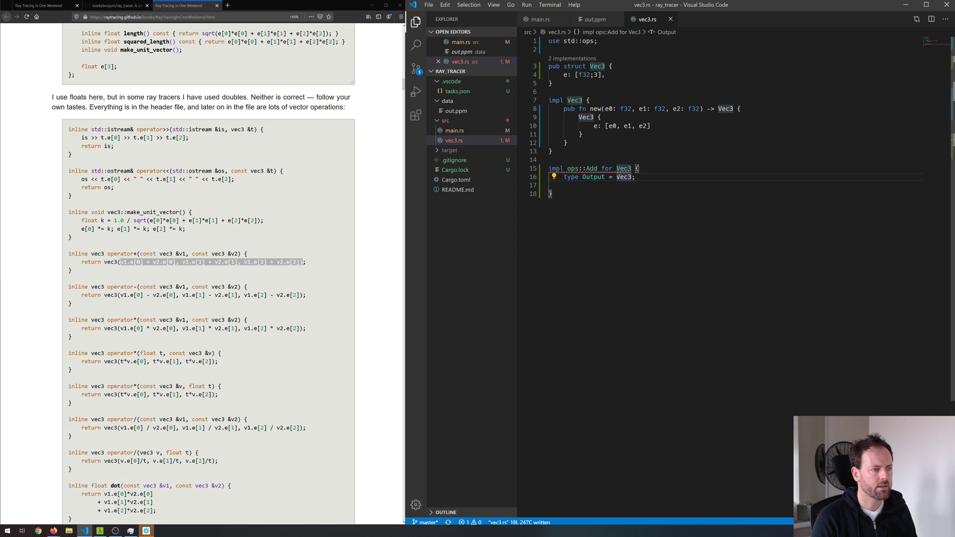
{"action": "type", "text": "Sel"}
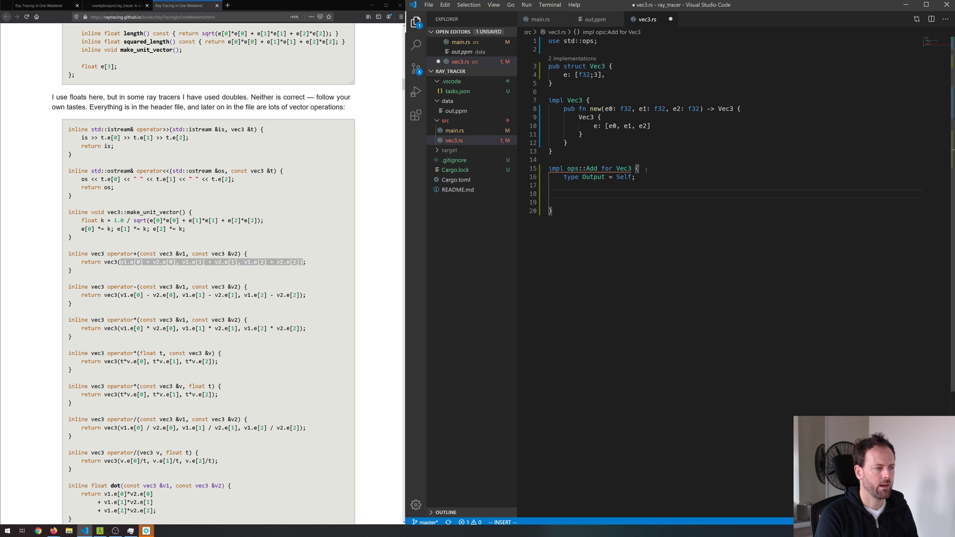
Write the empty signature 'fn add(self, _rhs: Vec3) -> Vec3 {}', correcting the parameter type to Vec3
{"action": "type", "text": "fn"}
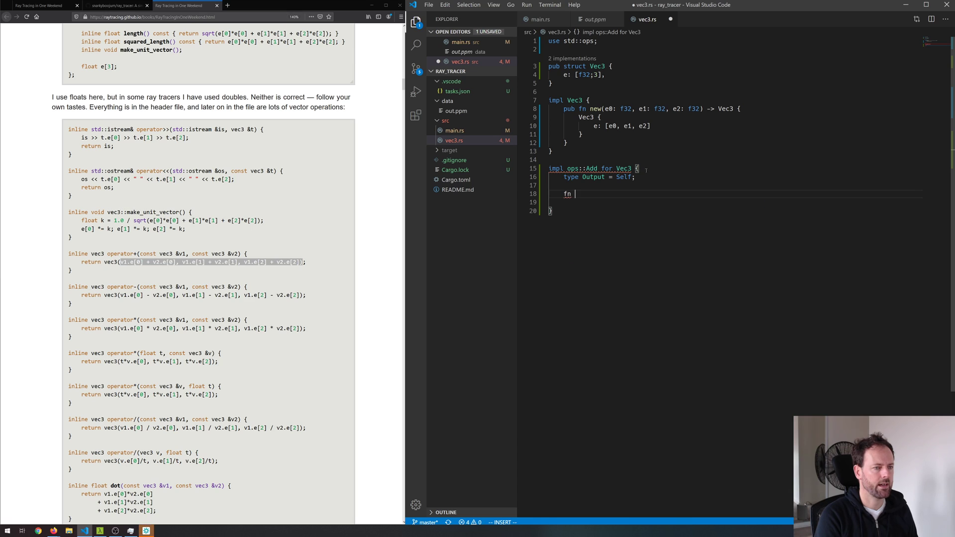
{"action": "type", "text": "add(self,"}
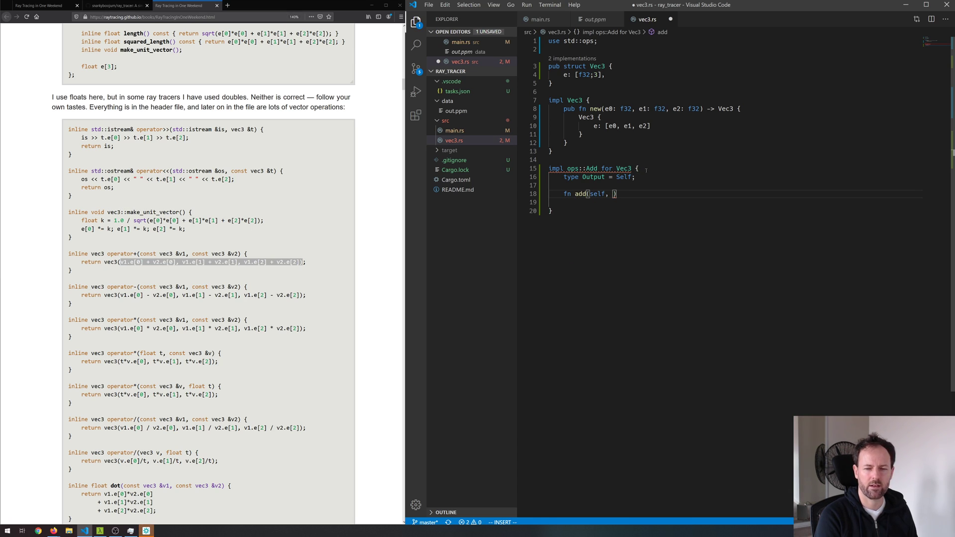
{"action": "type", "text": "_rhs:"}
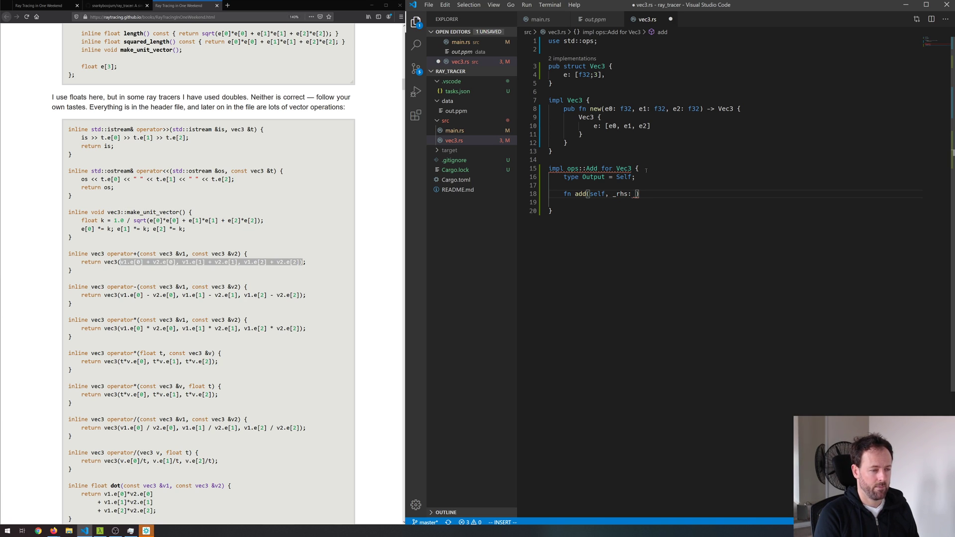
{"action": "type", "text": "Self"}
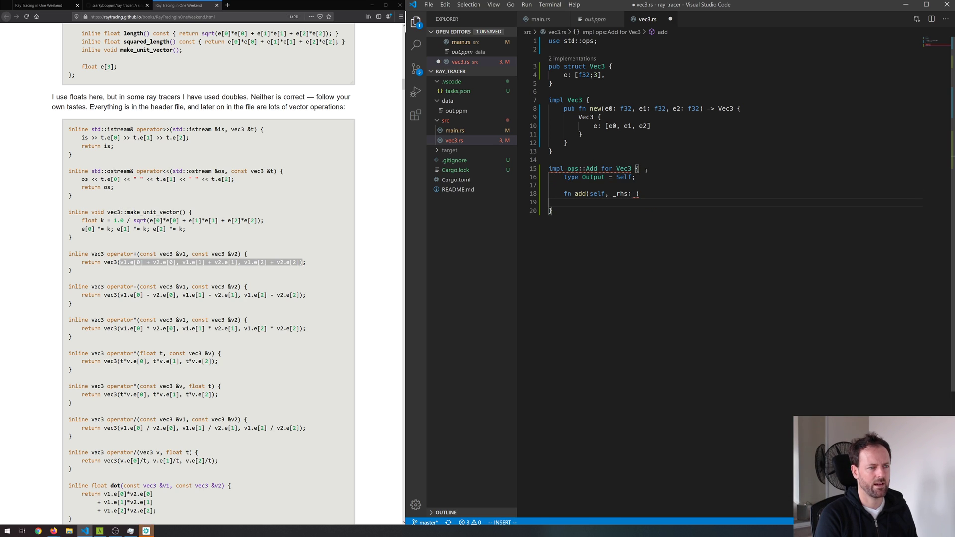
{"action": "key", "text": "Escape"}
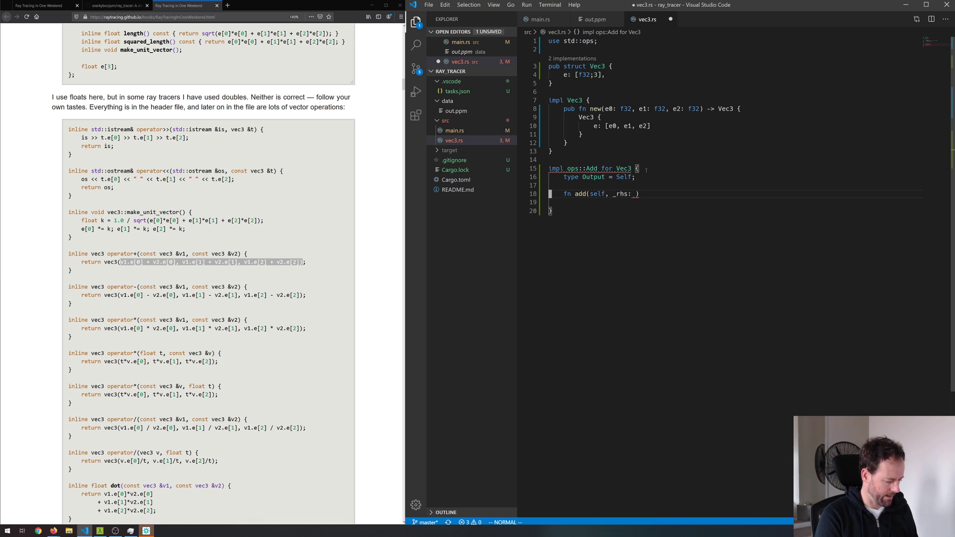
{"action": "type", "text": "Vec3"}
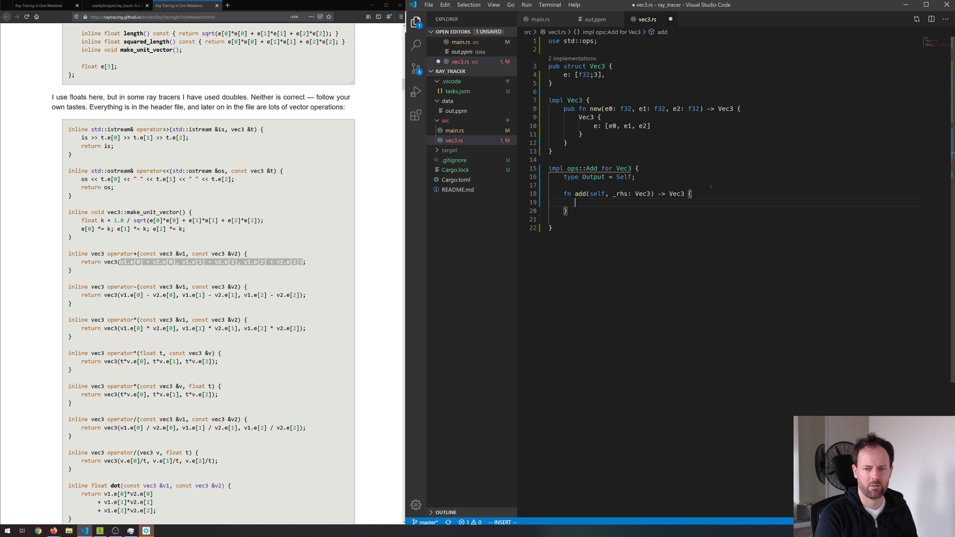
Fill add's body with a Vec3 summing self.e and _rhs.e component by component, and save
{"action": "type", "text": "Vec3 {"}
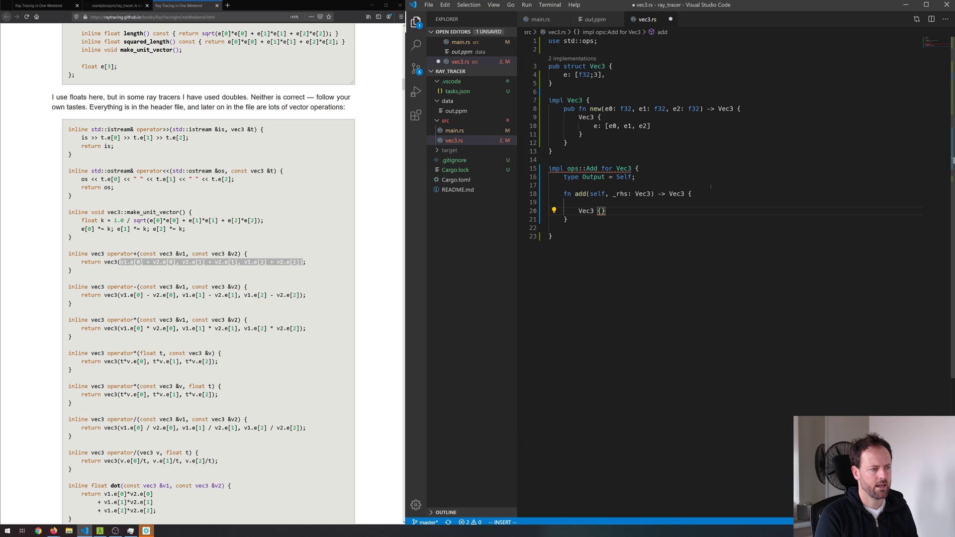
{"action": "key", "text": "ctrl+s"}
{"action": "type", "text": " e: ["}
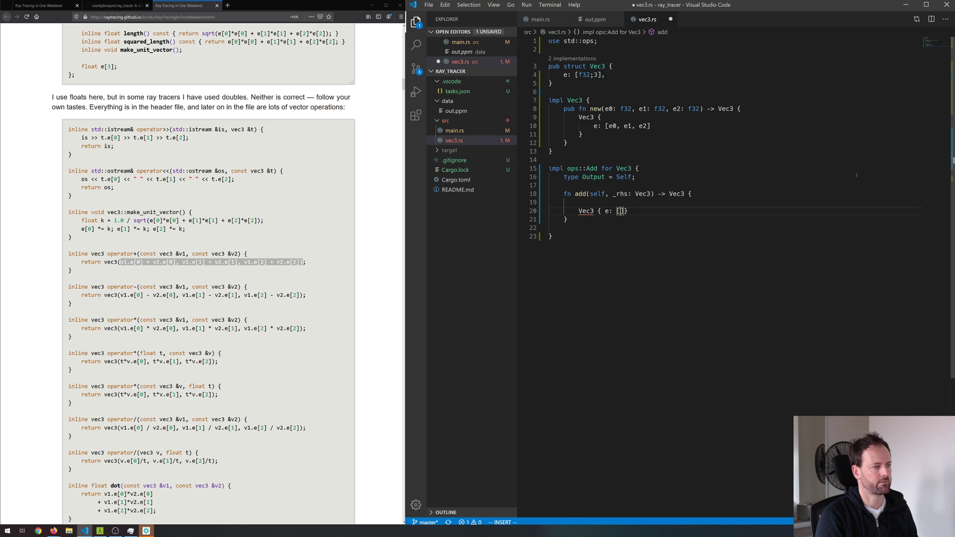
{"action": "type", "text": "self.e"}
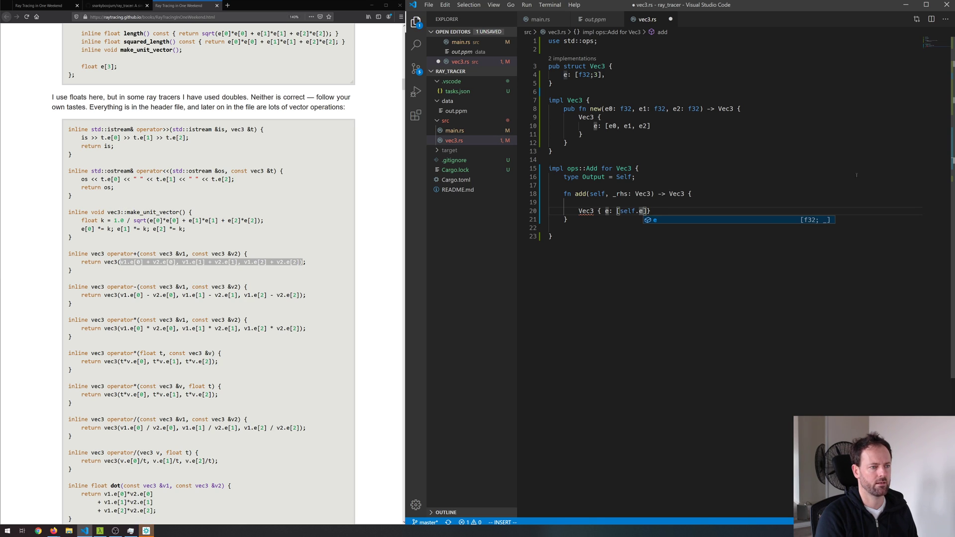
{"action": "type", "text": "[]"}
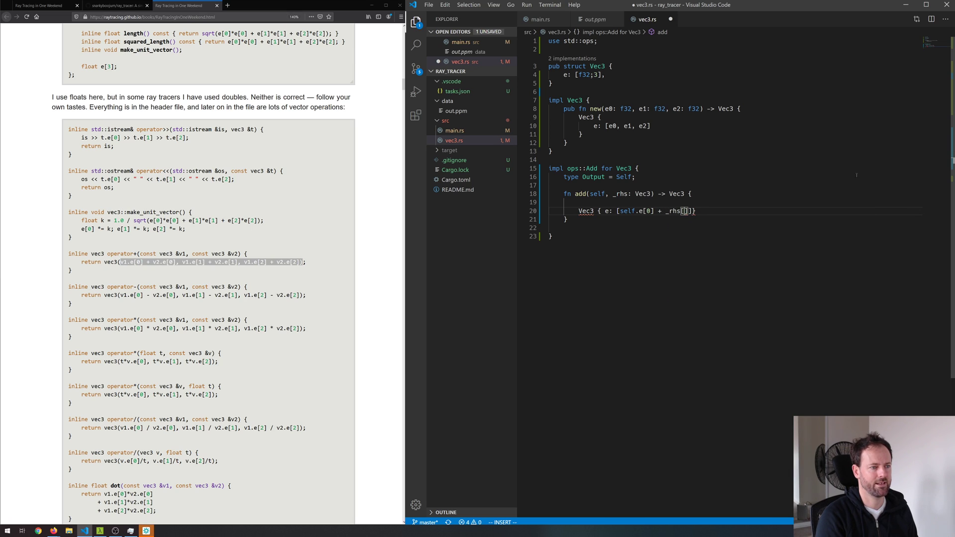
{"action": "type", "text": ".e[0-"}
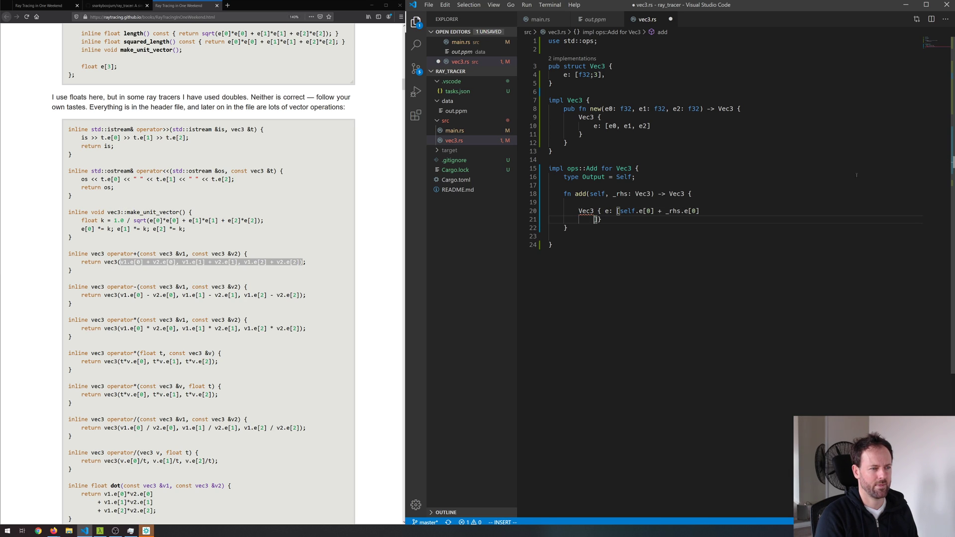
{"action": "type", "text": "s"}
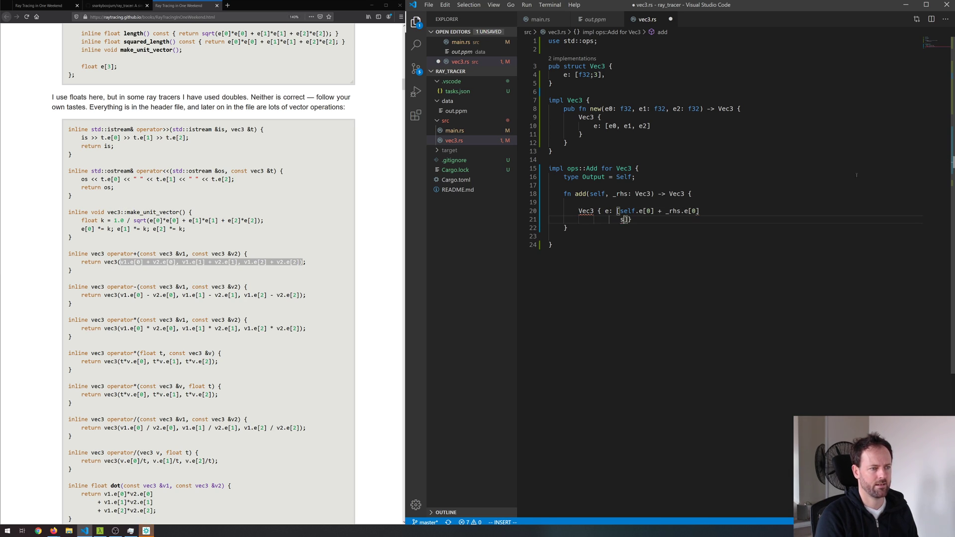
{"action": "type", "text": "self.e[1] + _rhs.e[1"}
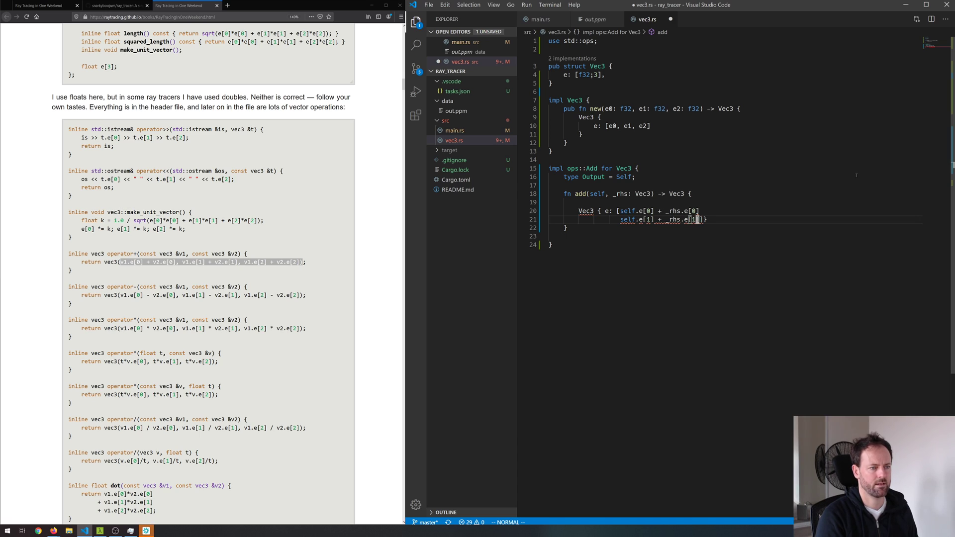
{"action": "key", "text": "i"}
{"action": "type", "text": "self.e[2] + _rhs.e[2]]"}
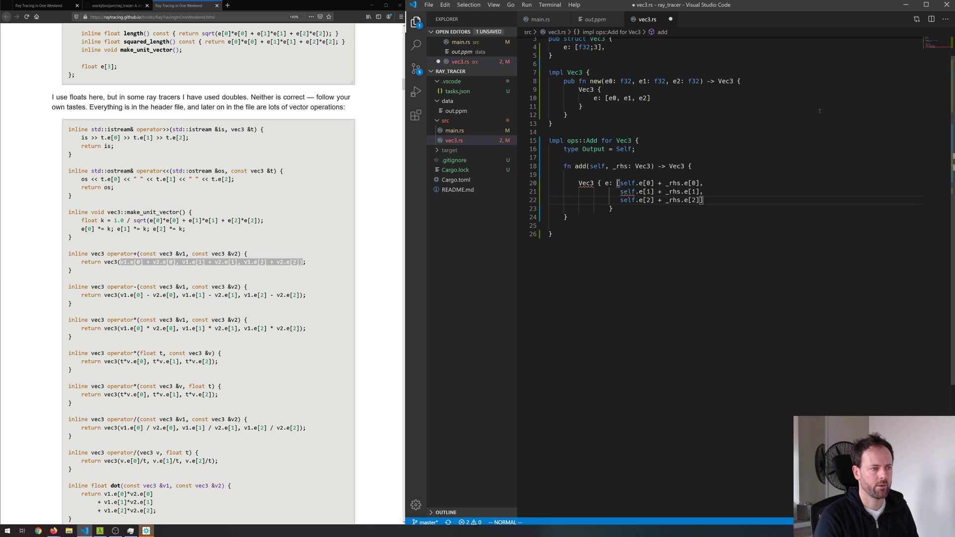
{"action": "key", "text": "ctrl+s"}
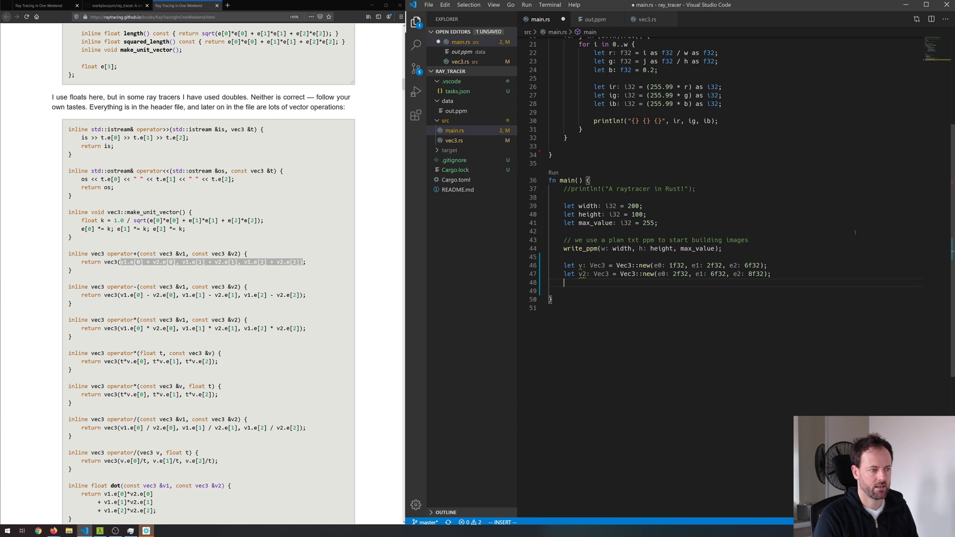
In main.rs set 'let v3: Vec3 = v1 + v2' and println! it with 'Added v1 and v2: {:?}'
{"action": "type", "text": "let"}
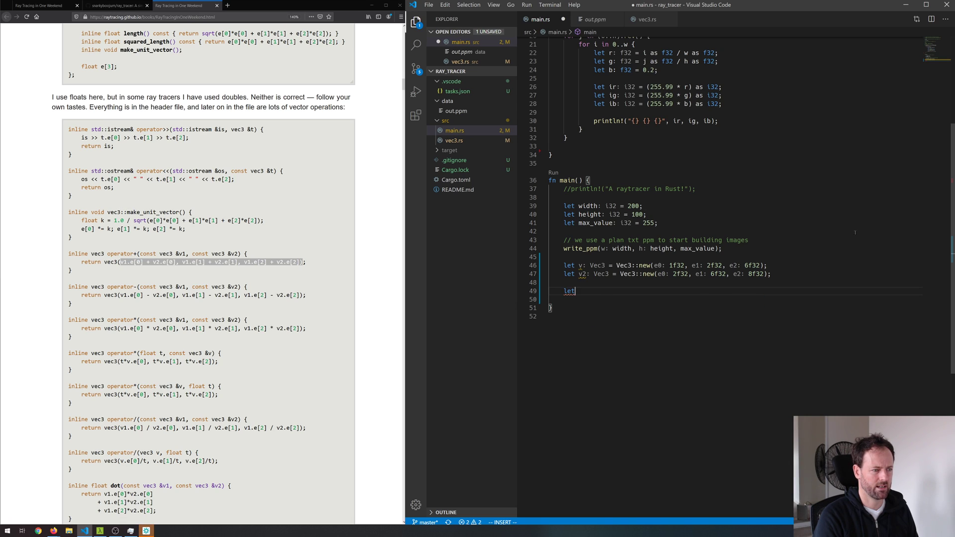
{"action": "type", "text": "3: Vec3 = v"}
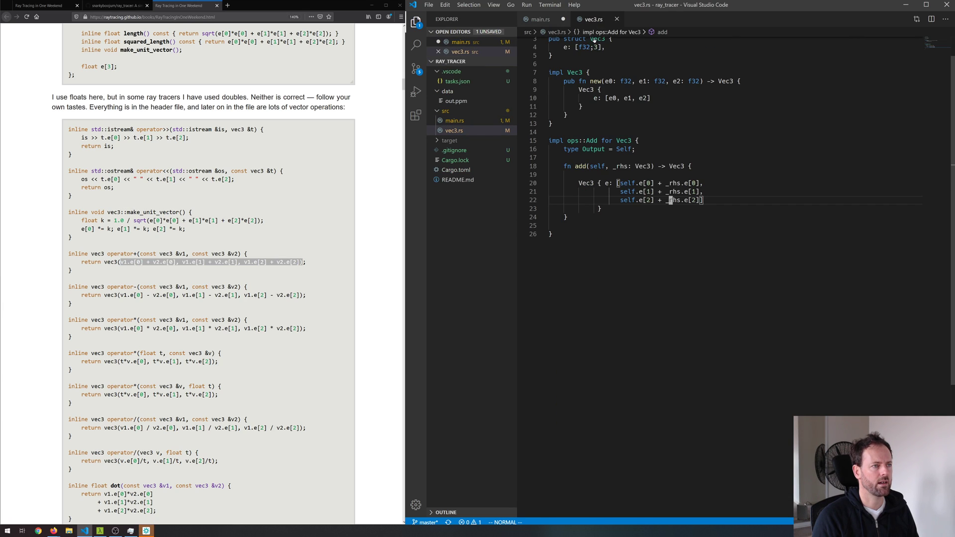
{"action": "scroll", "scroll_direction": "down", "scroll_amount": 3}
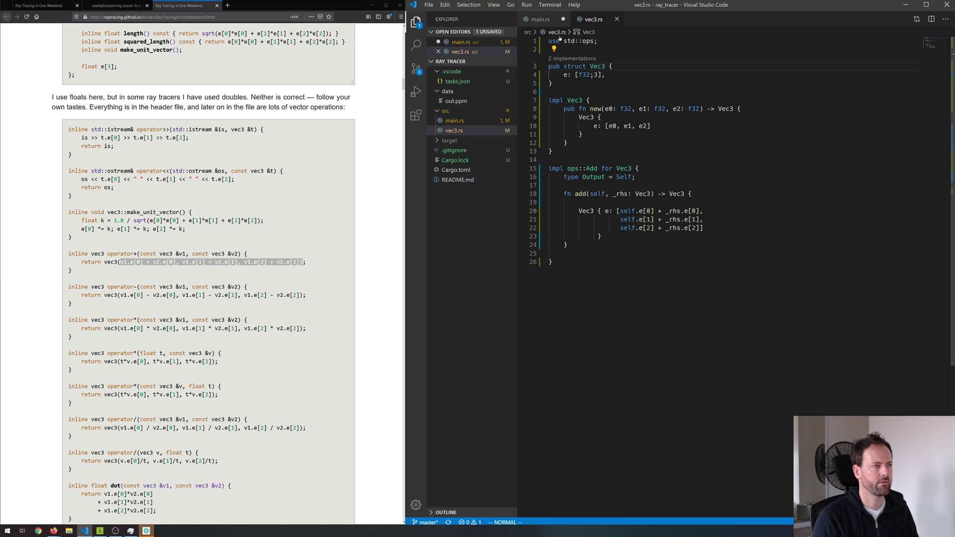
{"action": "left_click", "coordinate": [539, 18]}
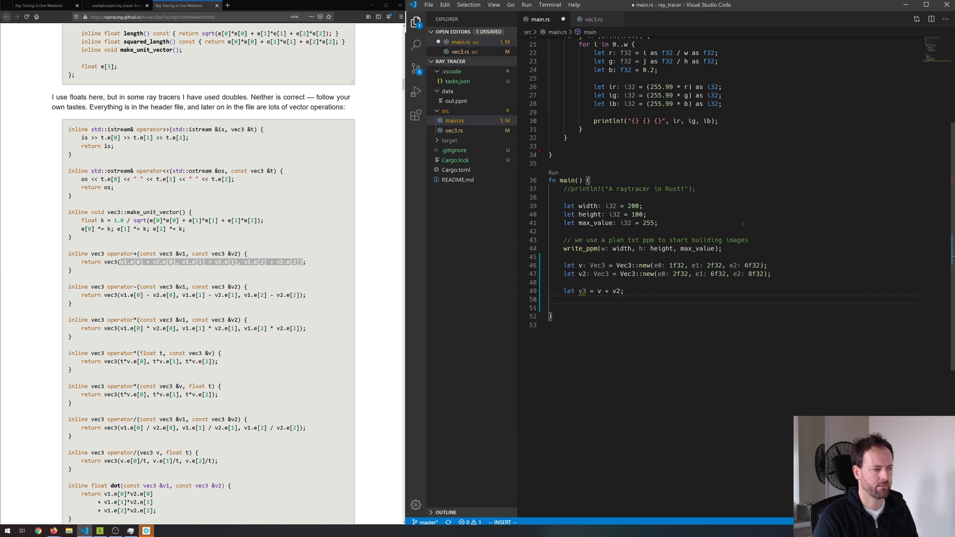
{"action": "type", "text": "proit"}
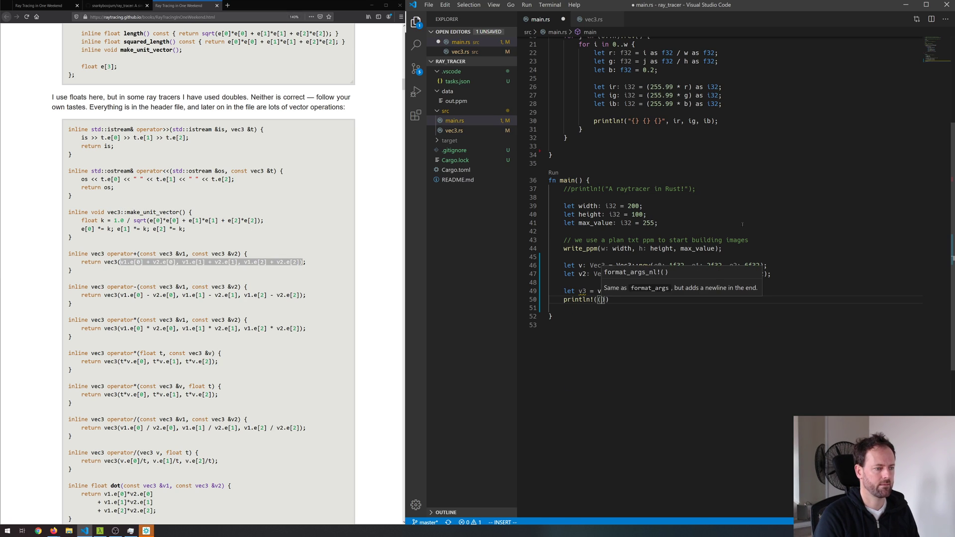
{"action": "type", "text": "Added v1 and v2: {"}
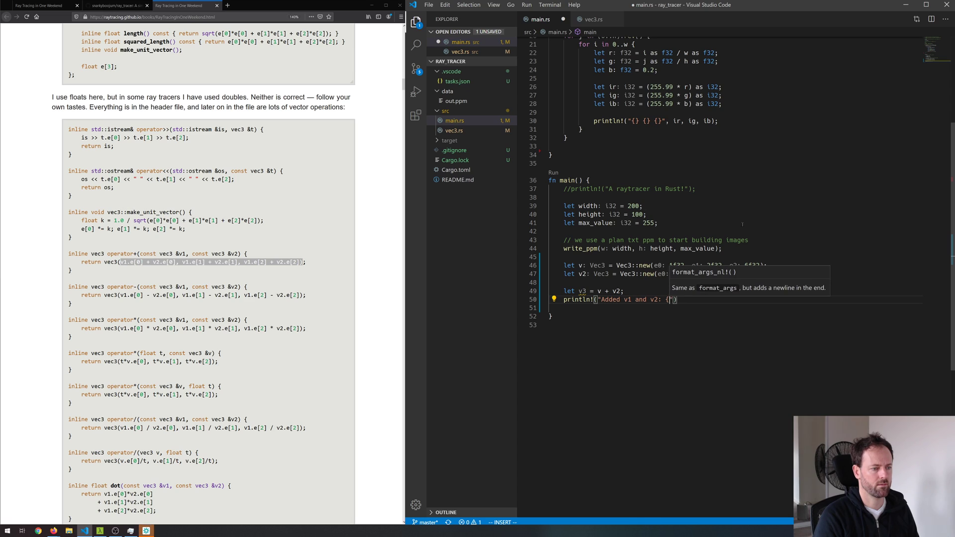
{"action": "type", "text": ", v2"}
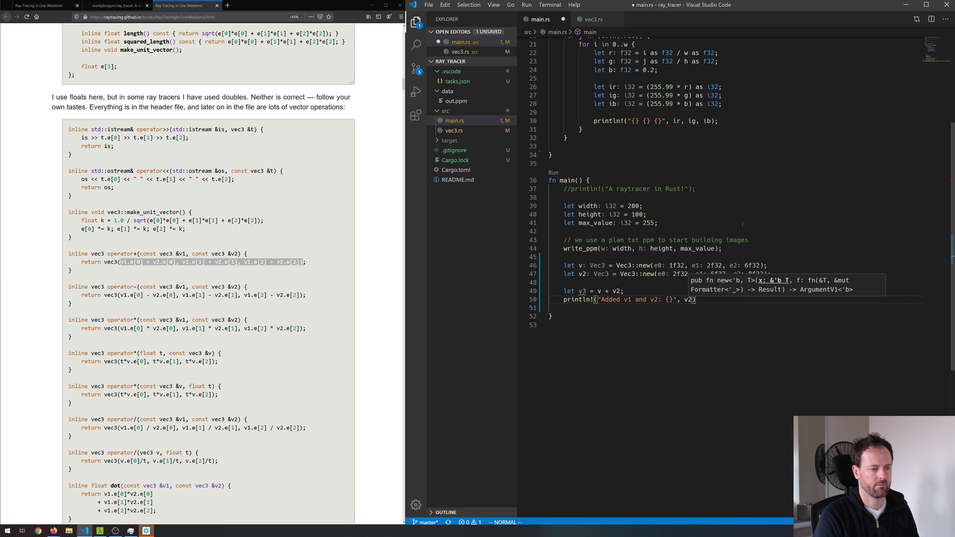
{"action": "type", "text": "3"}
{"action": "left_click", "coordinate": [593, 291]}
{"action": "type", "text": "1"}
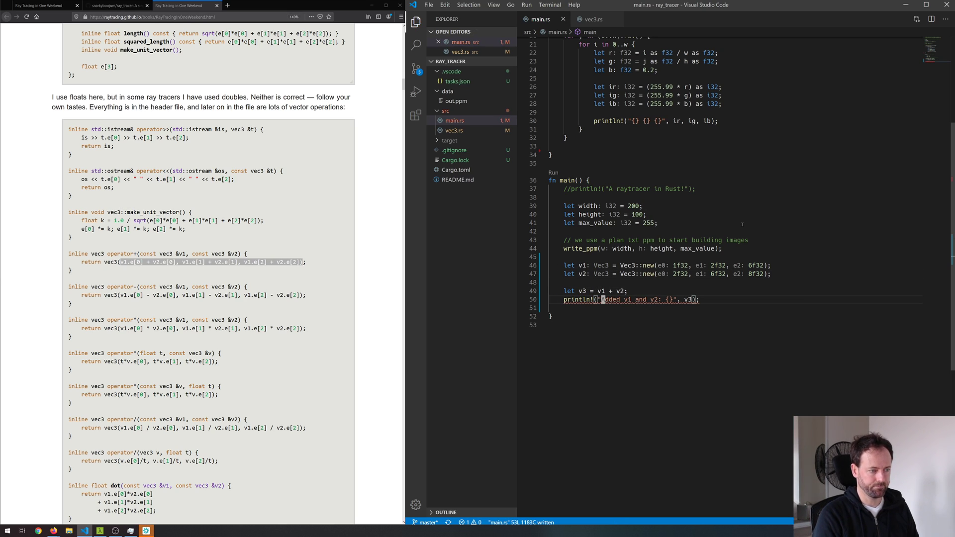
{"action": "mouse_move", "coordinate": [577, 299]}
{"action": "type", "text": ":?"}
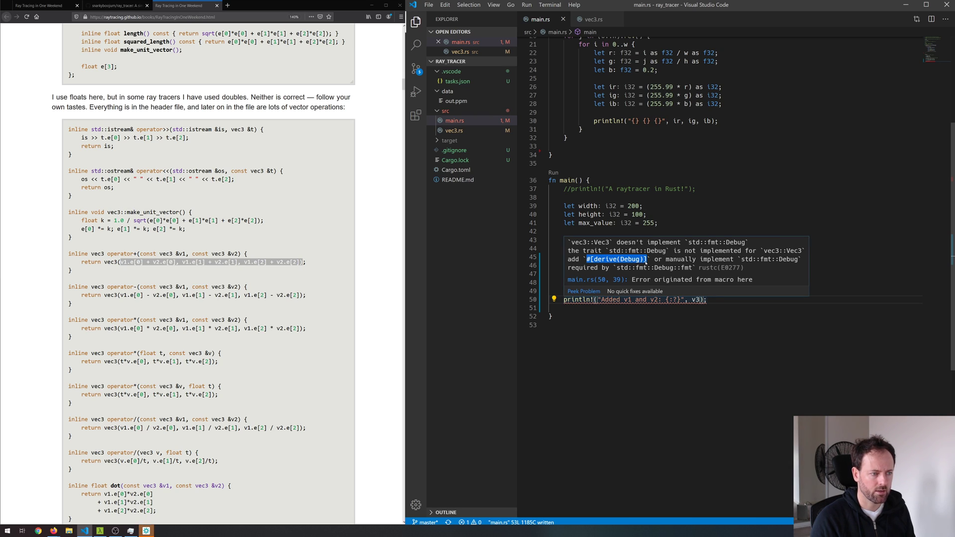
Add #[derive(Debug)] above the Vec3 struct in vec3.rs
{"action": "left_click", "coordinate": [592, 19]}
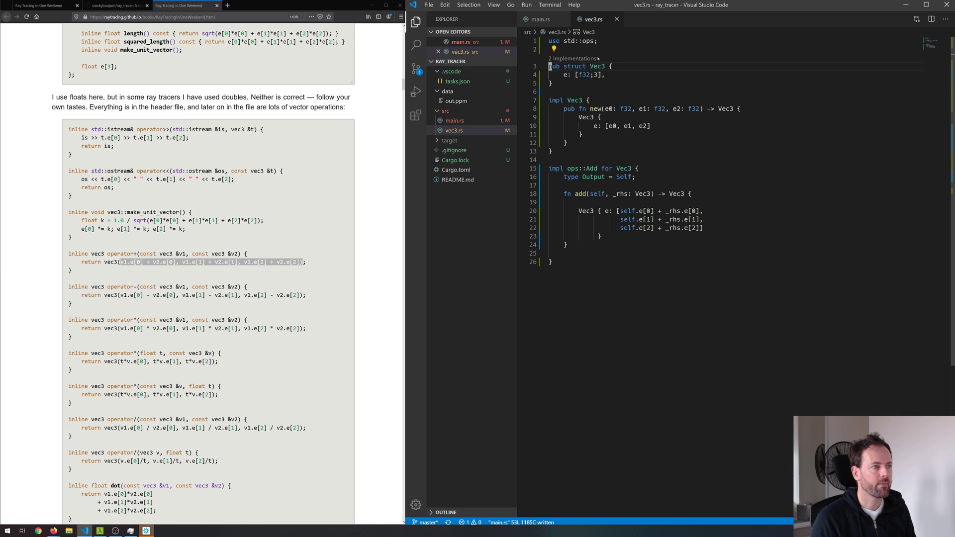
{"action": "type", "text": "#[derive(Debug)]"}
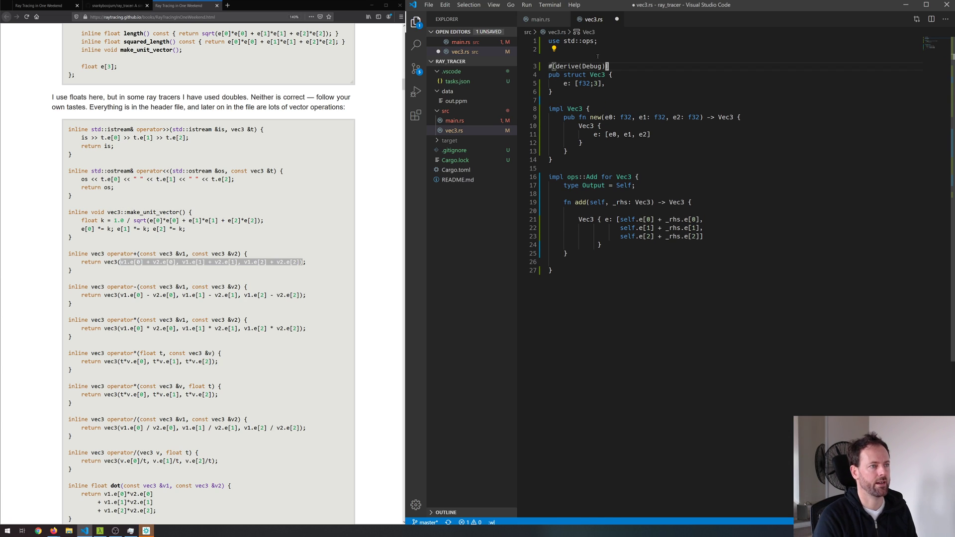
{"action": "left_click", "coordinate": [540, 19]}
{"action": "type", "text": "c"}
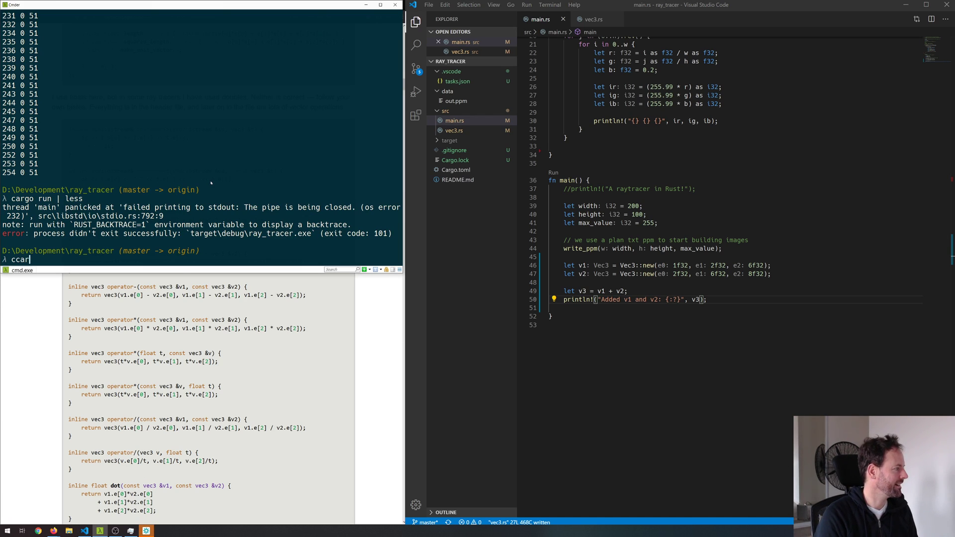
Run the ray tracer with plain 'cargo run' in Cmder instead of 'cargo run | less'
{"action": "type", "text": "cargo run | less"}
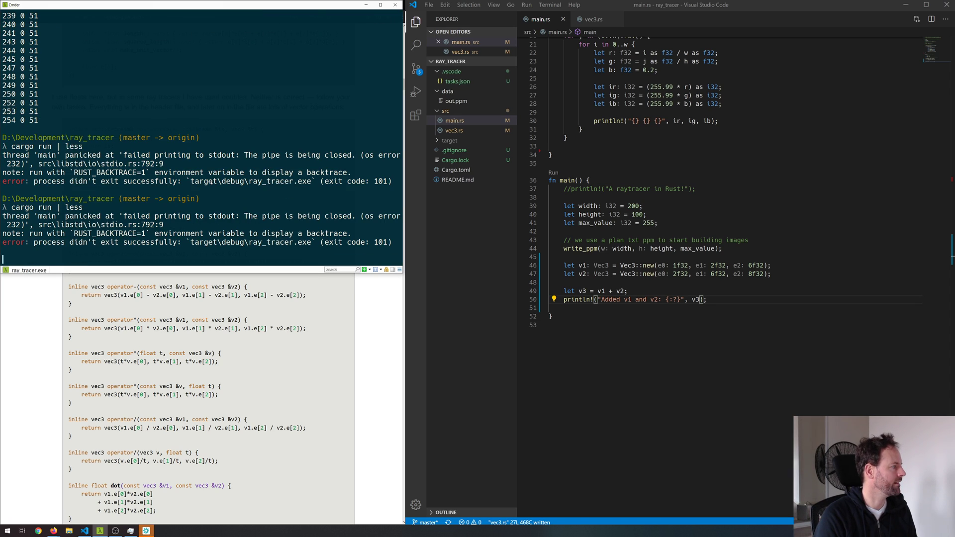
{"action": "type", "text": "cargo run"}
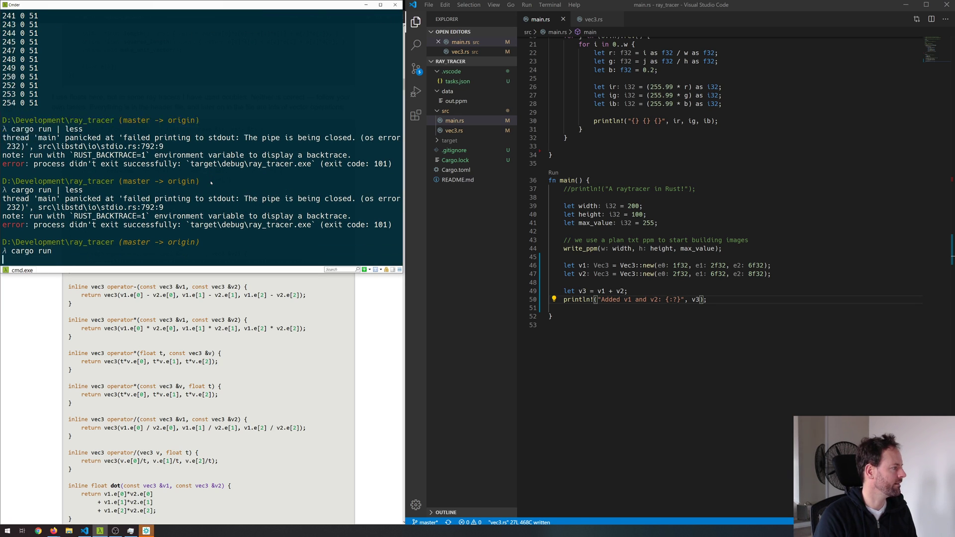
{"action": "key", "text": "enter"}
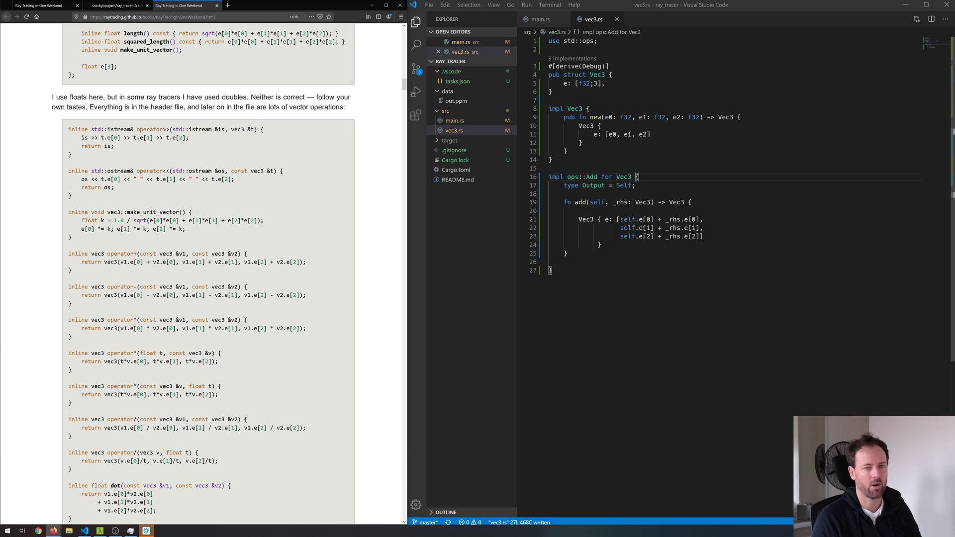
Scroll the Firefox tutorial to the vec3 class listing and show main.rs in the editor
{"action": "scroll", "scroll_direction": "down", "scroll_amount": 3}
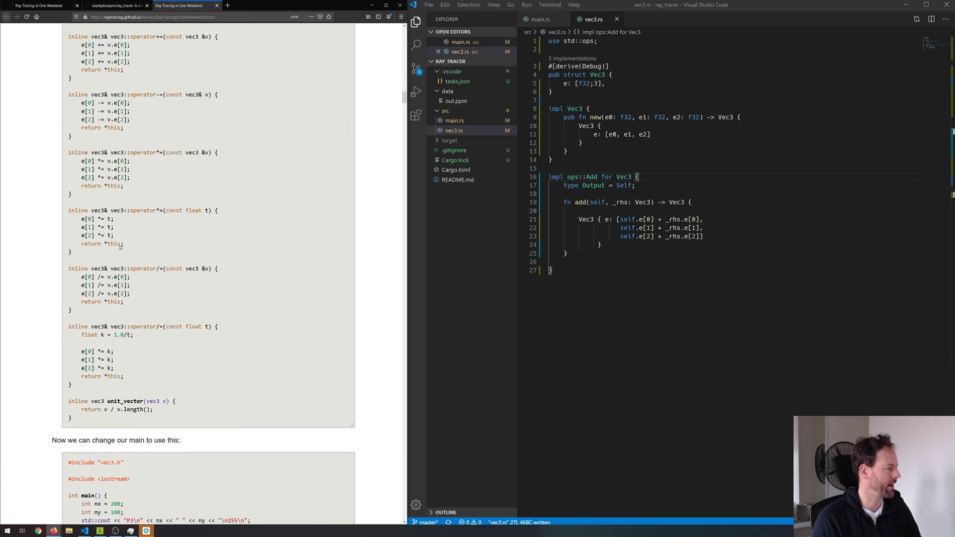
{"action": "scroll", "scroll_direction": "down", "scroll_amount": 3}
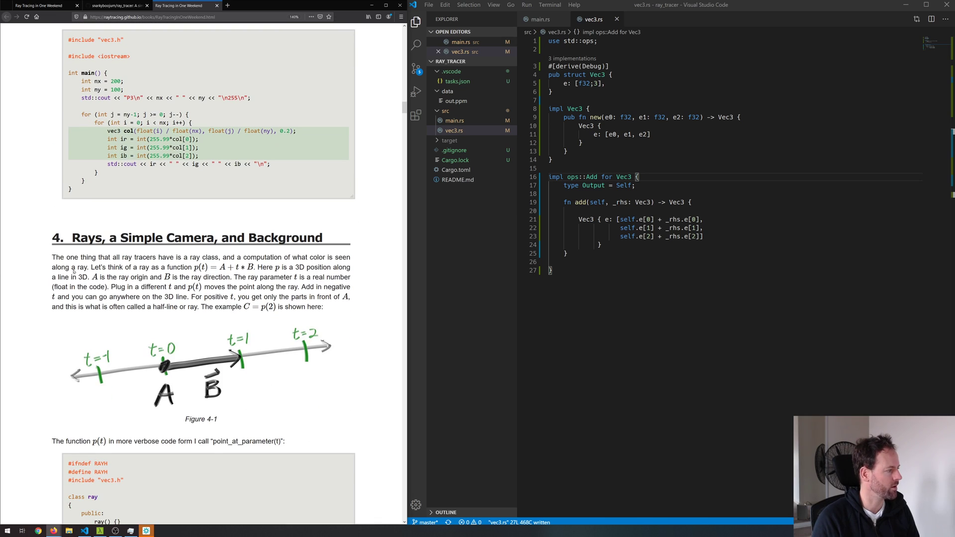
{"action": "scroll", "scroll_direction": "down", "scroll_amount": 3}
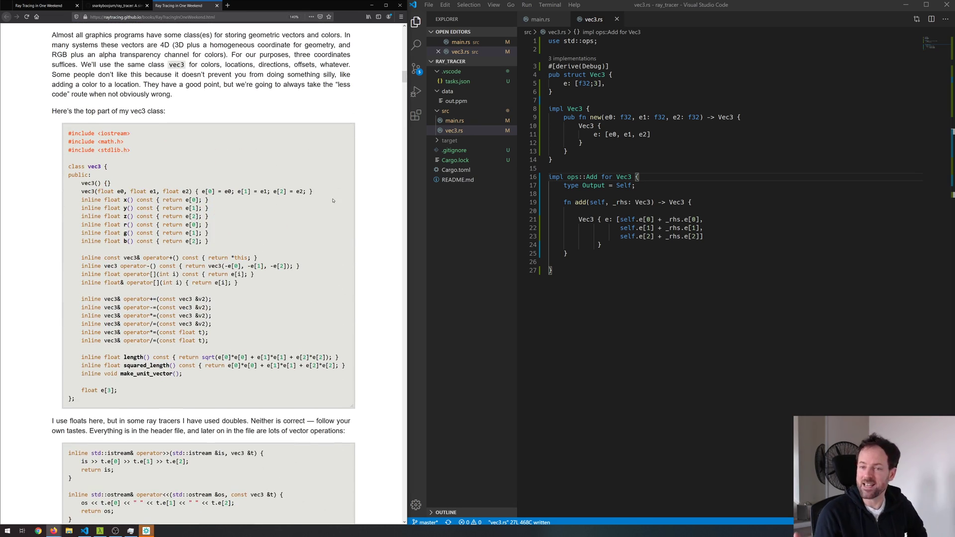
{"action": "left_click", "coordinate": [540, 19]}
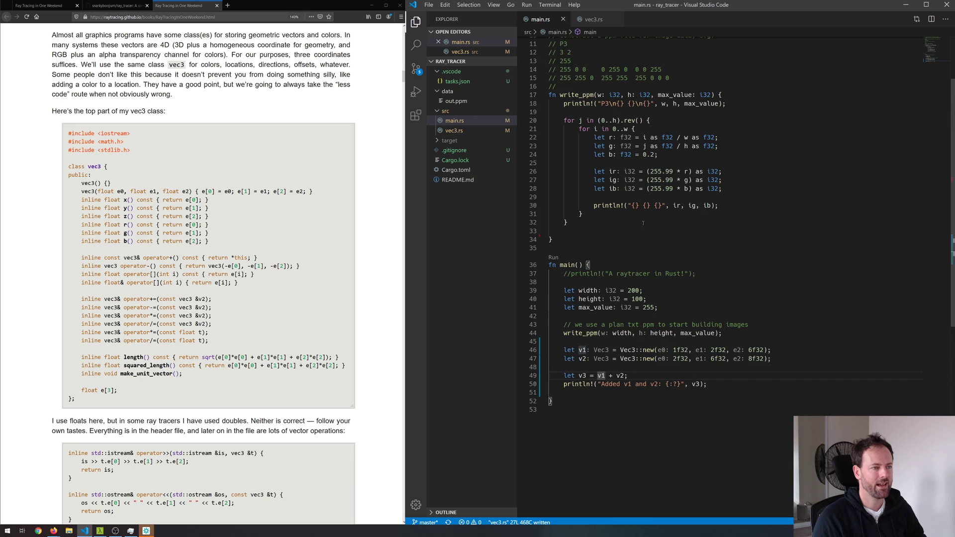